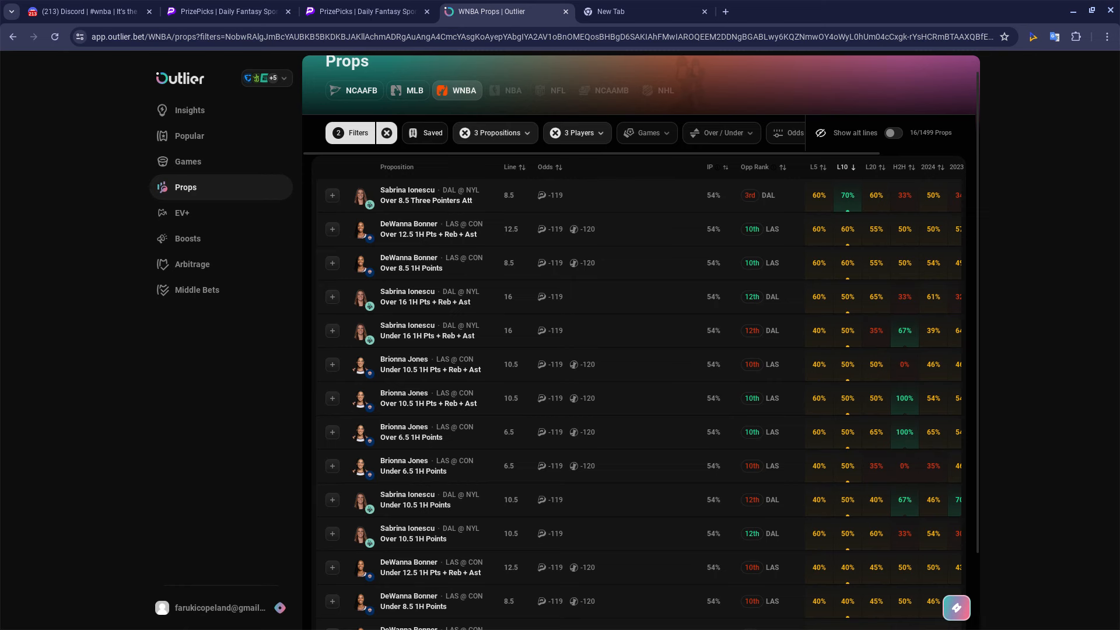
mouse_move(928, 497)
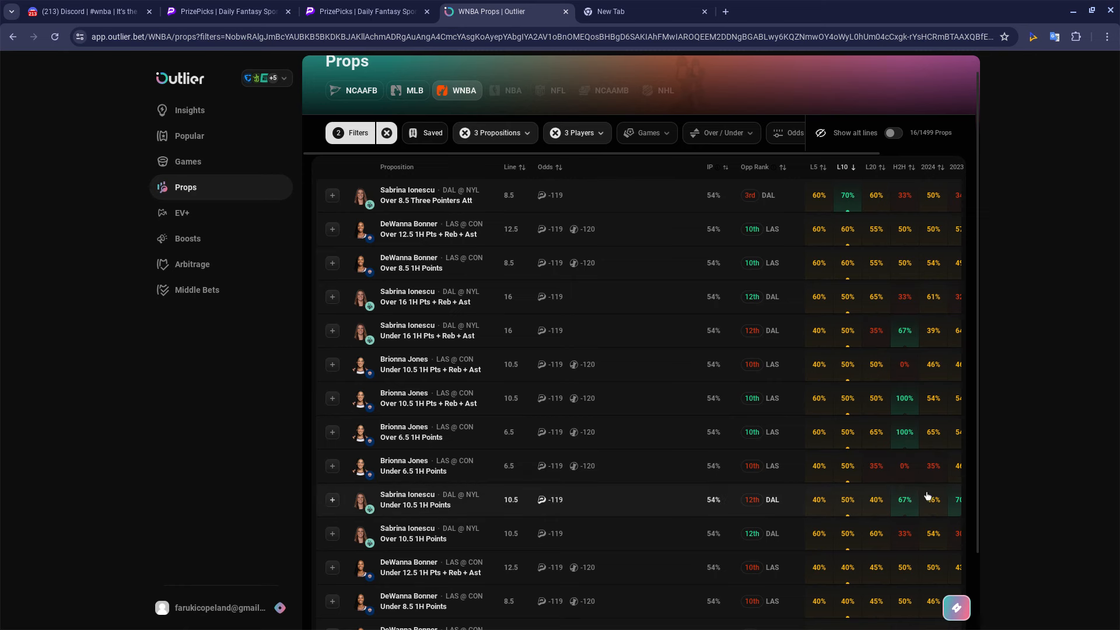
mouse_move(888, 497)
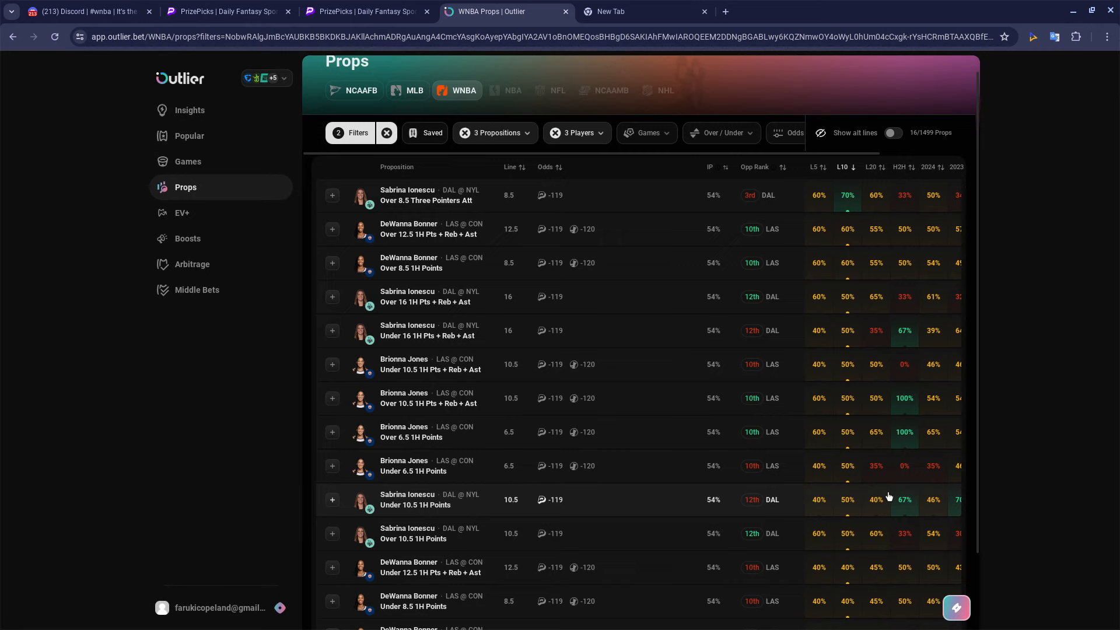
mouse_move(354, 392)
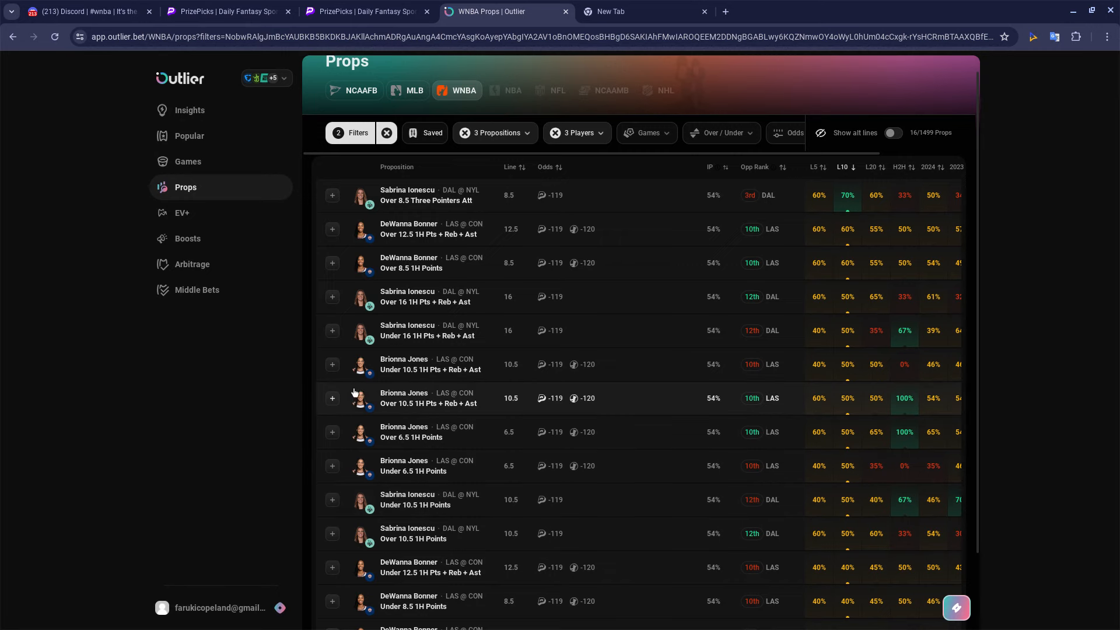
Switch to PrizePicks' WNBA 3-PT Attempted board and browse the league carousel back and forth.
left_click(227, 11)
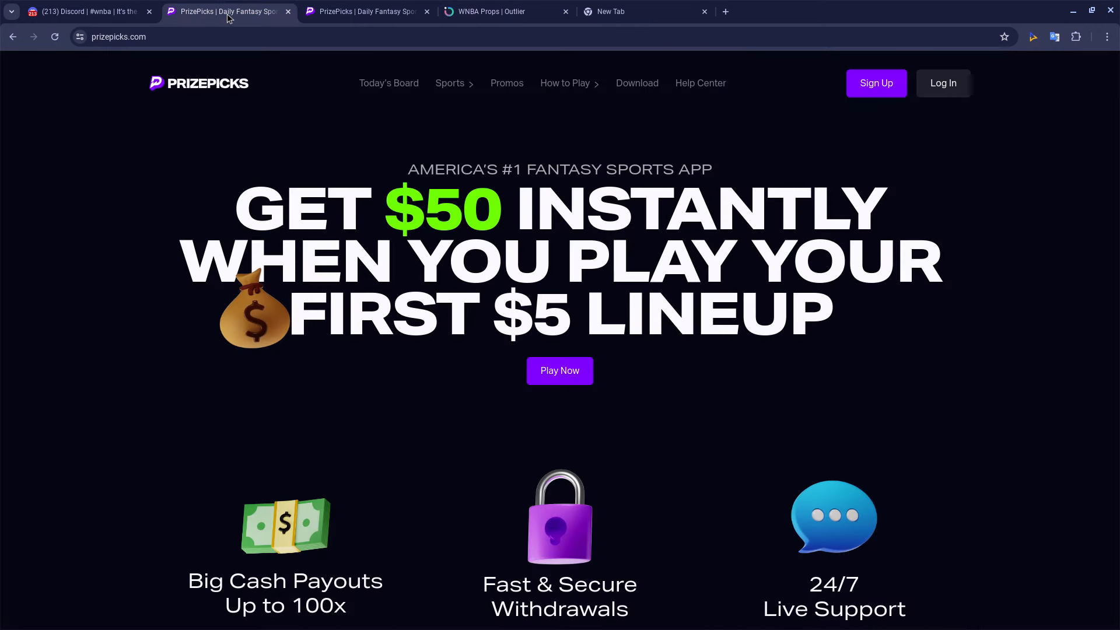
left_click(364, 12)
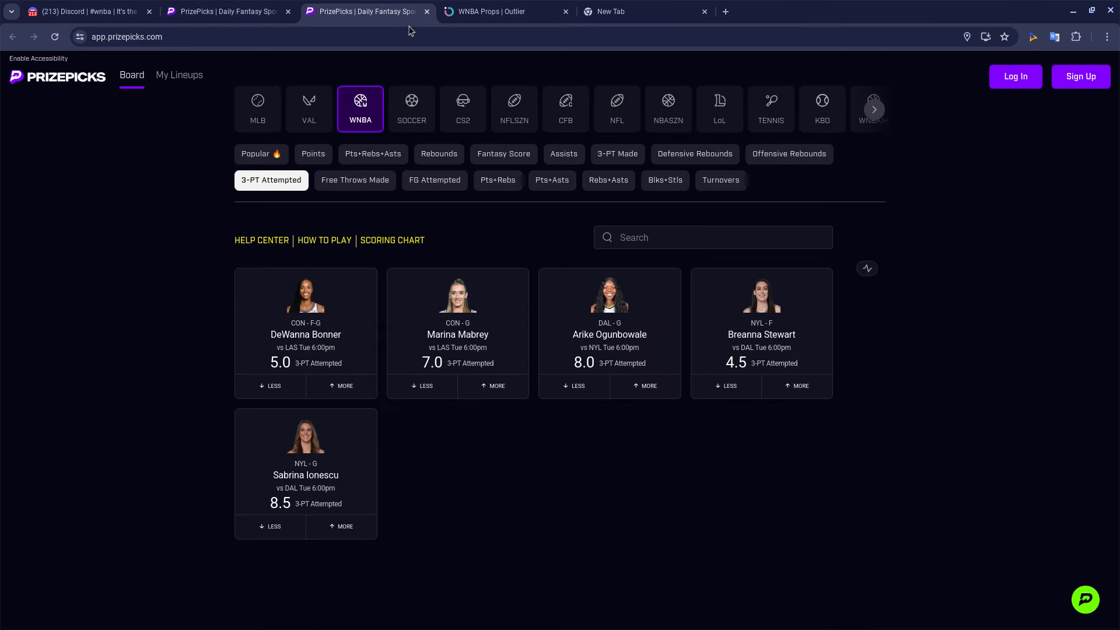
mouse_move(271, 363)
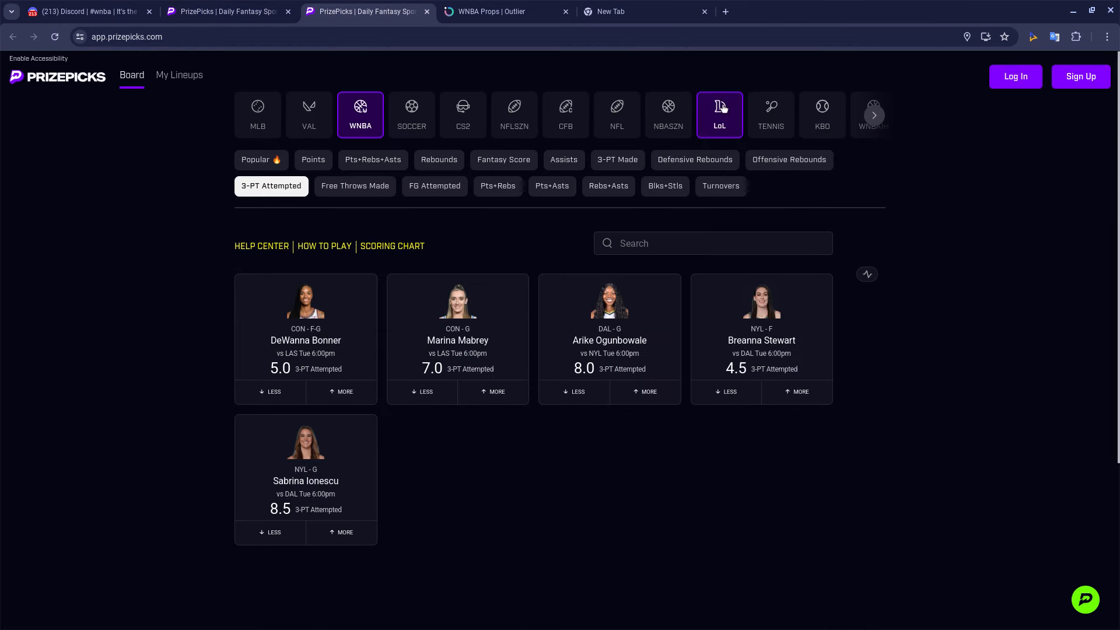
left_click(873, 114)
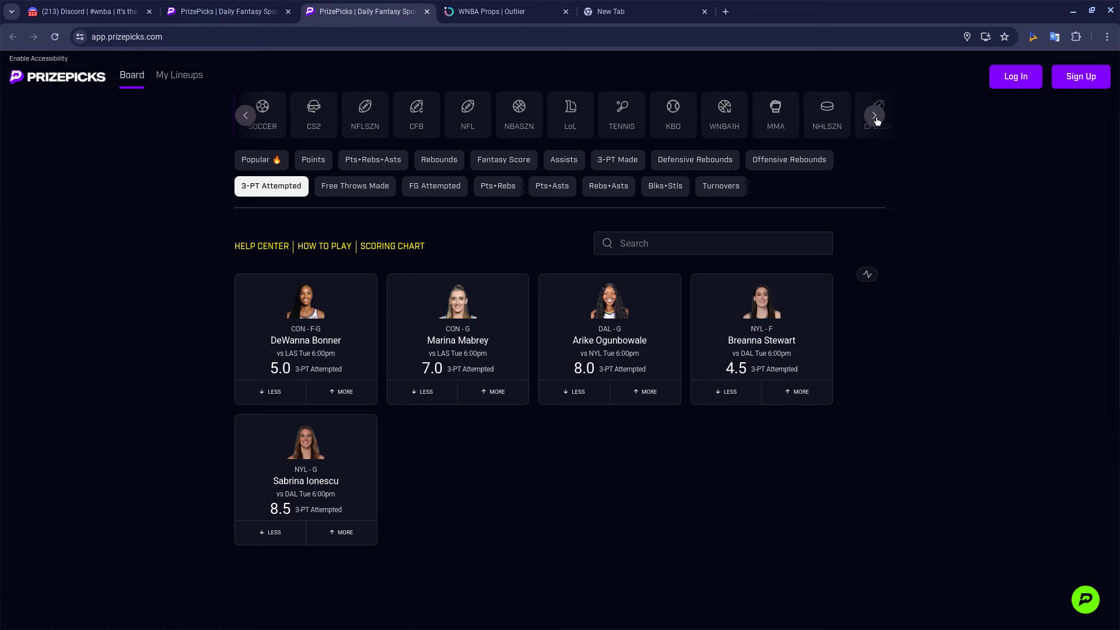
left_click(874, 115)
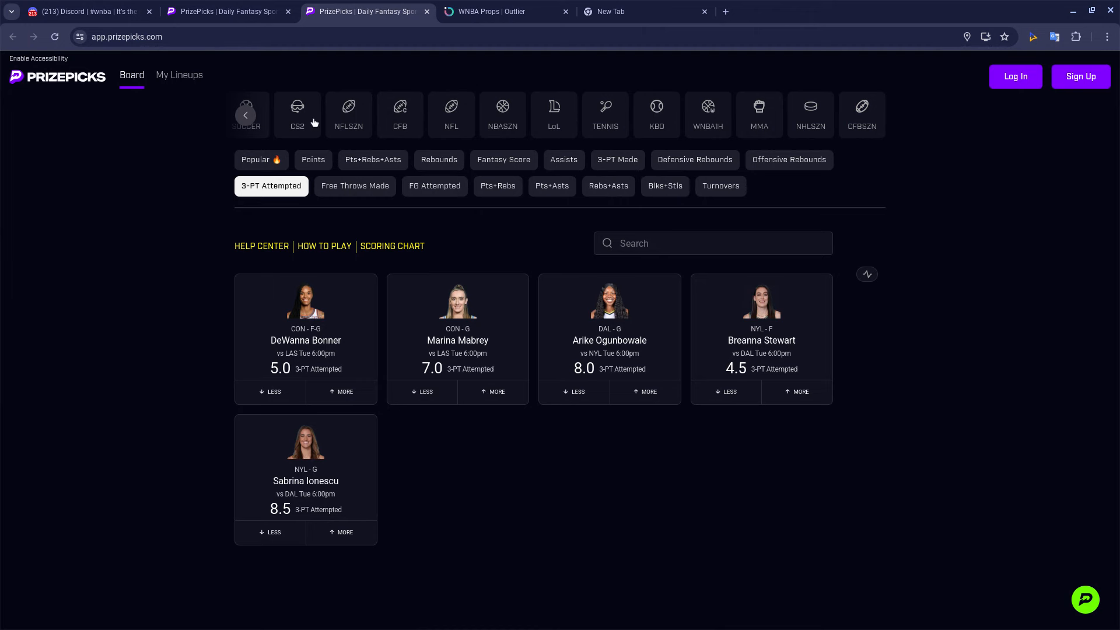
left_click(245, 115)
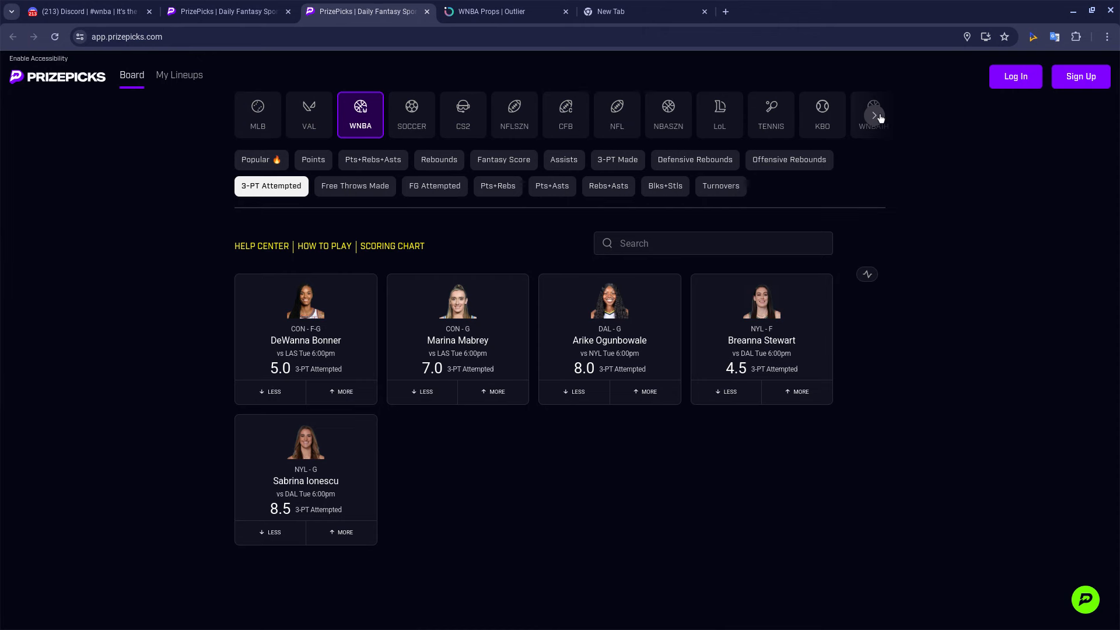
left_click(874, 115)
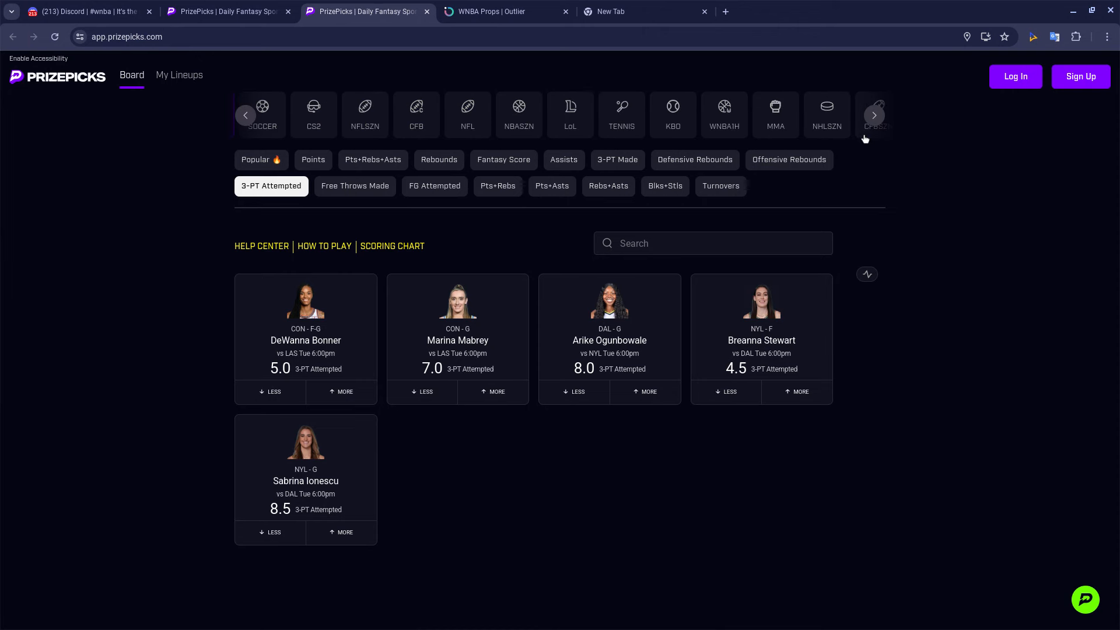
left_click(873, 115)
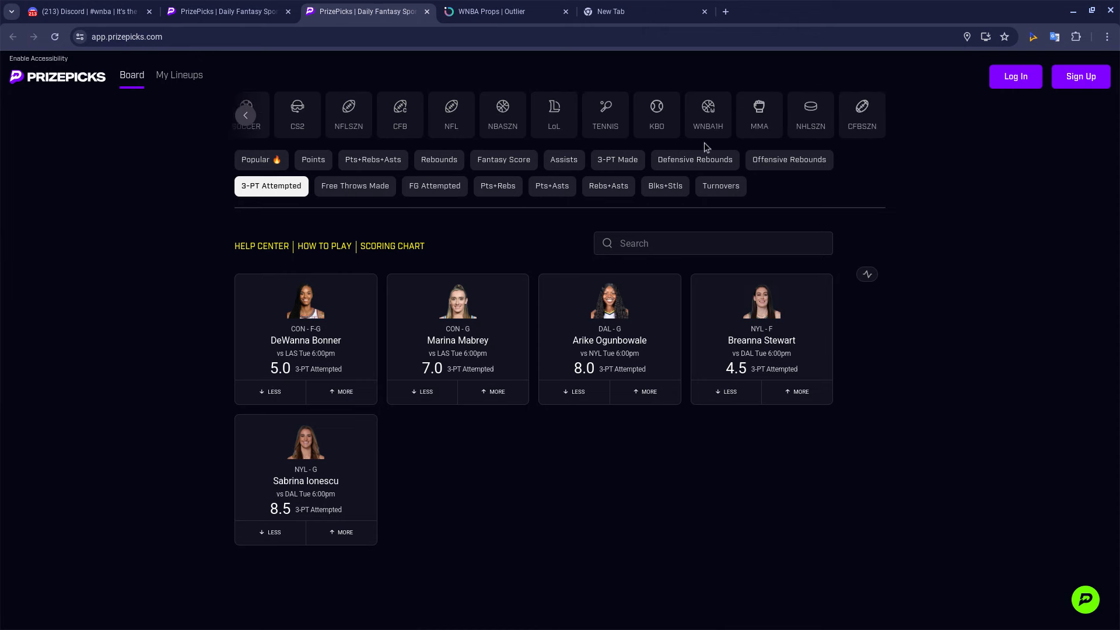
left_click(604, 114)
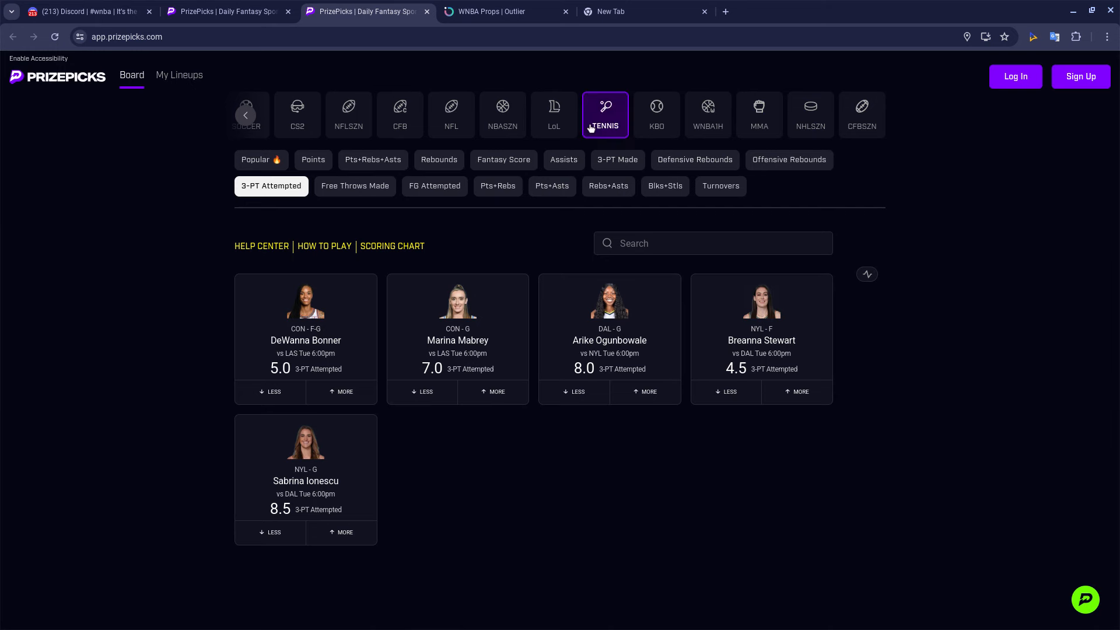
left_click(245, 115)
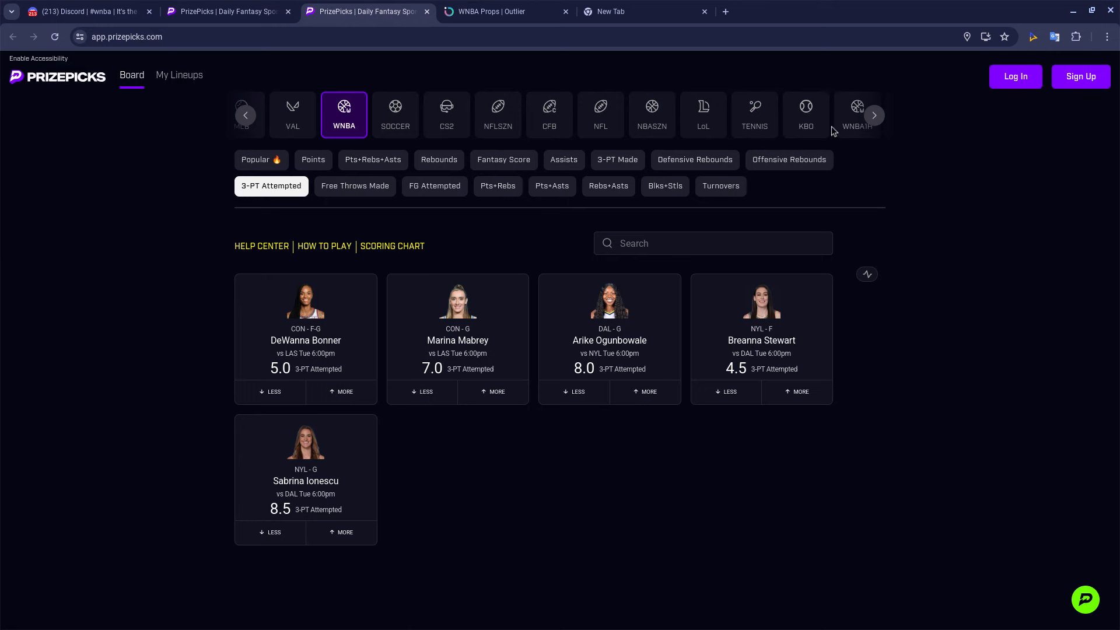
On the WNBA1H board, pick More on Sabrina Ionescu's 10.5 1H Points.
left_click(819, 114)
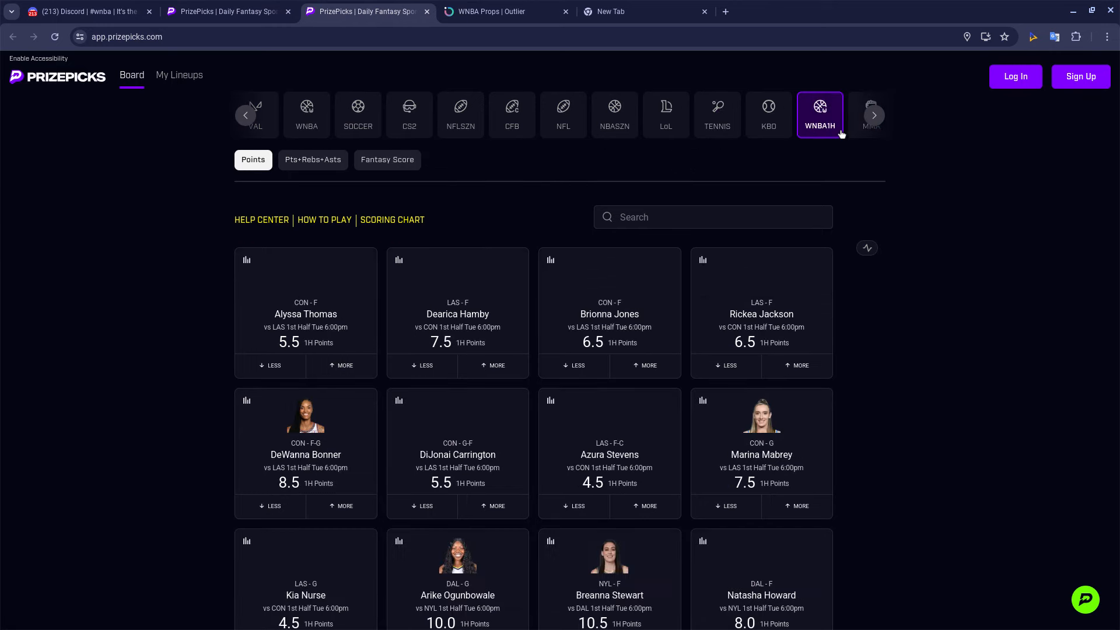
left_click(872, 115)
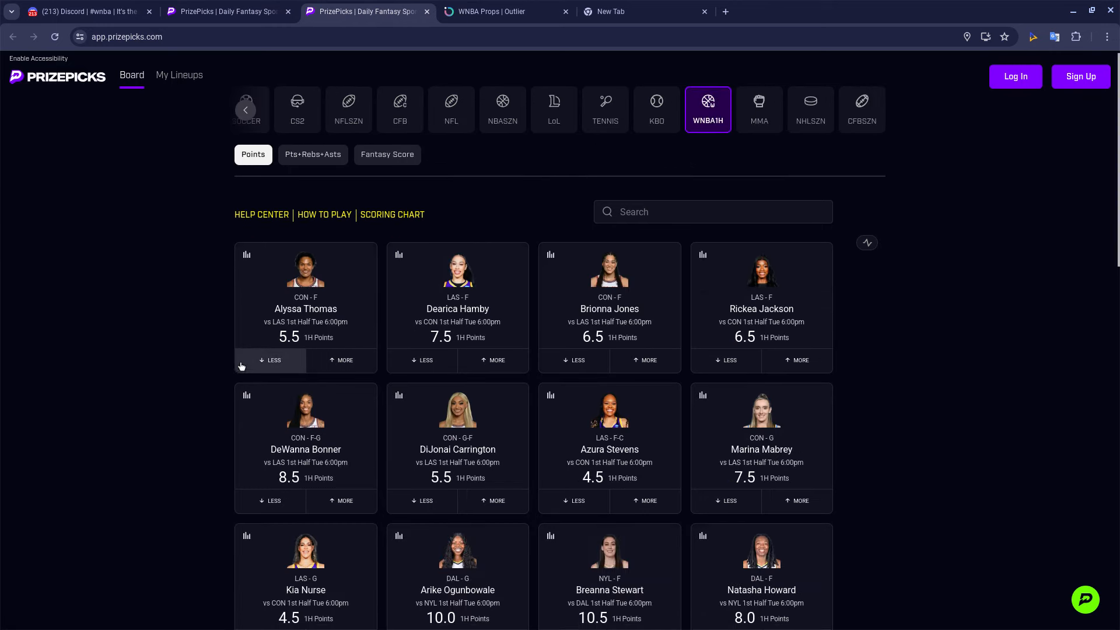
scroll("down", 3)
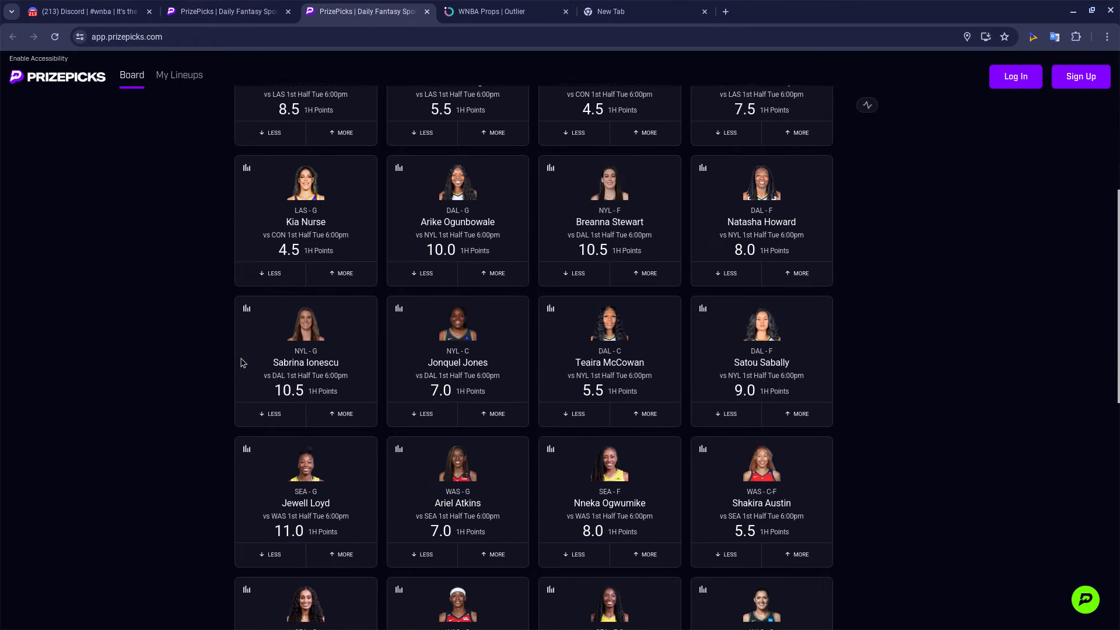
scroll("up", 3)
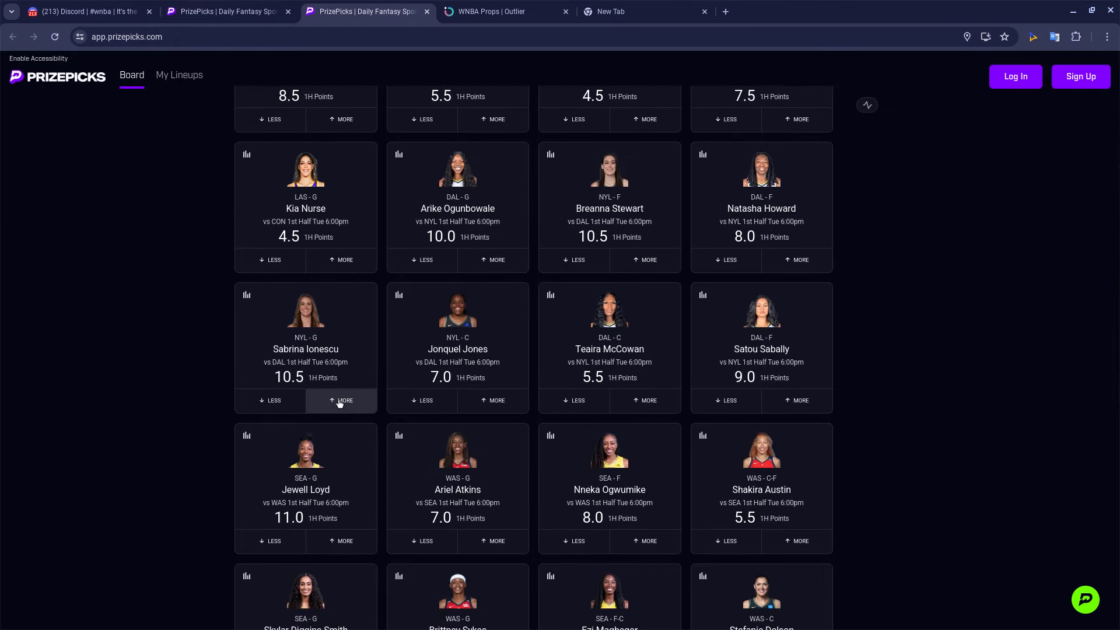
left_click(344, 400)
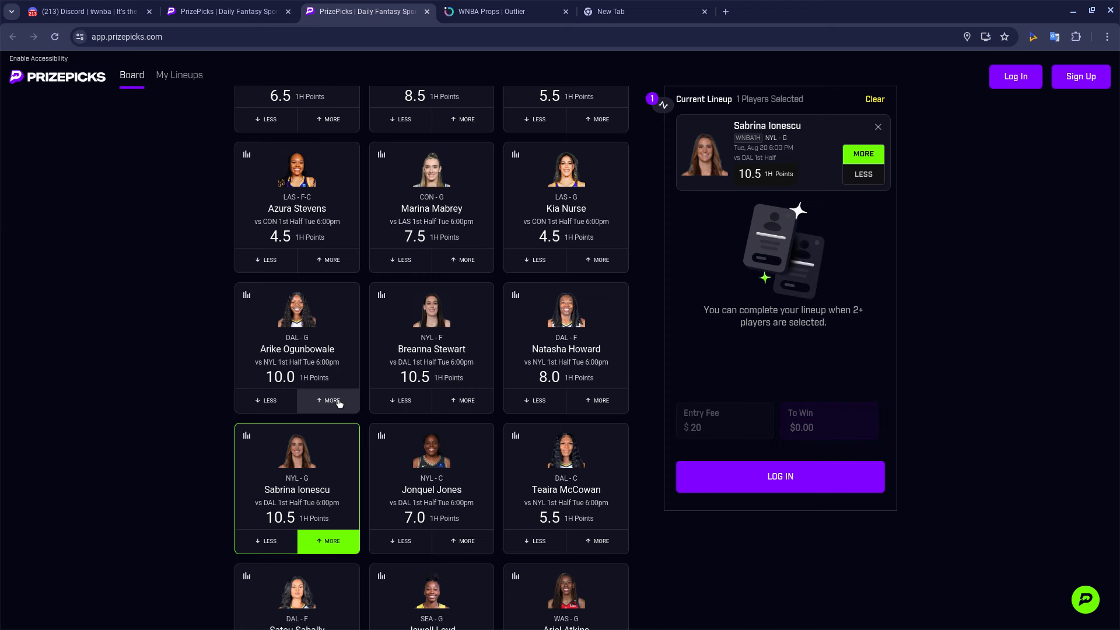
mouse_move(349, 213)
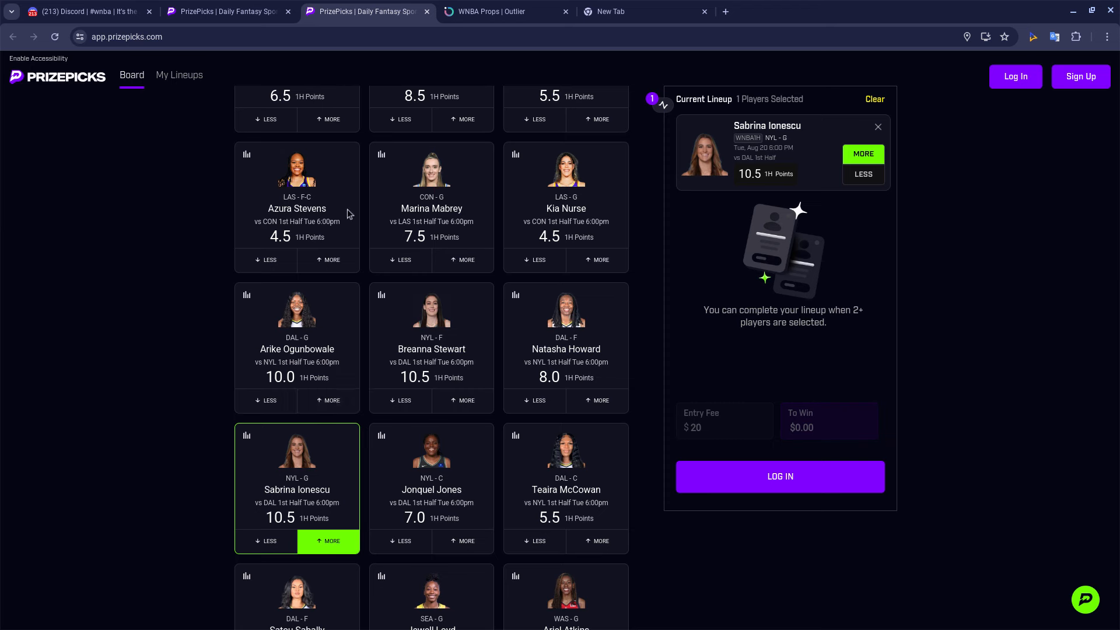
Browse the full-game WNBA board, then return to Outlier's WNBA props table.
scroll("up", 3)
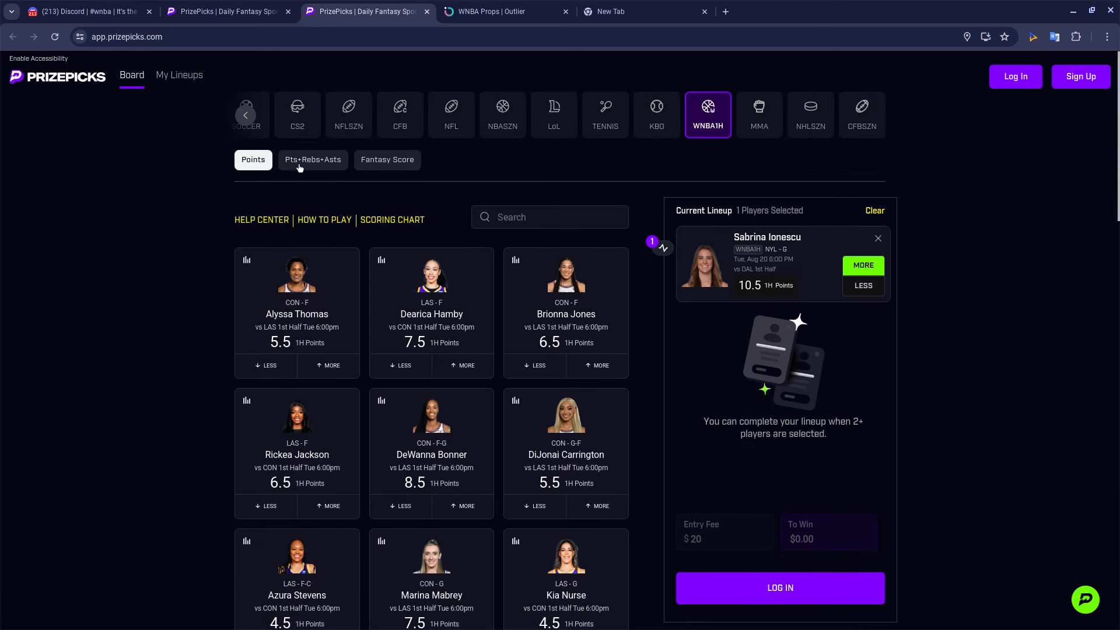
left_click(245, 115)
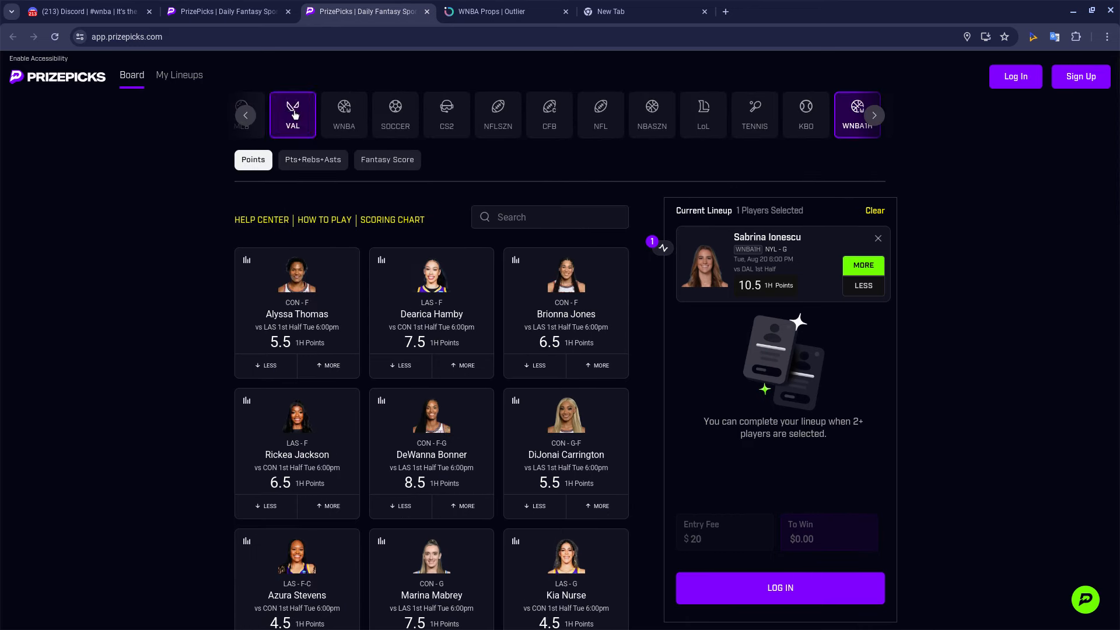
left_click(360, 115)
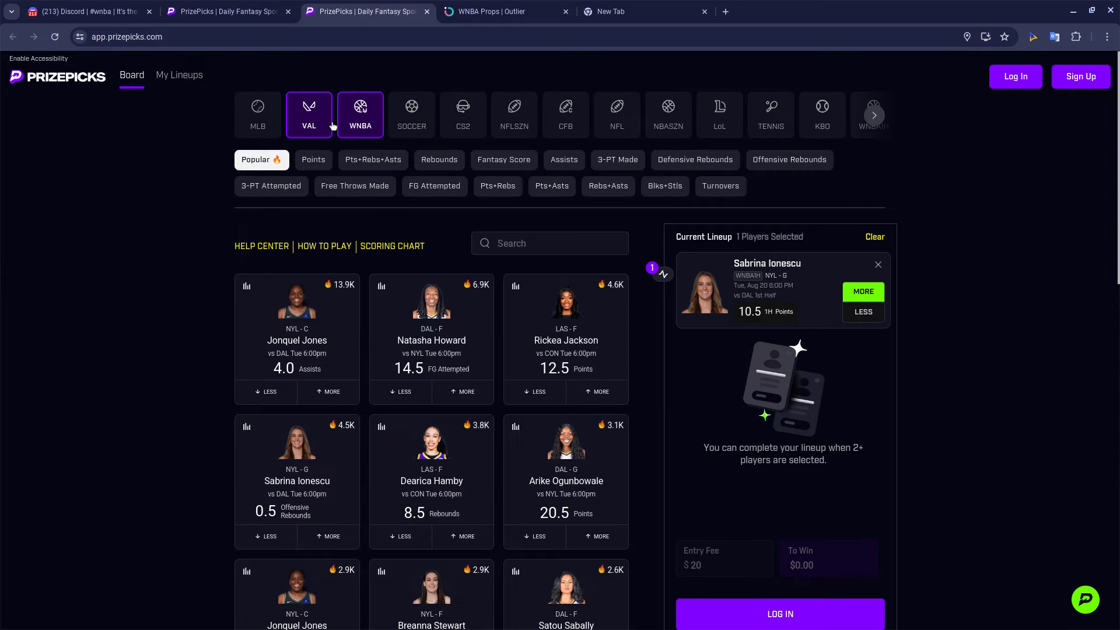
scroll("down", 3)
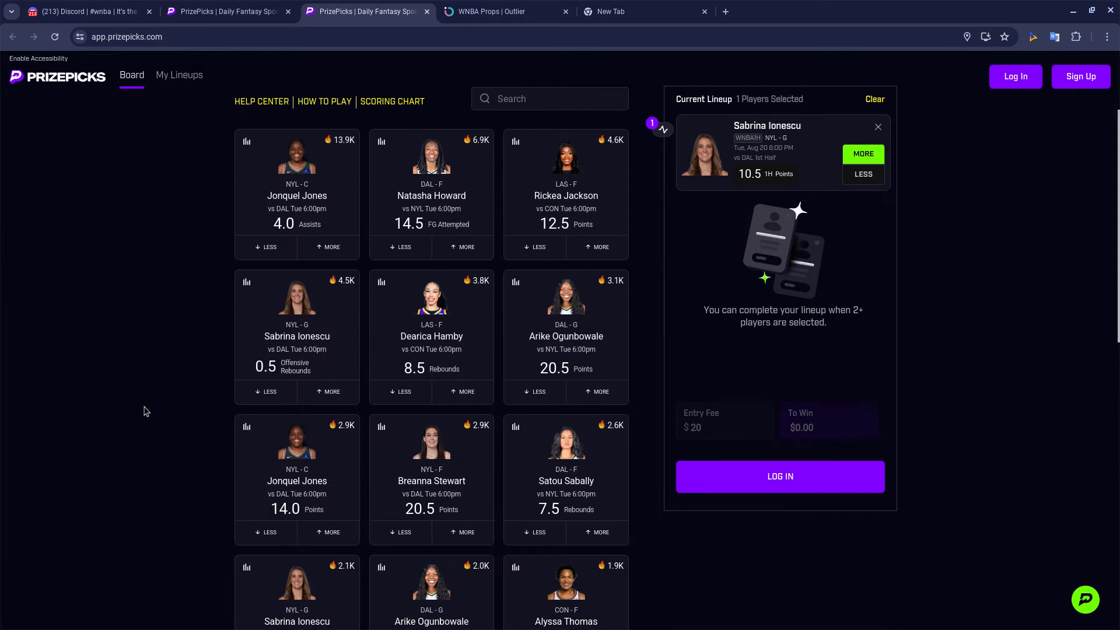
scroll("down", 3)
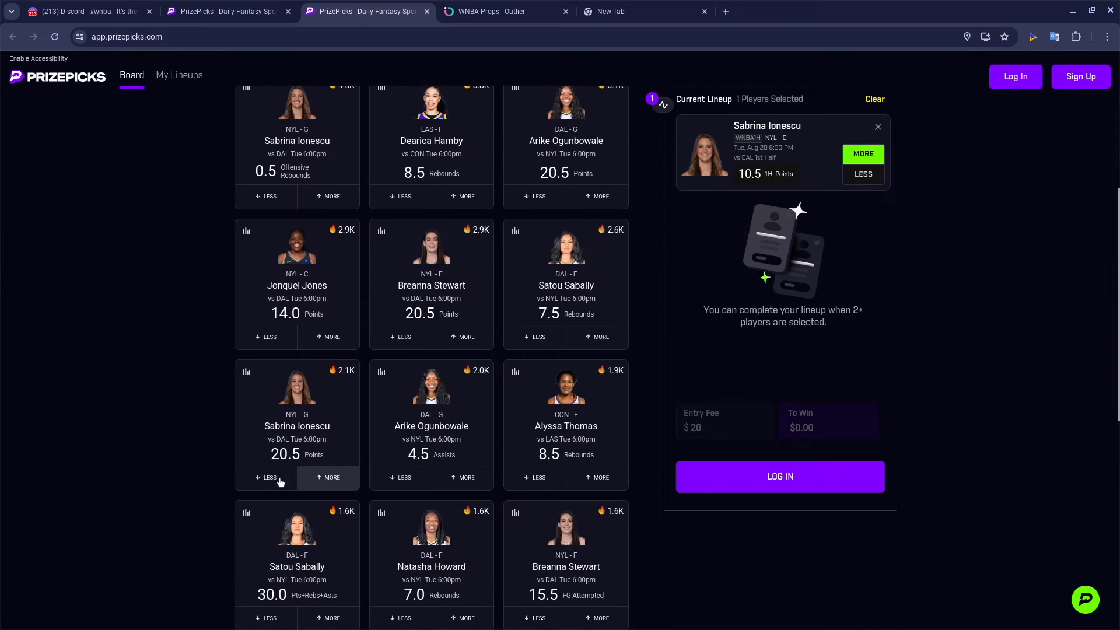
scroll("up", 3)
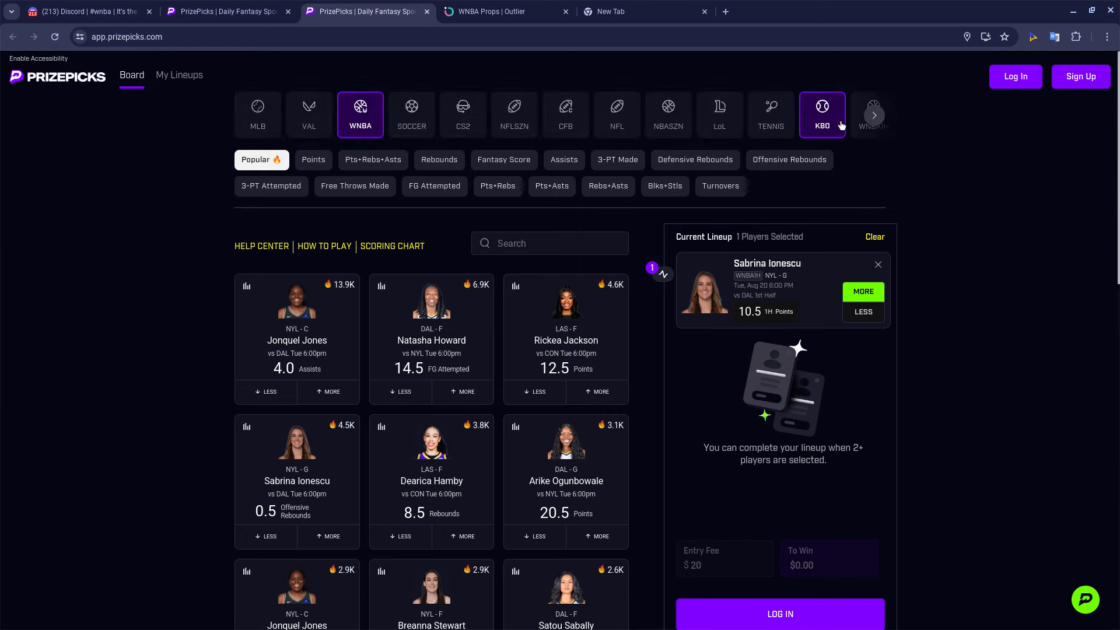
left_click(503, 11)
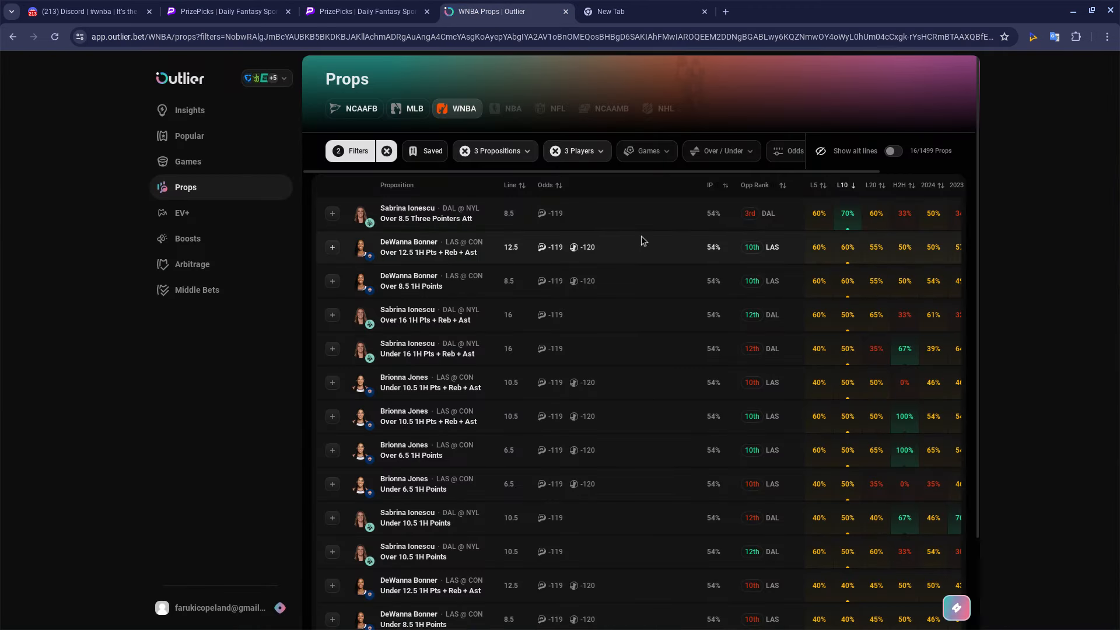
mouse_move(298, 516)
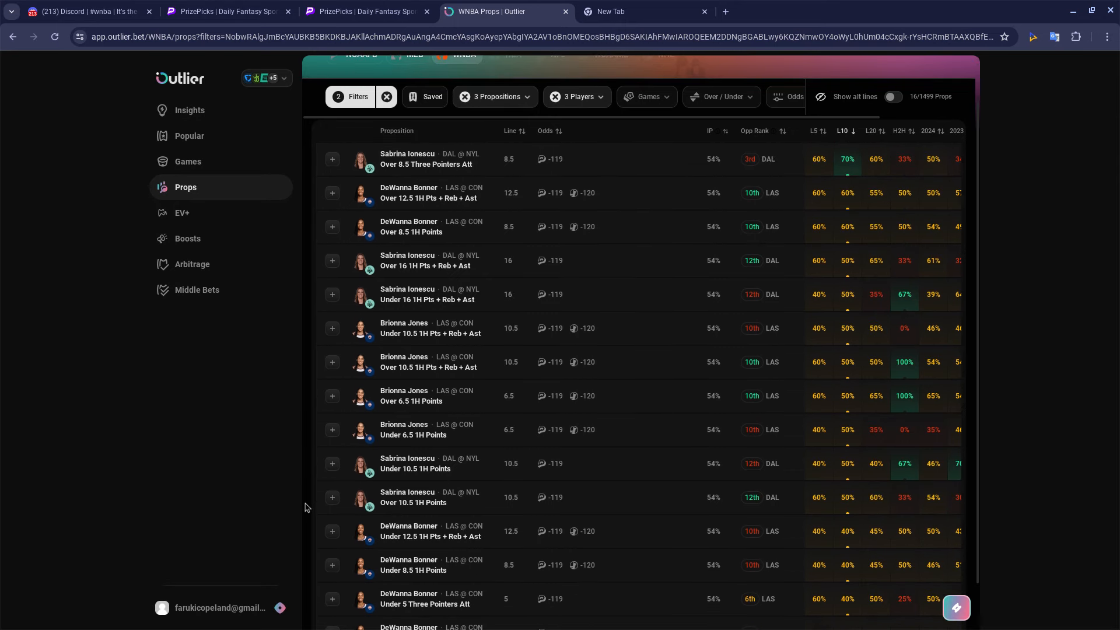
mouse_move(420, 502)
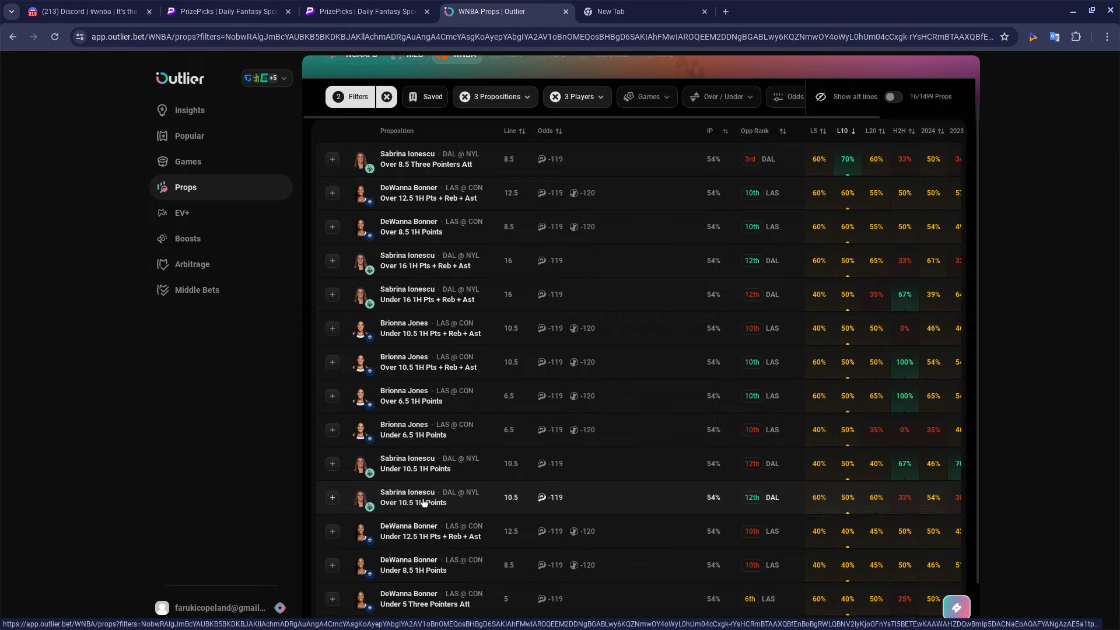
Open Ionescu's Over 10.5 1H Points prop and show H2H vs Dallas (1 of 3 overs).
left_click(407, 497)
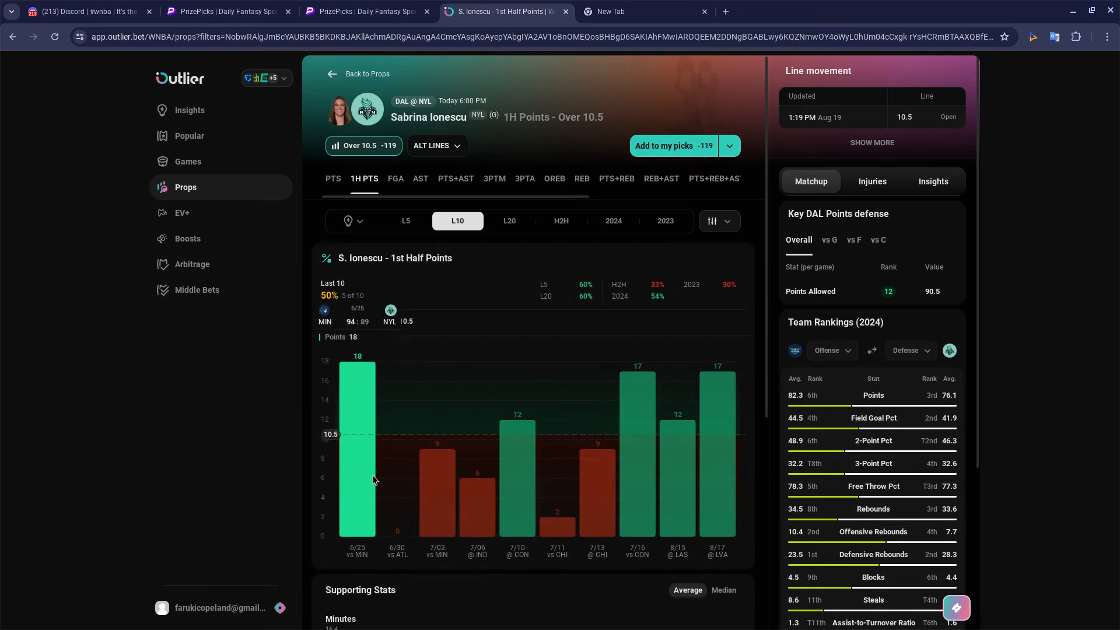
mouse_move(236, 389)
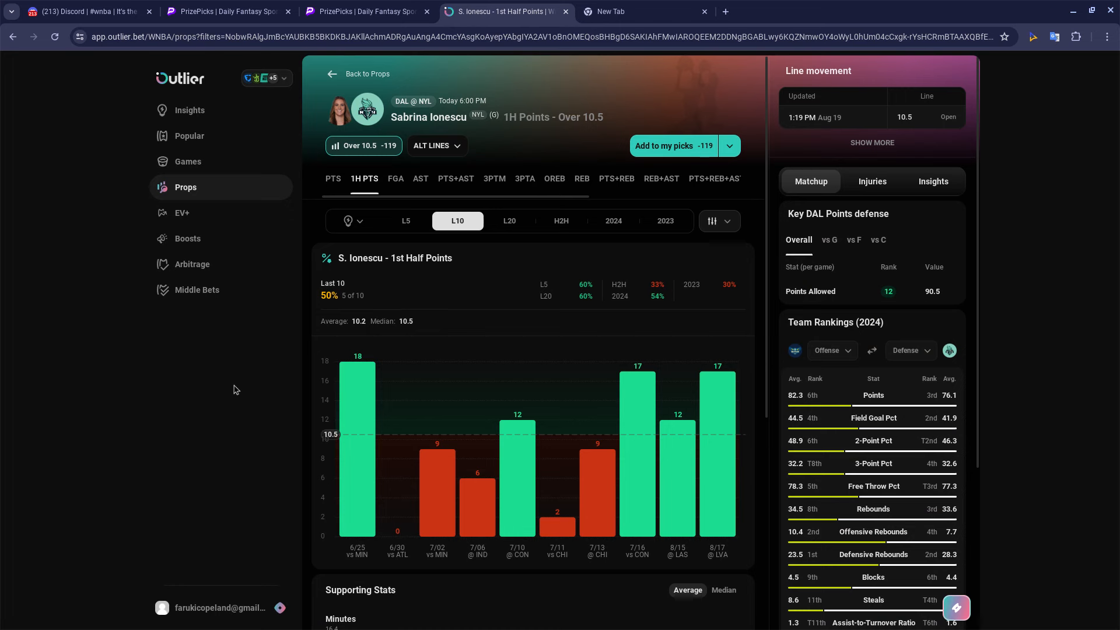
mouse_move(379, 394)
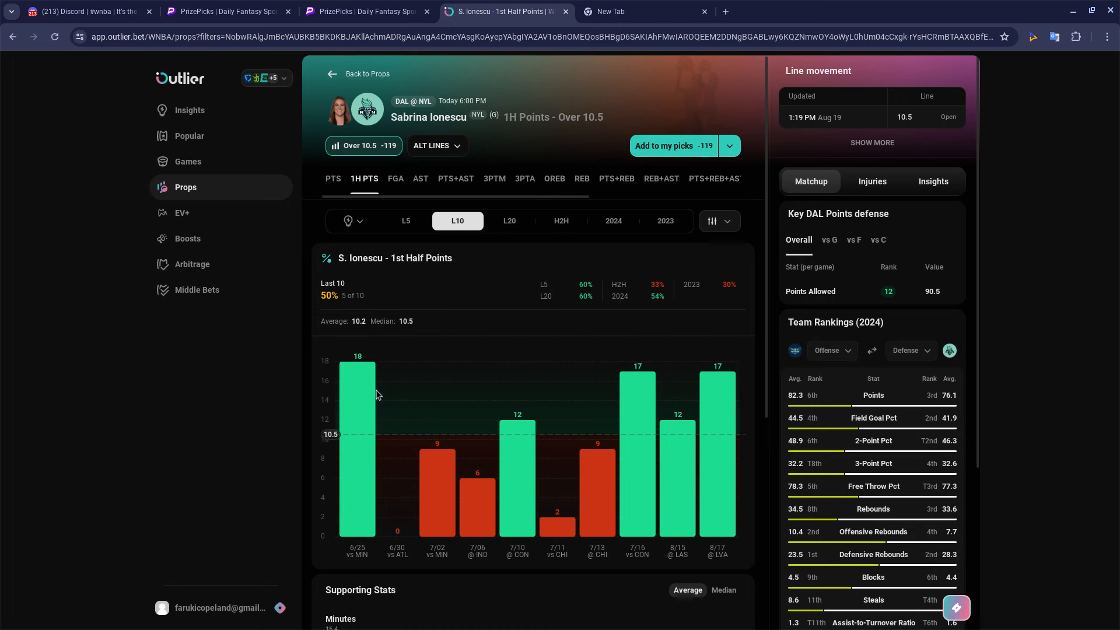
mouse_move(676, 425)
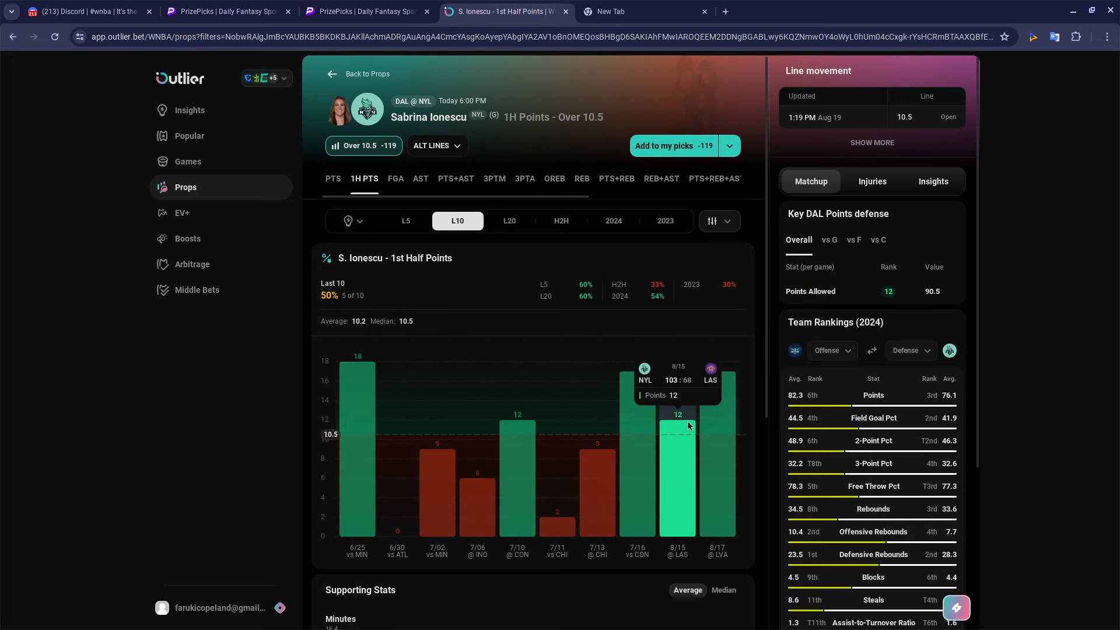
mouse_move(471, 304)
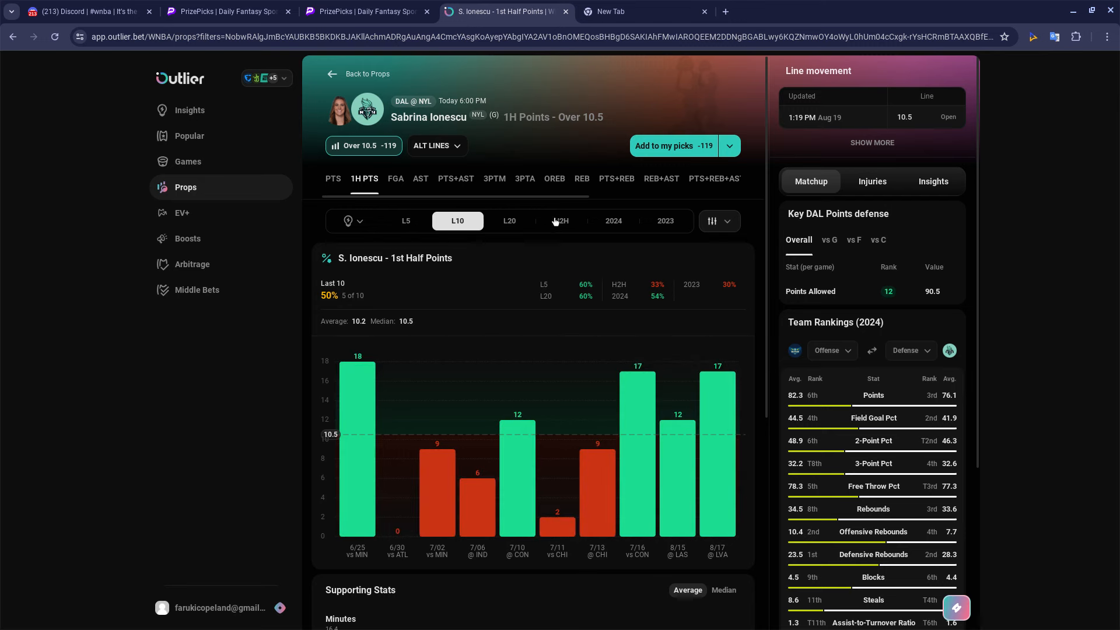
left_click(561, 221)
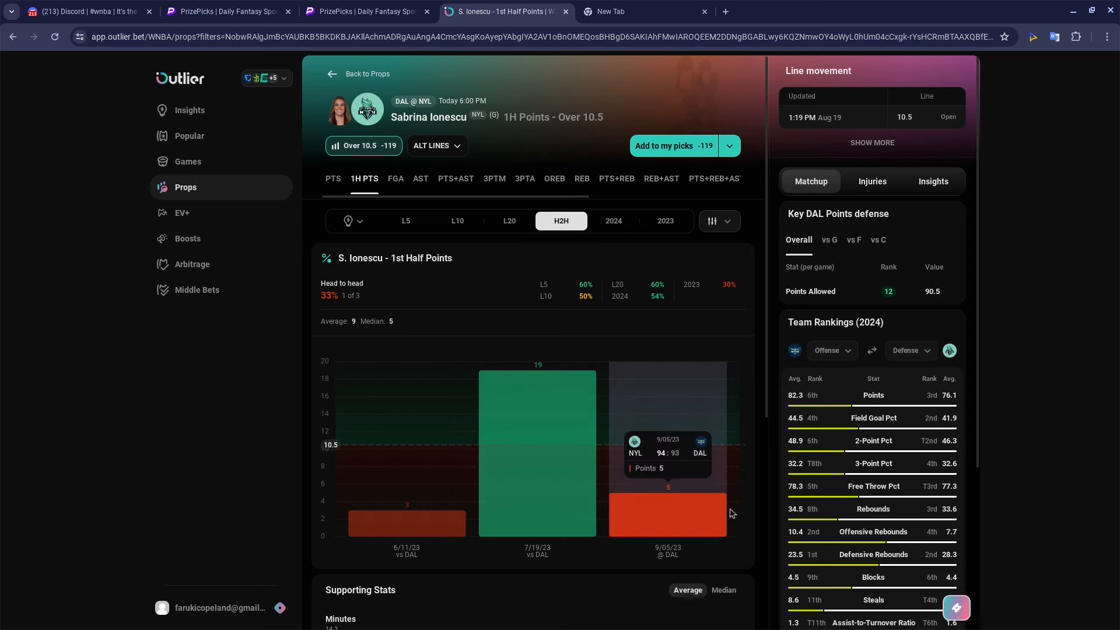
mouse_move(289, 591)
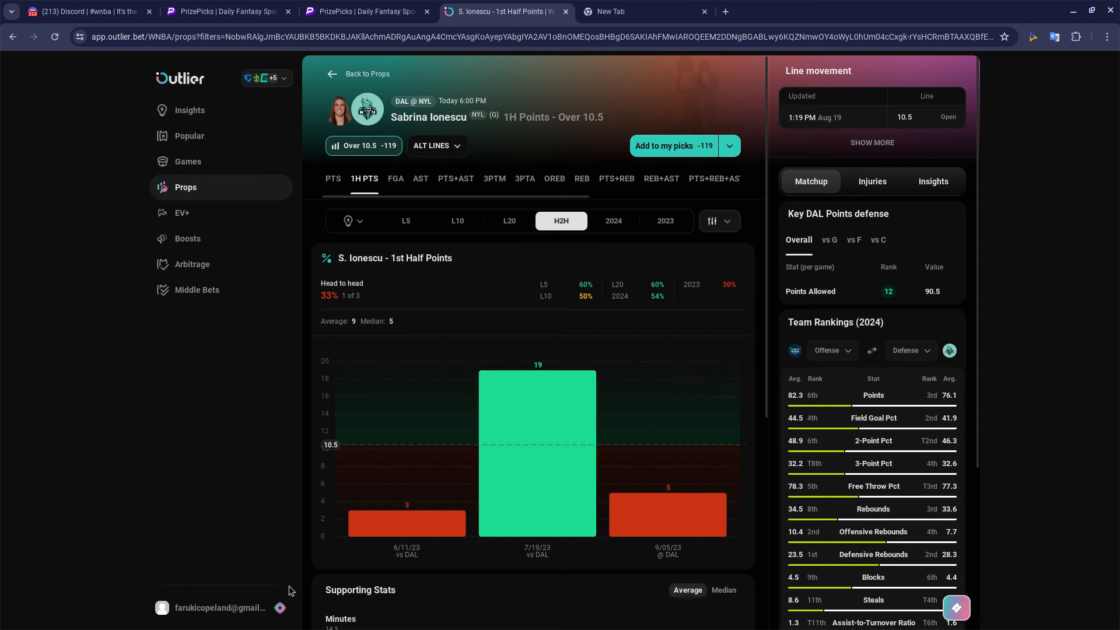
mouse_move(244, 576)
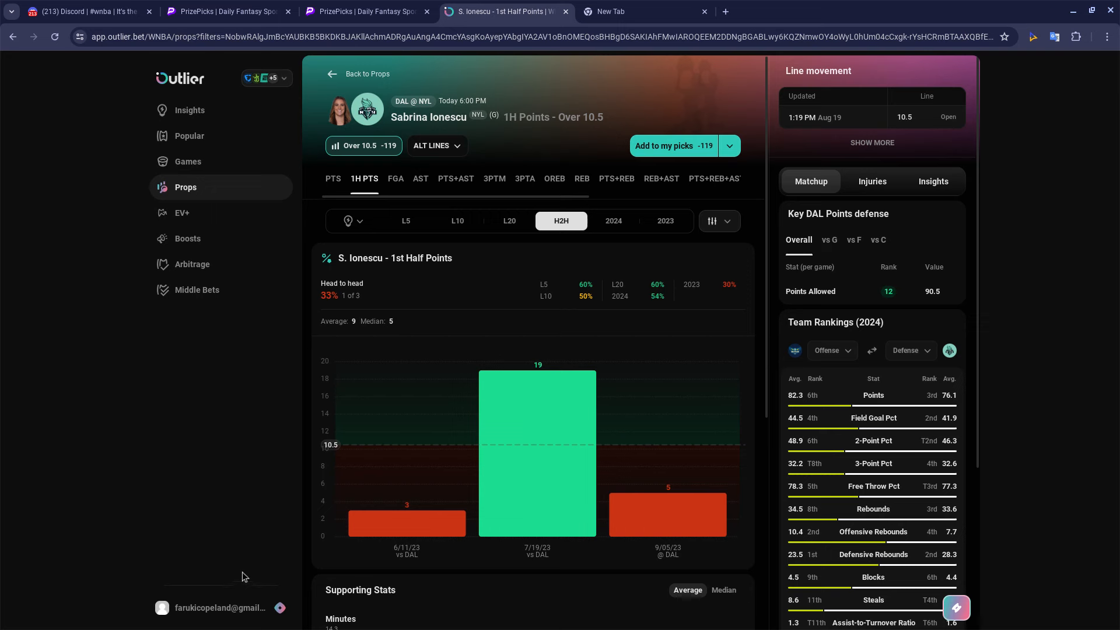
mouse_move(277, 541)
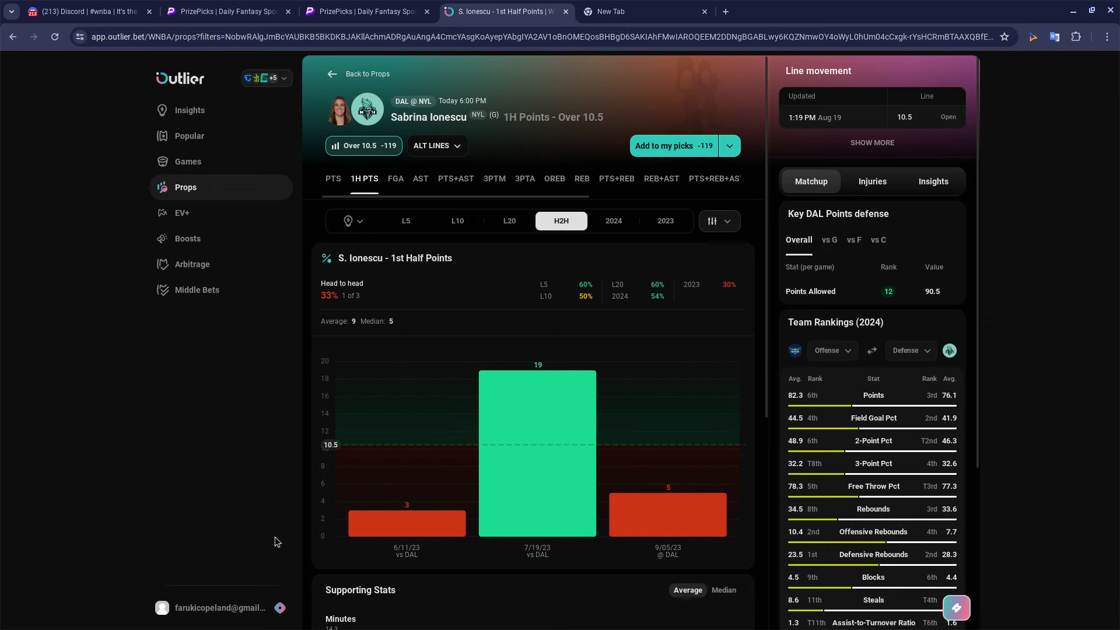
mouse_move(406, 442)
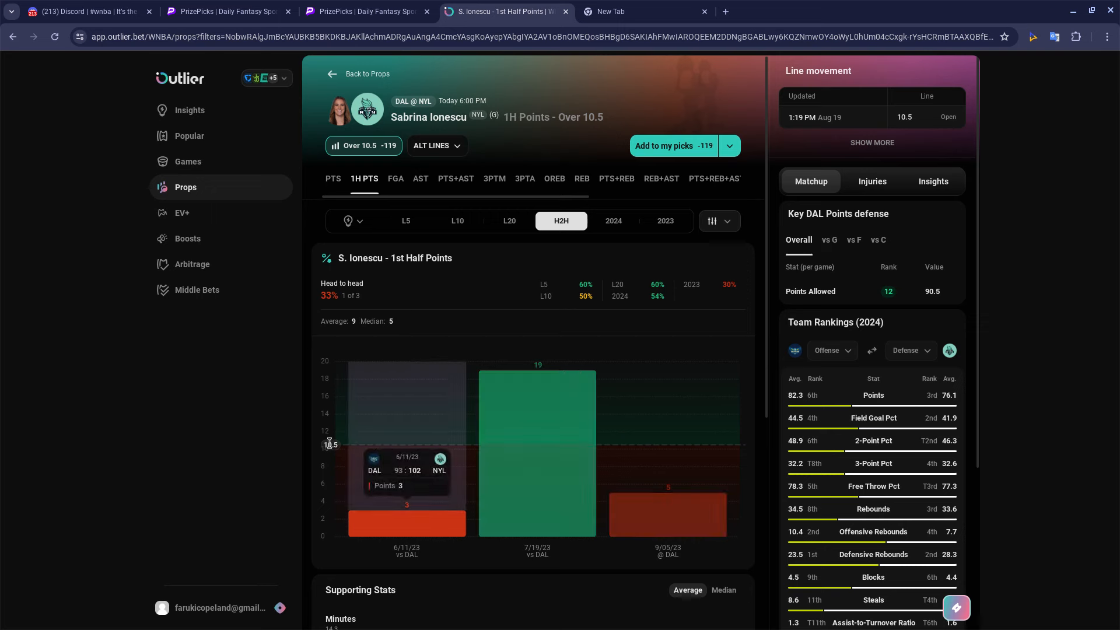
mouse_move(365, 89)
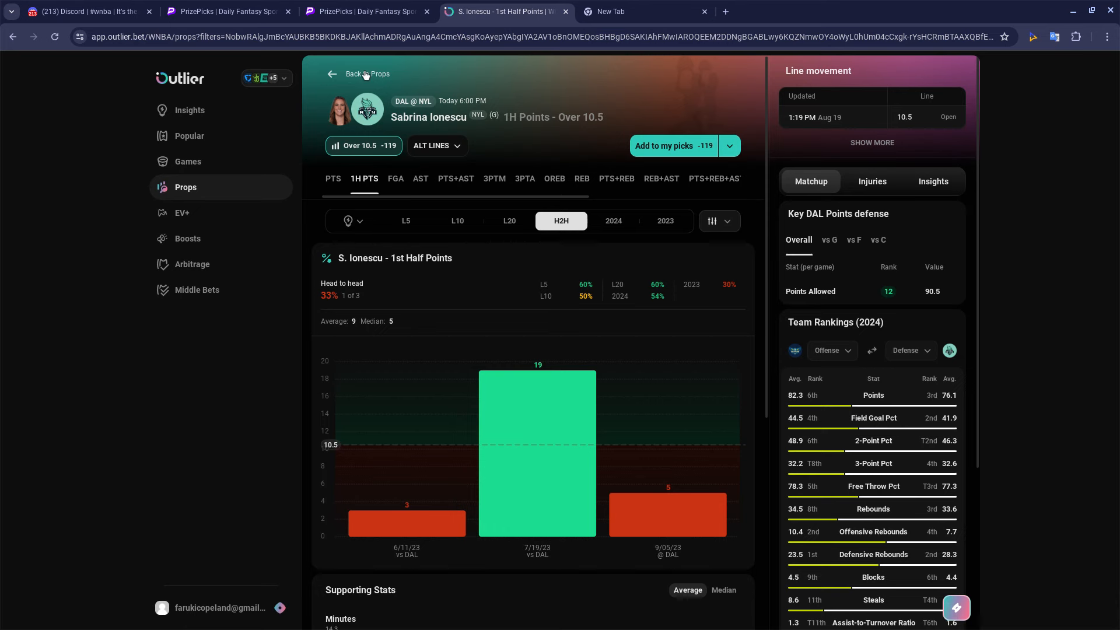
Return from Ionescu's prop page to the filtered WNBA props list.
left_click(360, 73)
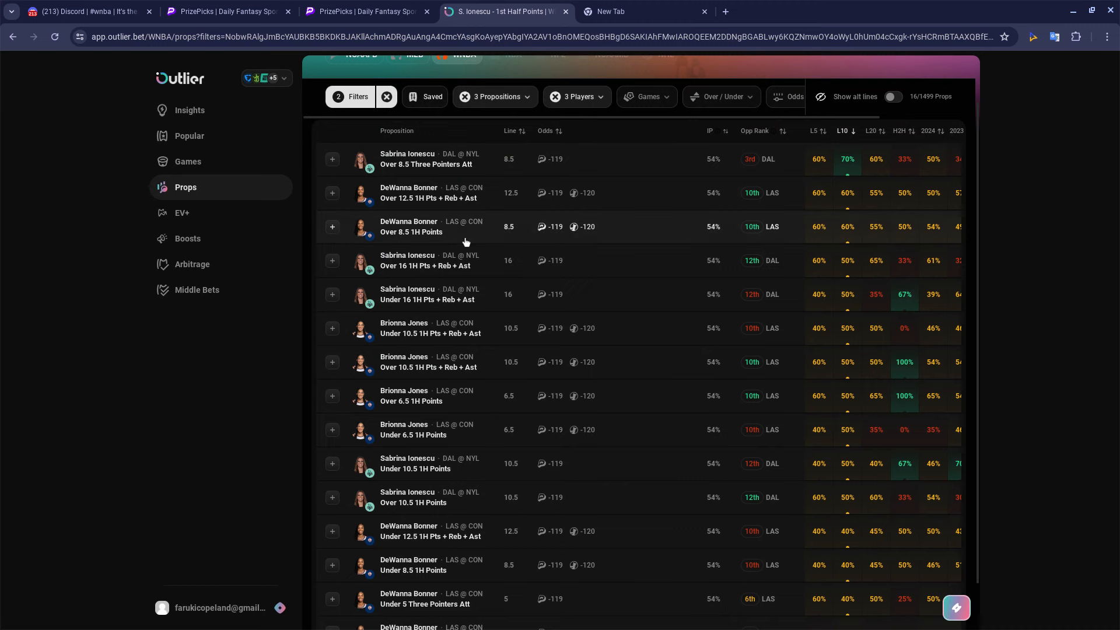
mouse_move(507, 465)
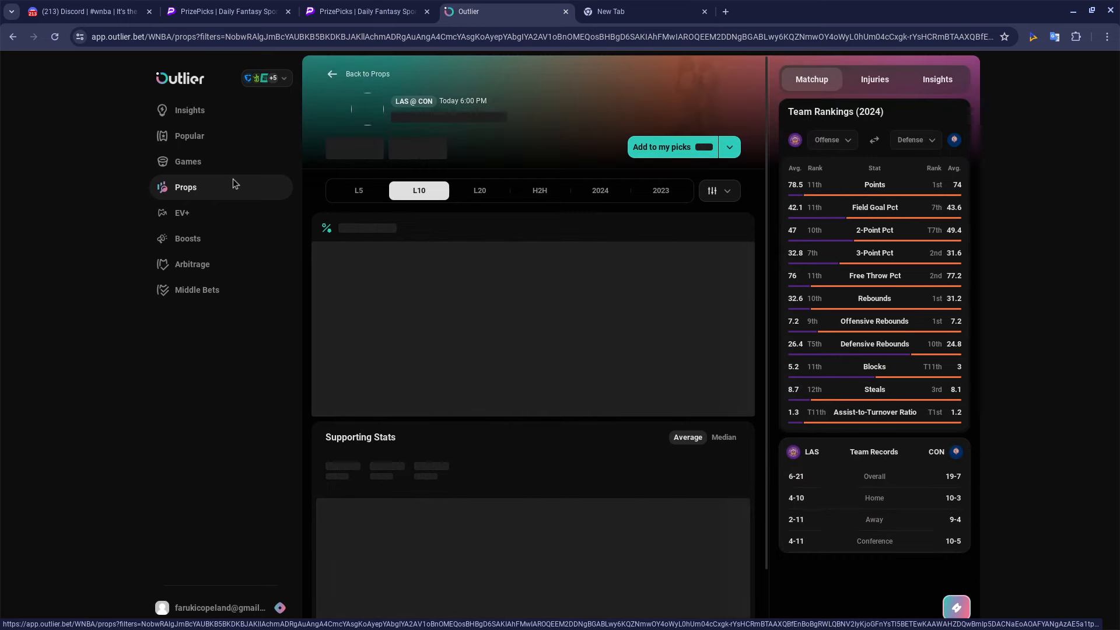
Back on PrizePicks, scroll the league tabs and open the WNBA1H first-half Points board.
left_click(364, 12)
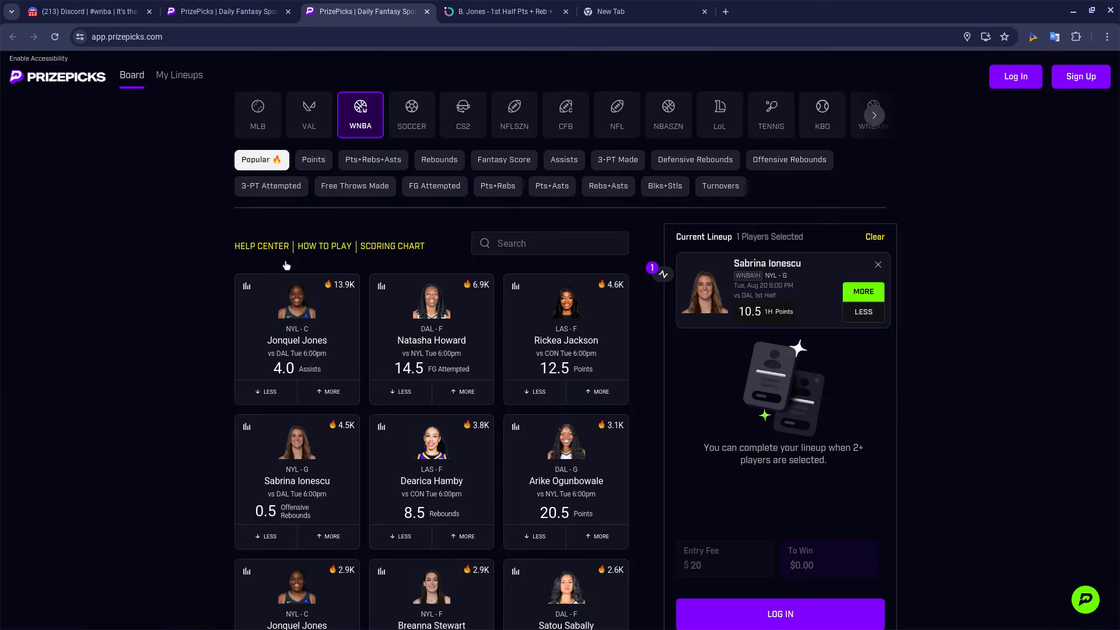
mouse_move(735, 141)
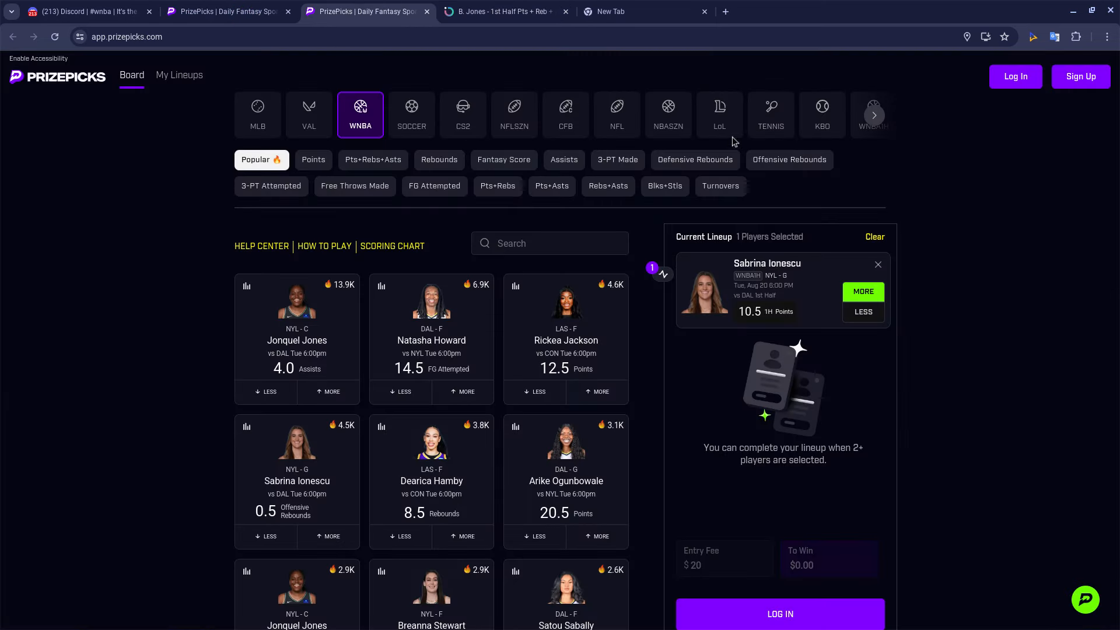
mouse_move(862, 138)
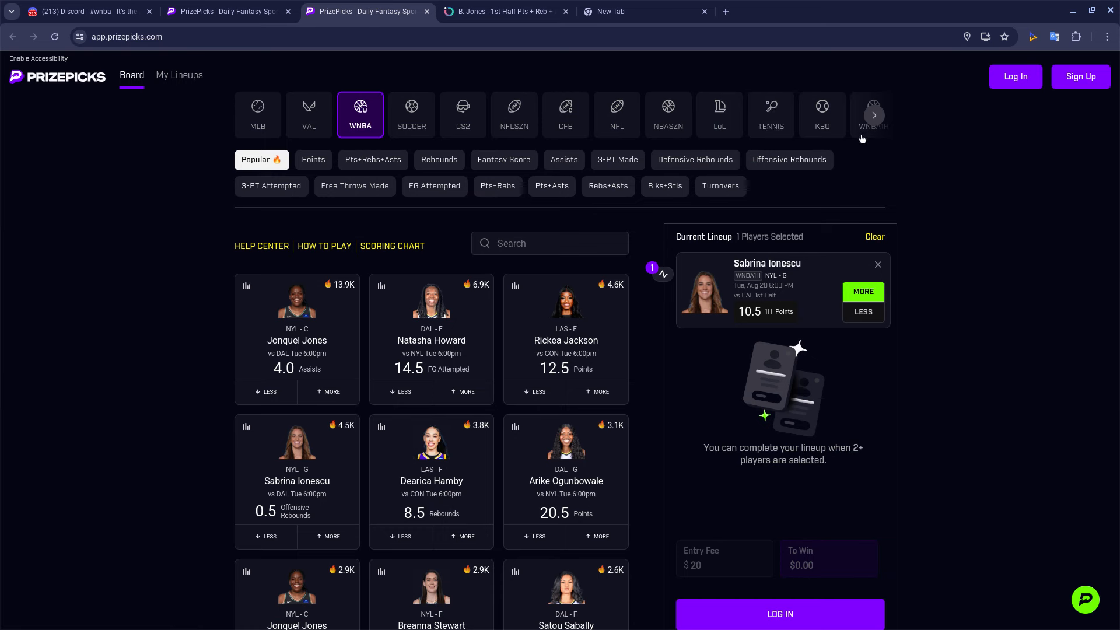
left_click(872, 115)
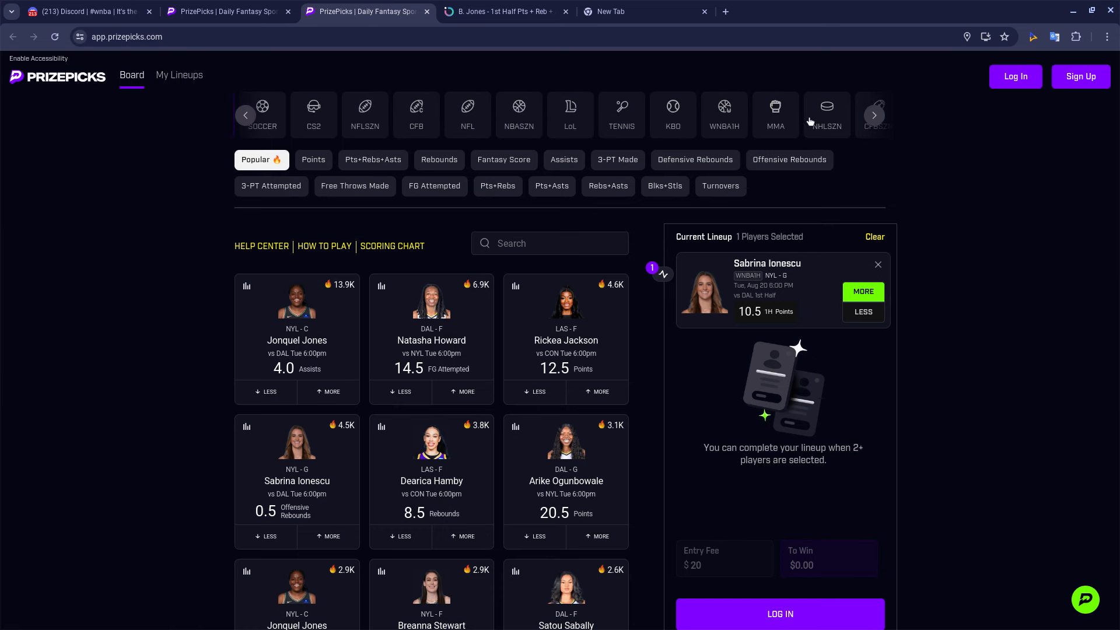
left_click(245, 115)
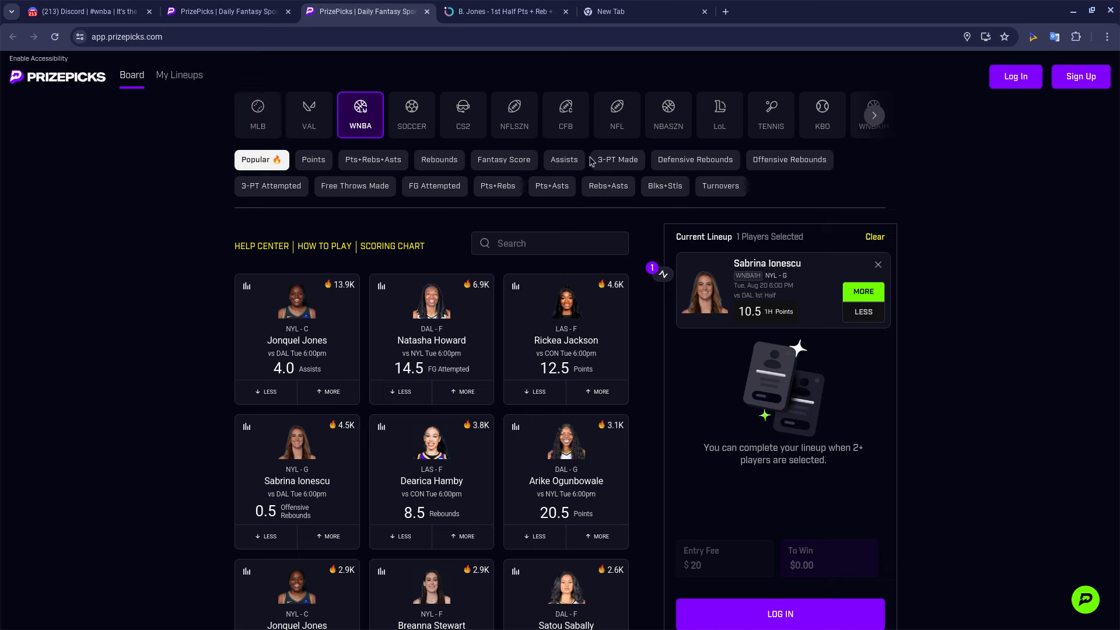
mouse_move(862, 138)
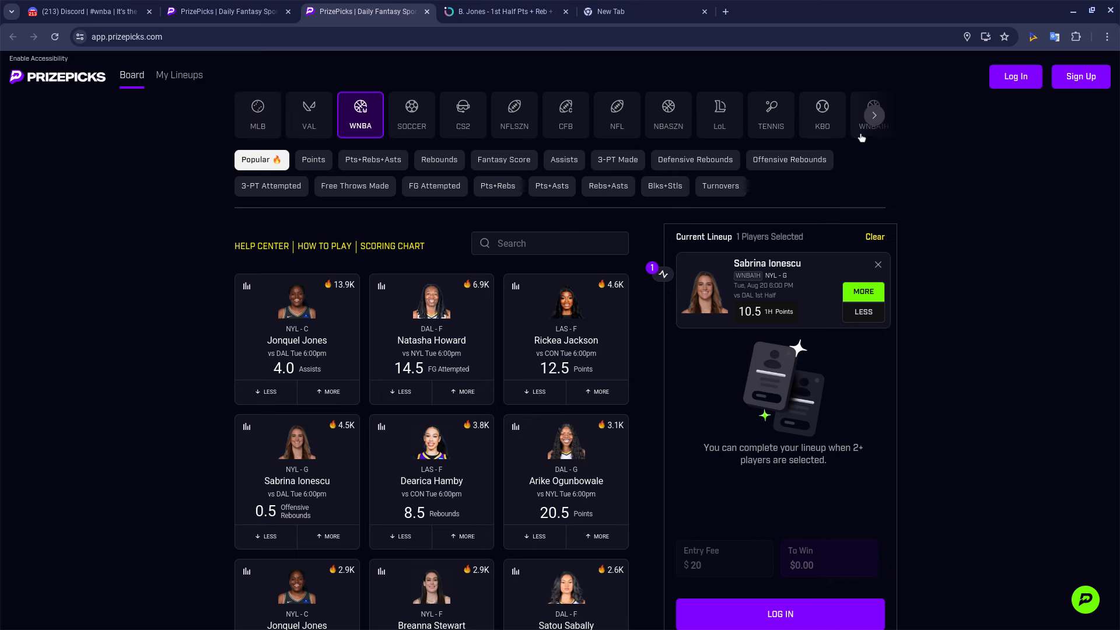
left_click(873, 115)
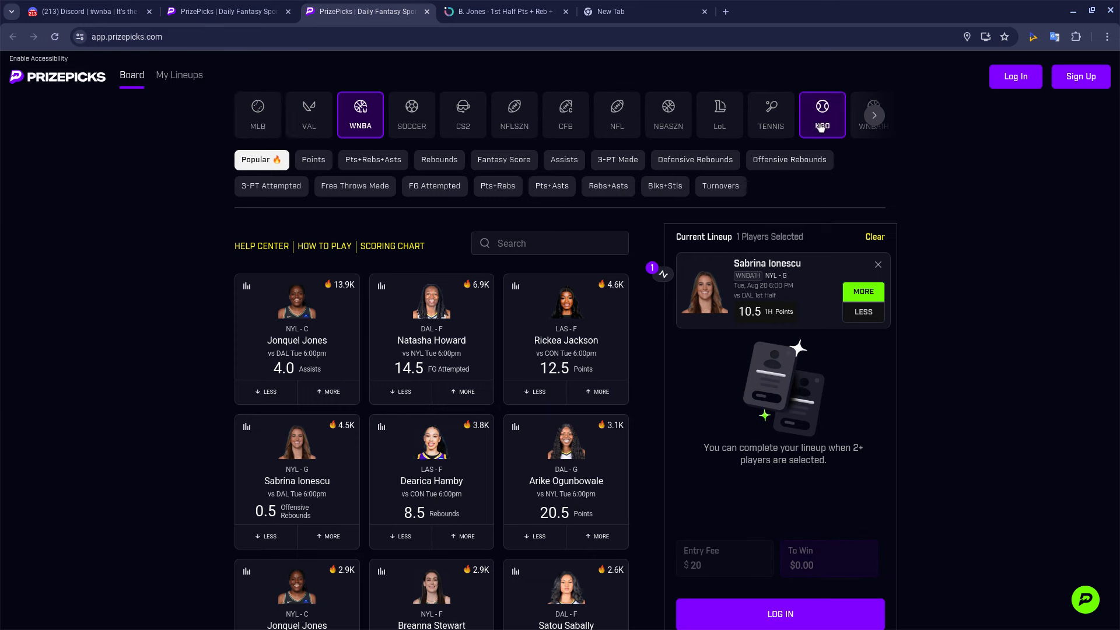
mouse_move(849, 140)
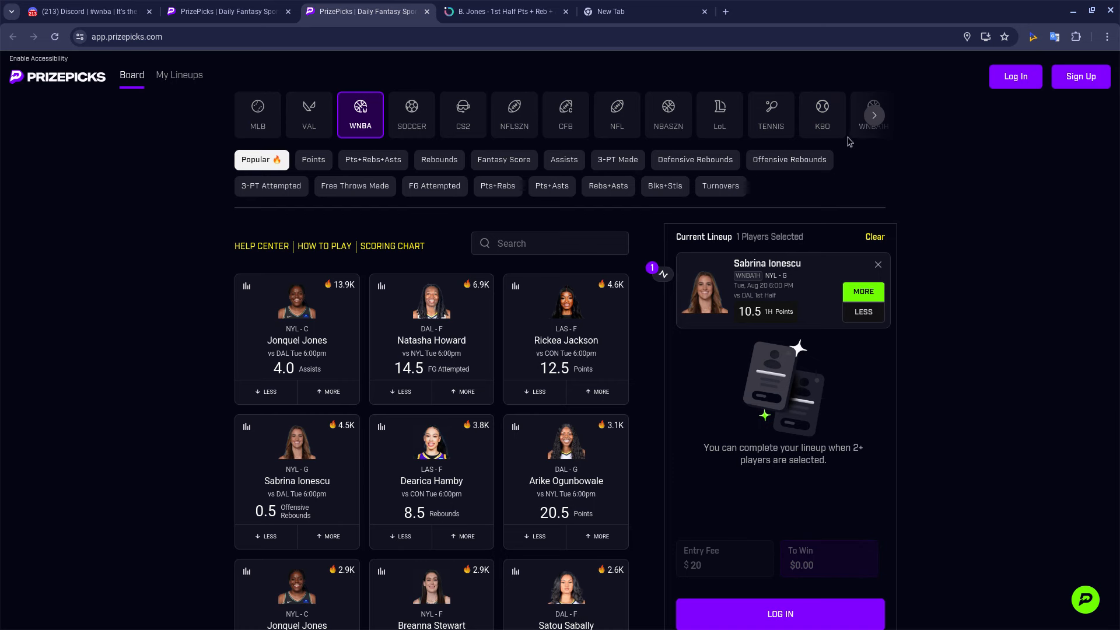
mouse_move(855, 141)
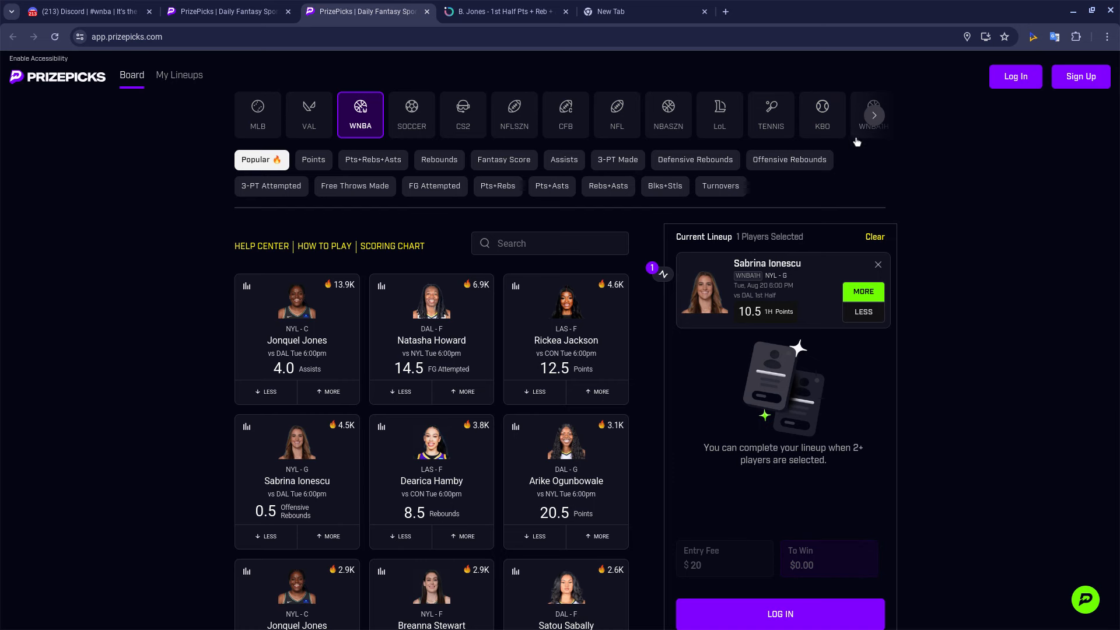
left_click(872, 115)
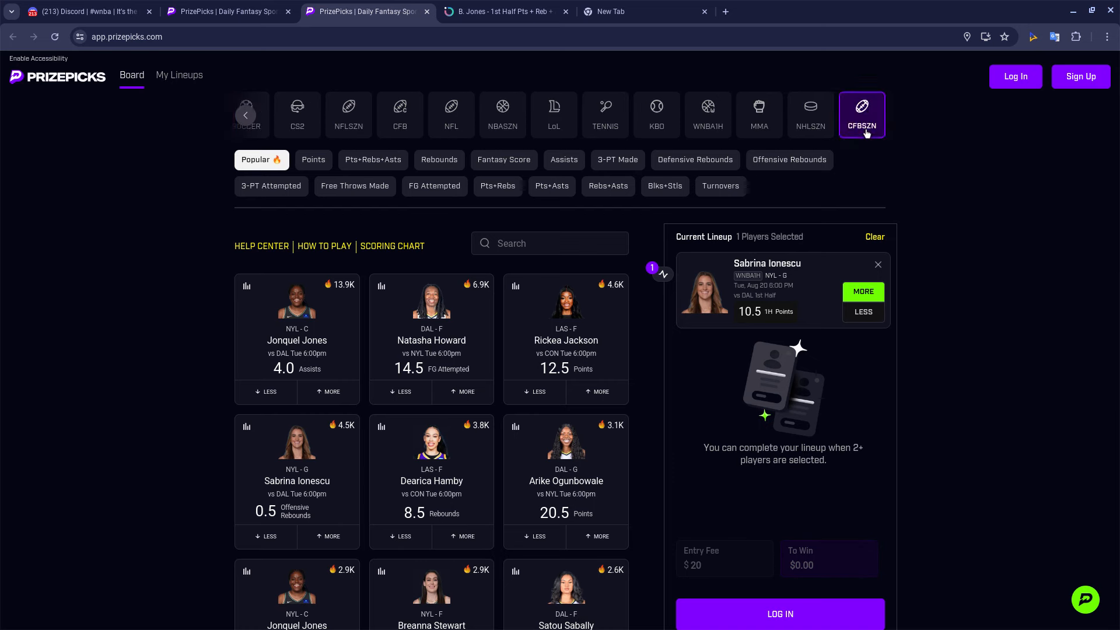
left_click(655, 115)
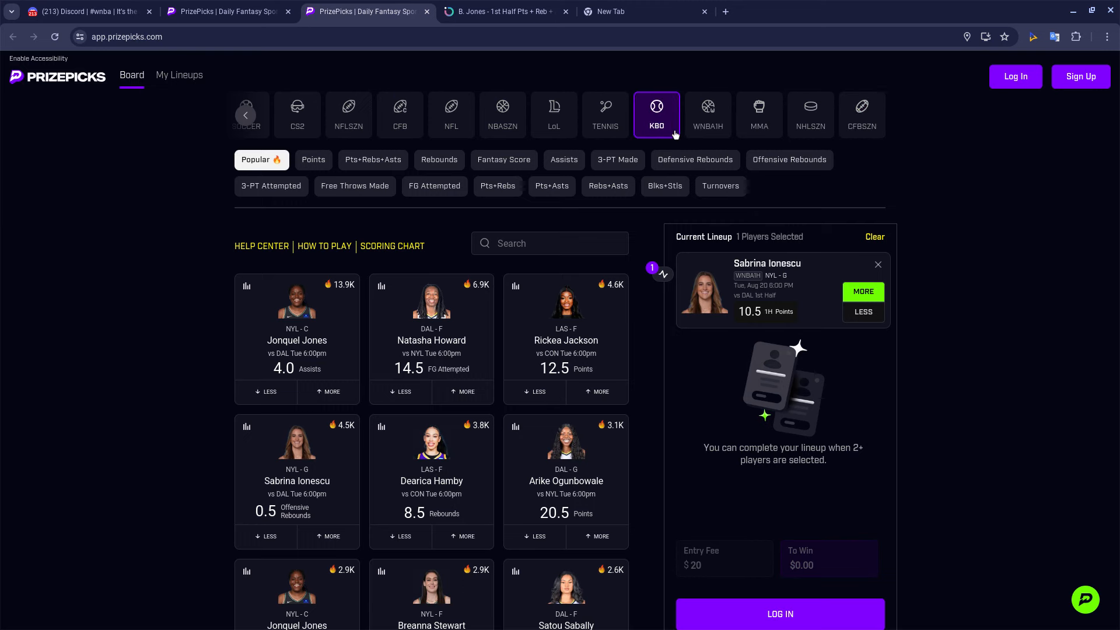
left_click(706, 114)
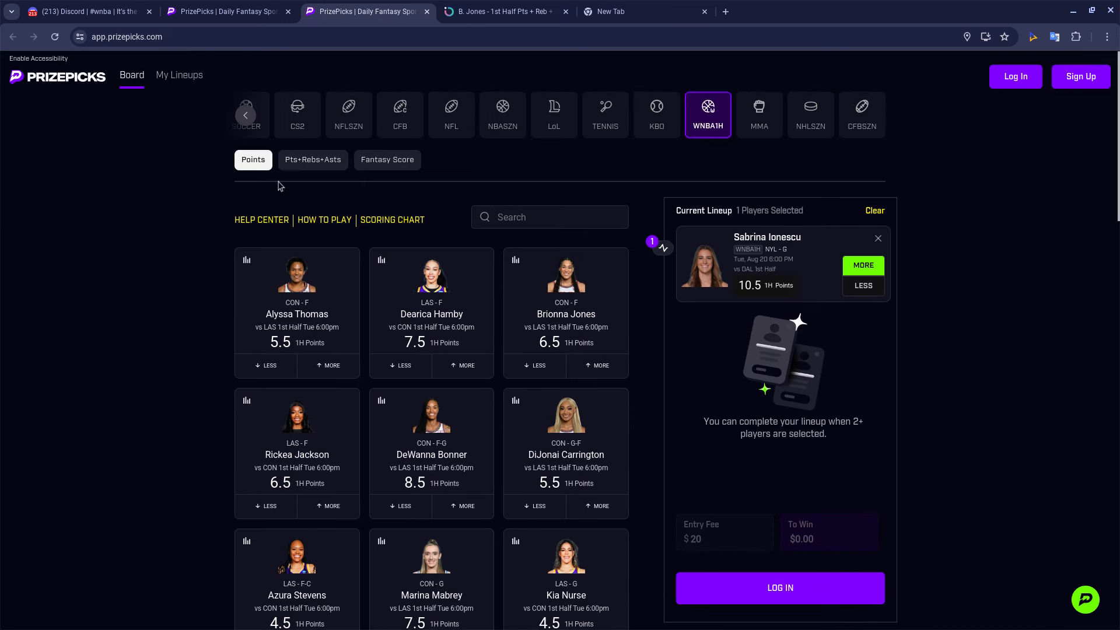
Filter to 1H Pts+Rebs+Asts and review Brionna Jones's 10.5 recent-game history popup.
left_click(312, 159)
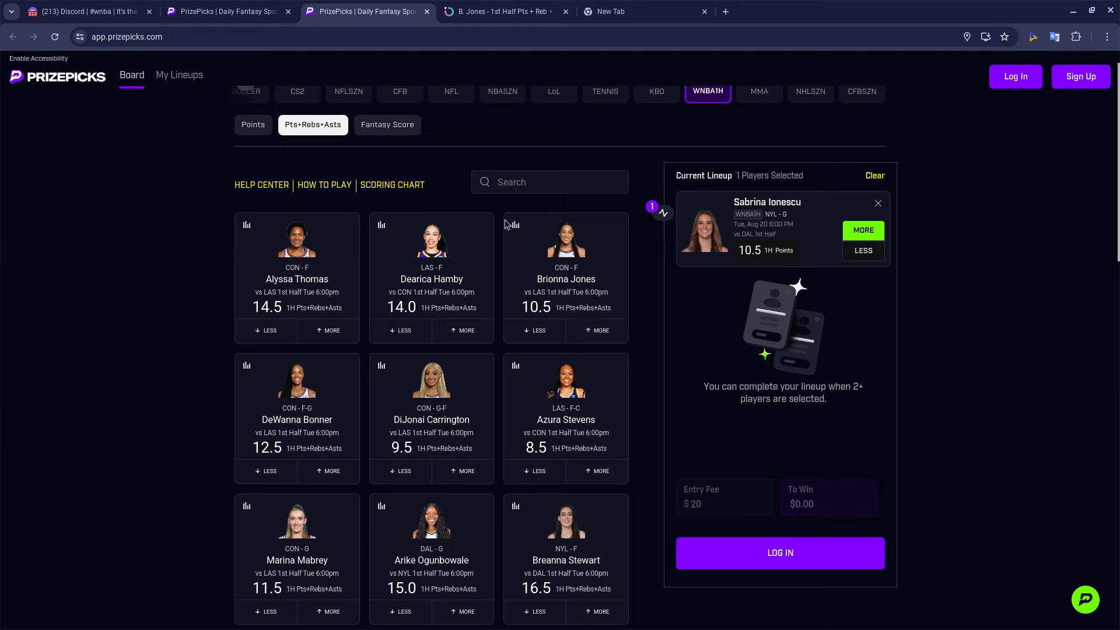
left_click(513, 226)
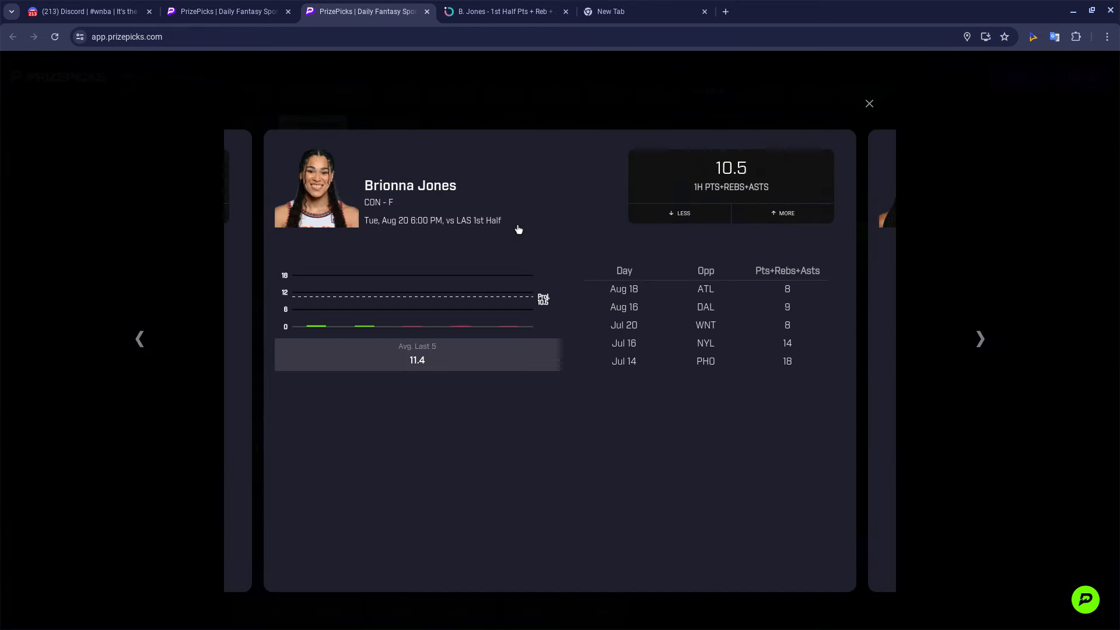
mouse_move(517, 257)
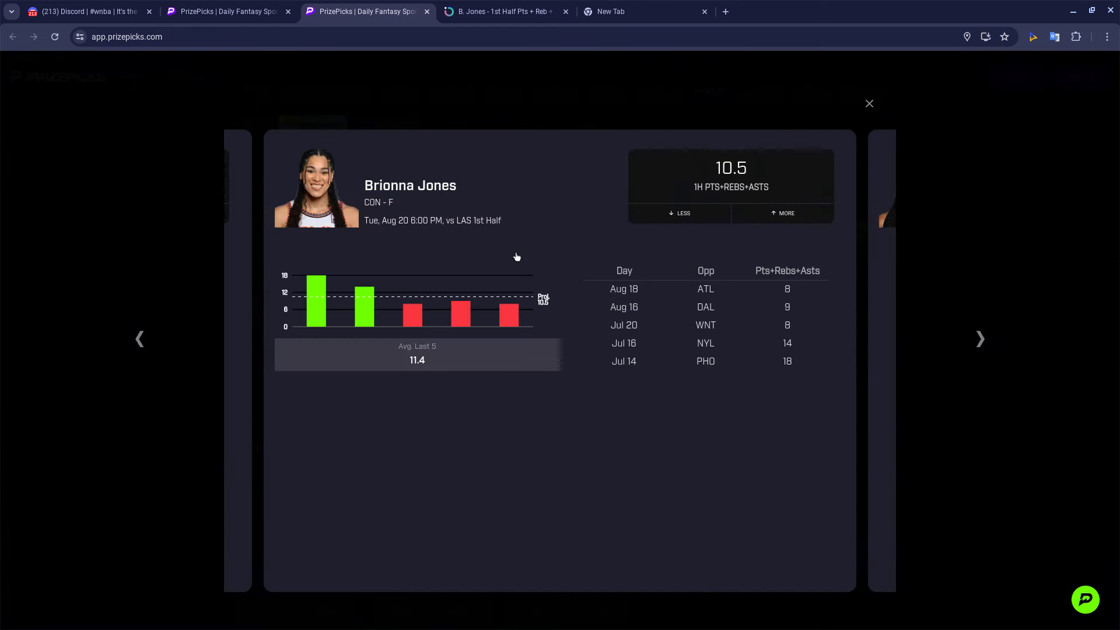
mouse_move(875, 135)
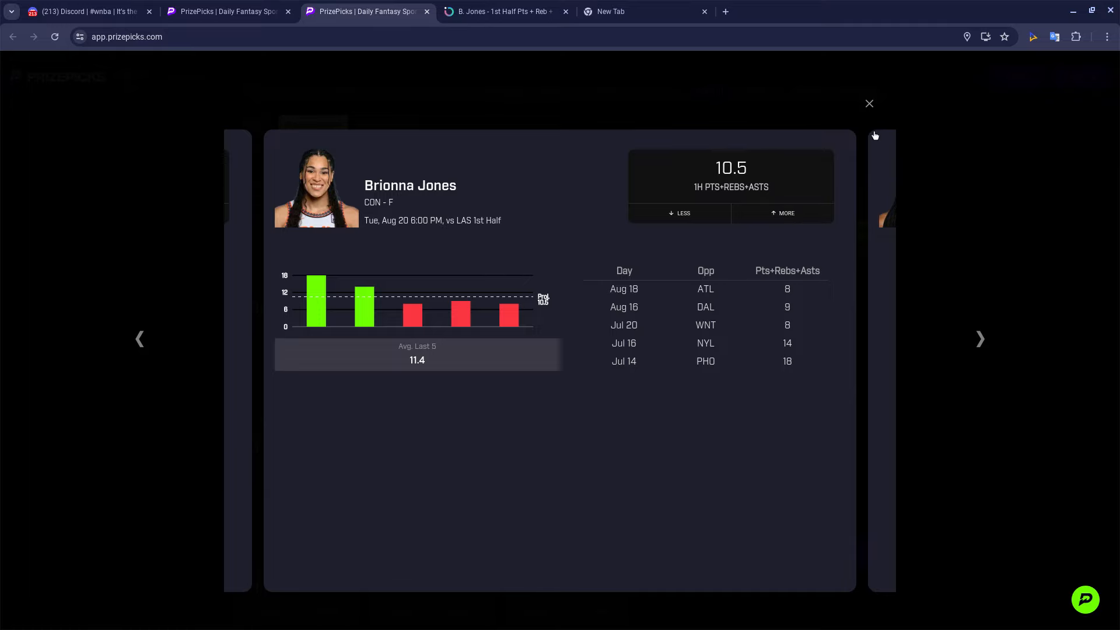
left_click(868, 104)
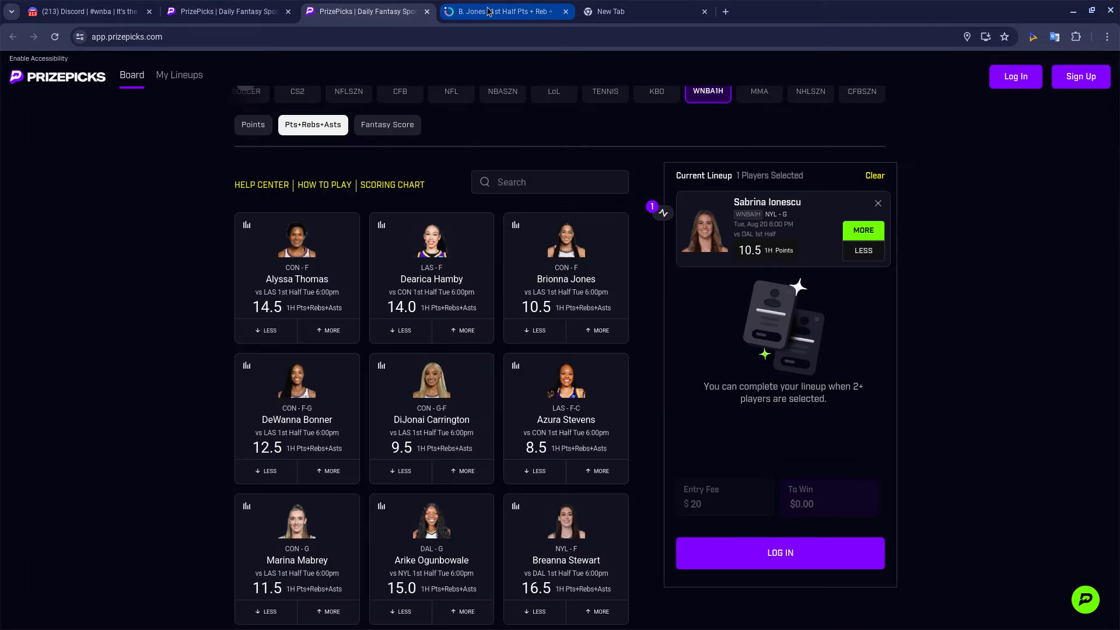
Open Outlier's B. Jones 1st Half Pts+Reb+Ast page and show H2H vs LAS (2 of 2).
left_click(500, 11)
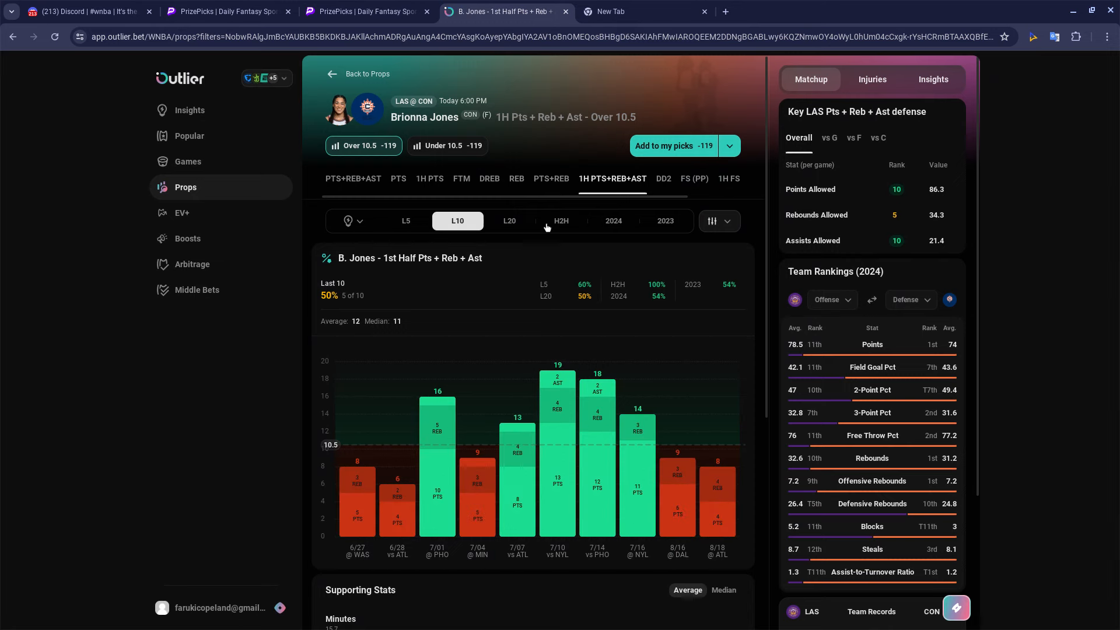
left_click(560, 220)
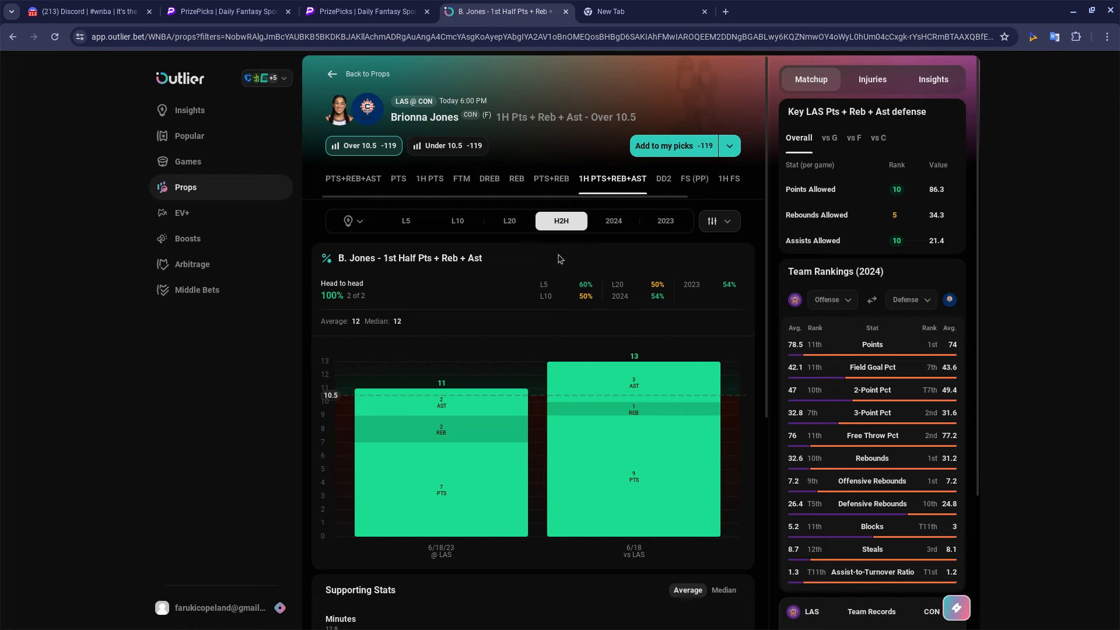
mouse_move(546, 354)
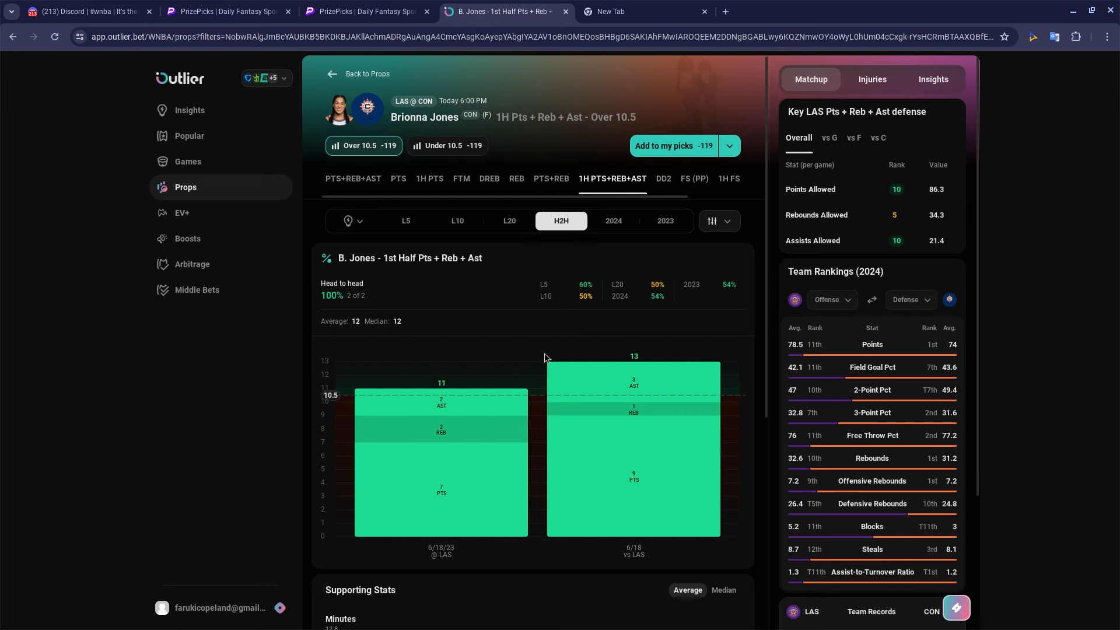
mouse_move(541, 354)
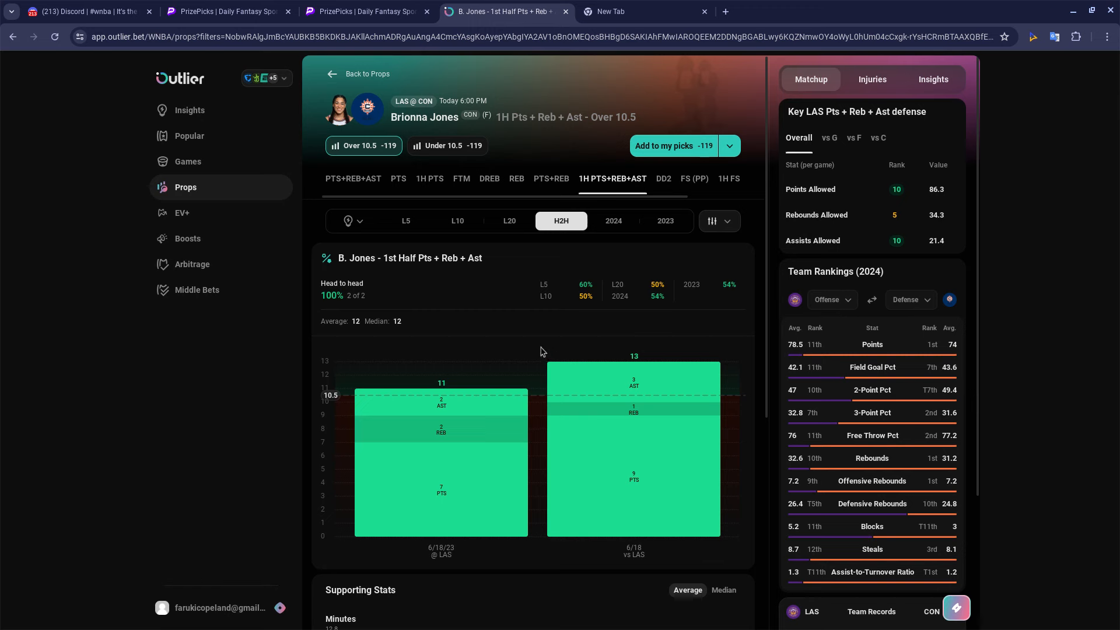
mouse_move(543, 356)
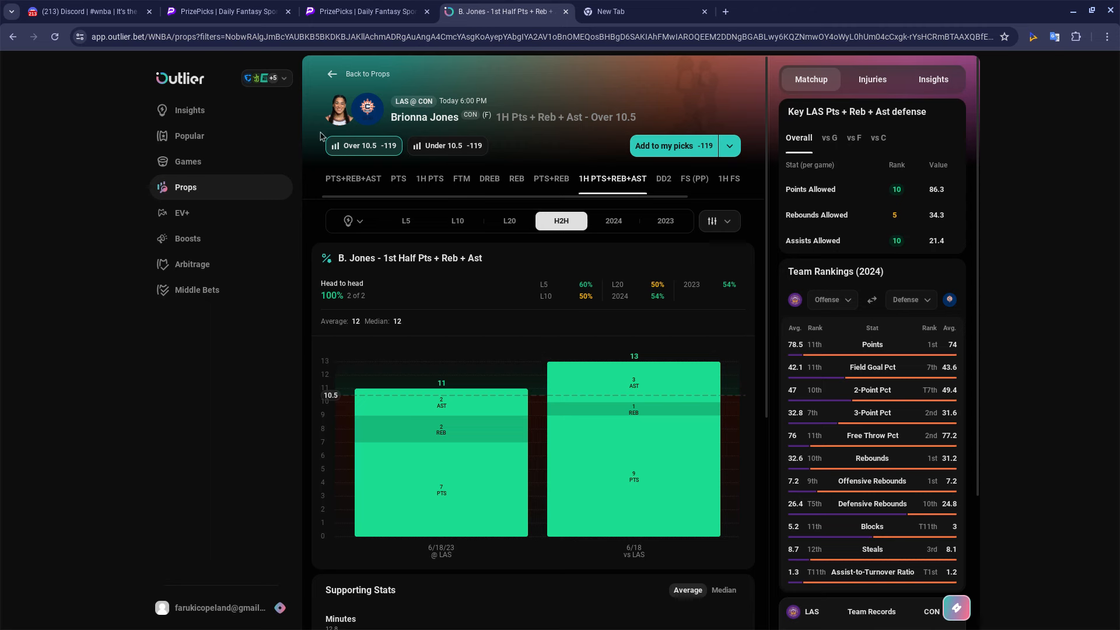
mouse_move(369, 75)
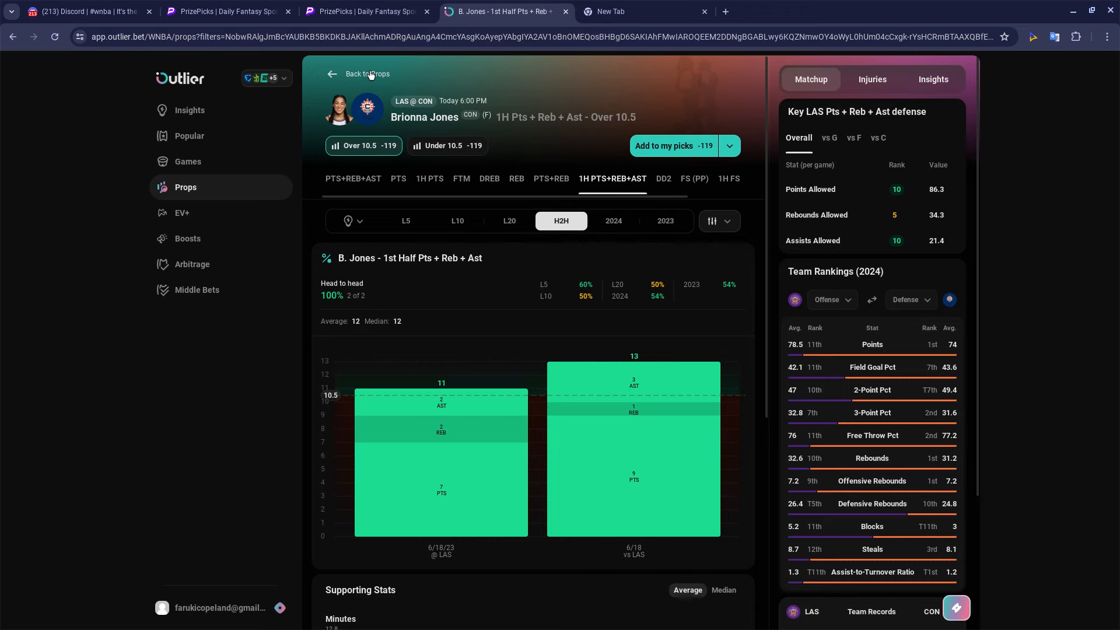
Leave Outlier's prop page and return to the PrizePicks 1H Pts+Rebs+Asts board.
left_click(364, 73)
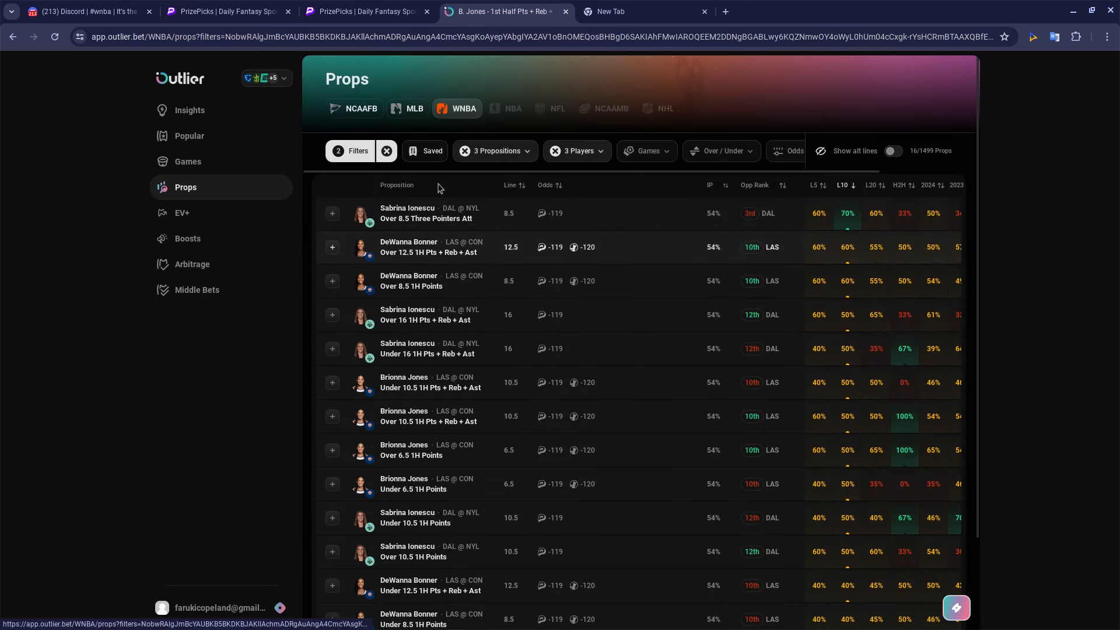
left_click(229, 12)
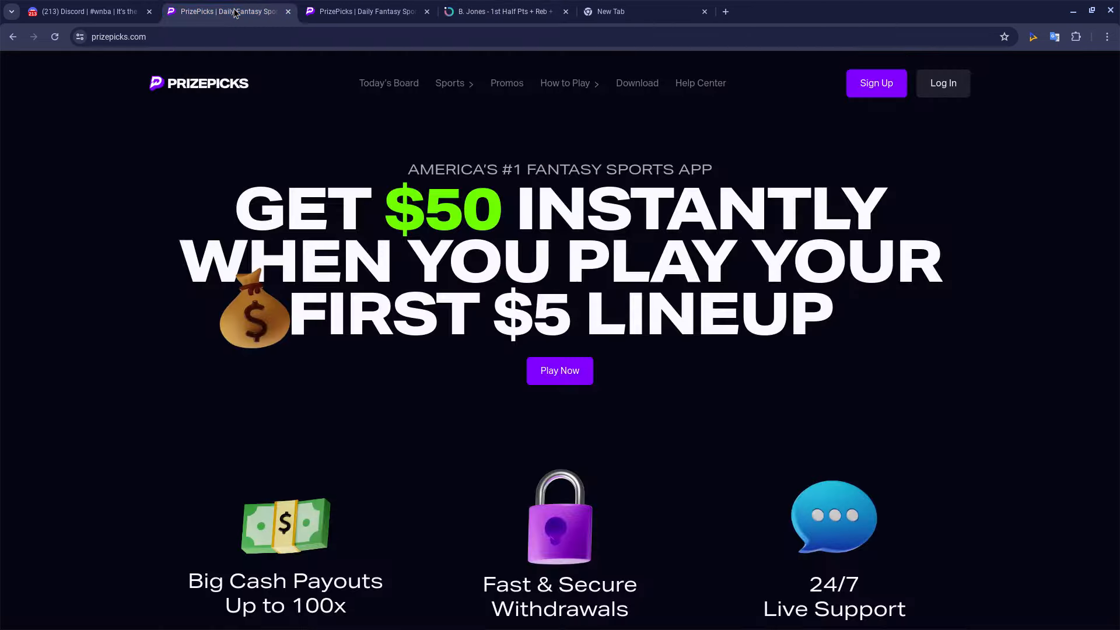
left_click(364, 12)
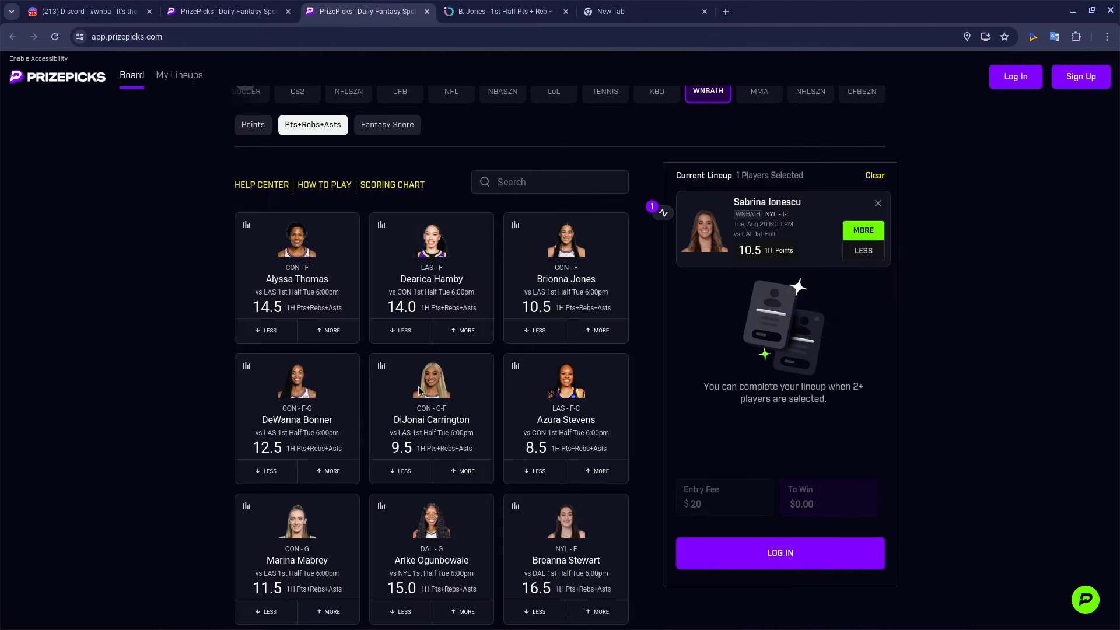
Pick More on Brionna Jones's 10.5 1H Pts+Rebs+Asts card.
scroll("down", 3)
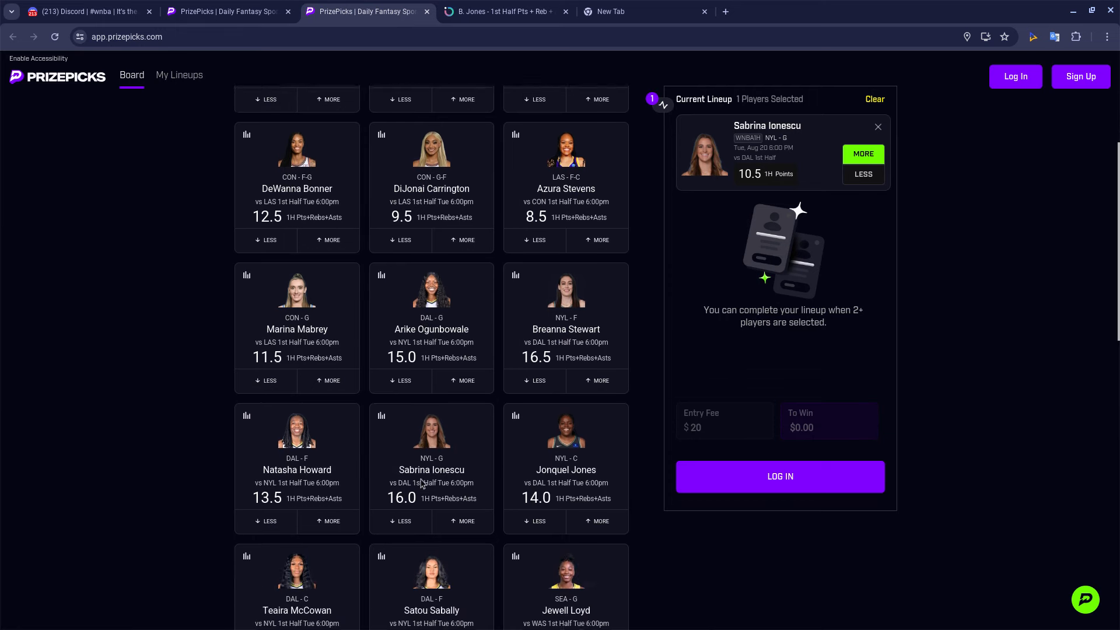
scroll("down", 3)
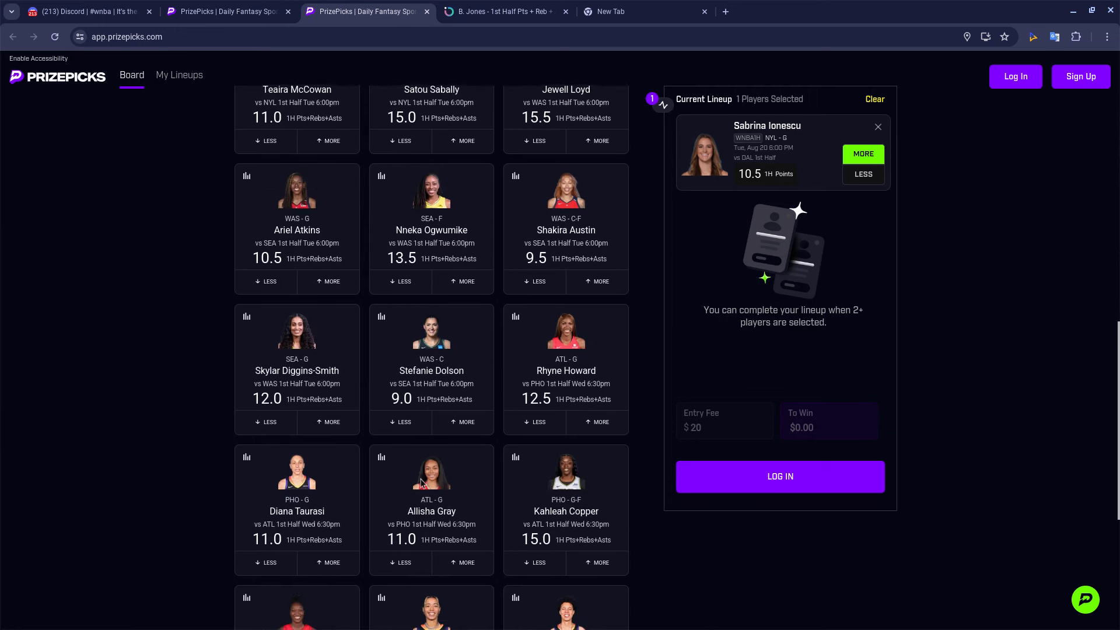
scroll("down", 3)
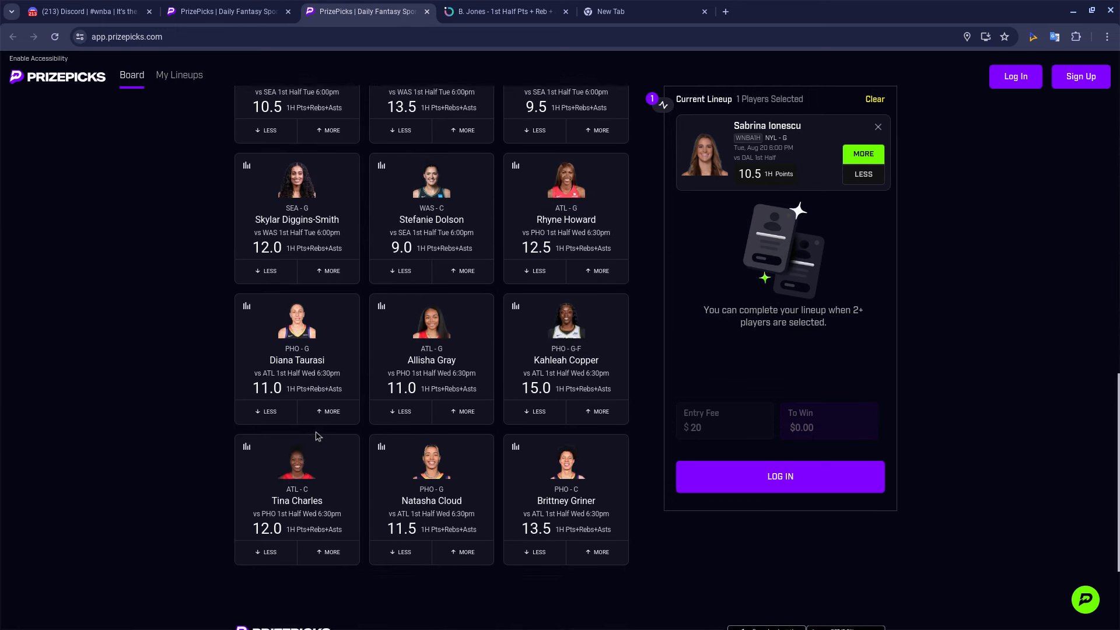
scroll("up", 3)
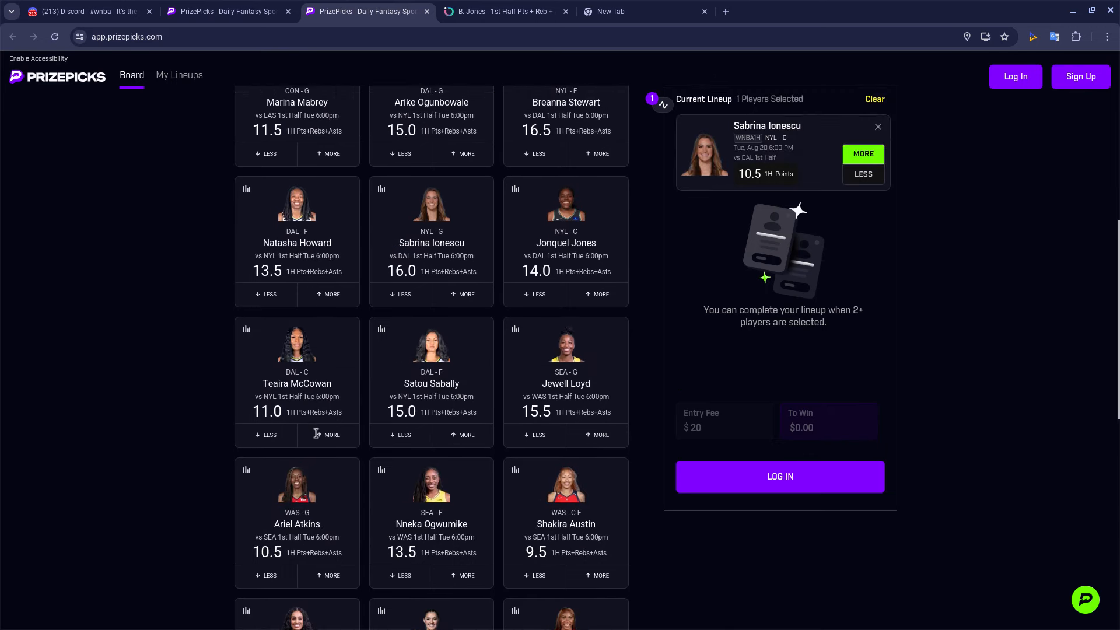
scroll("up", 3)
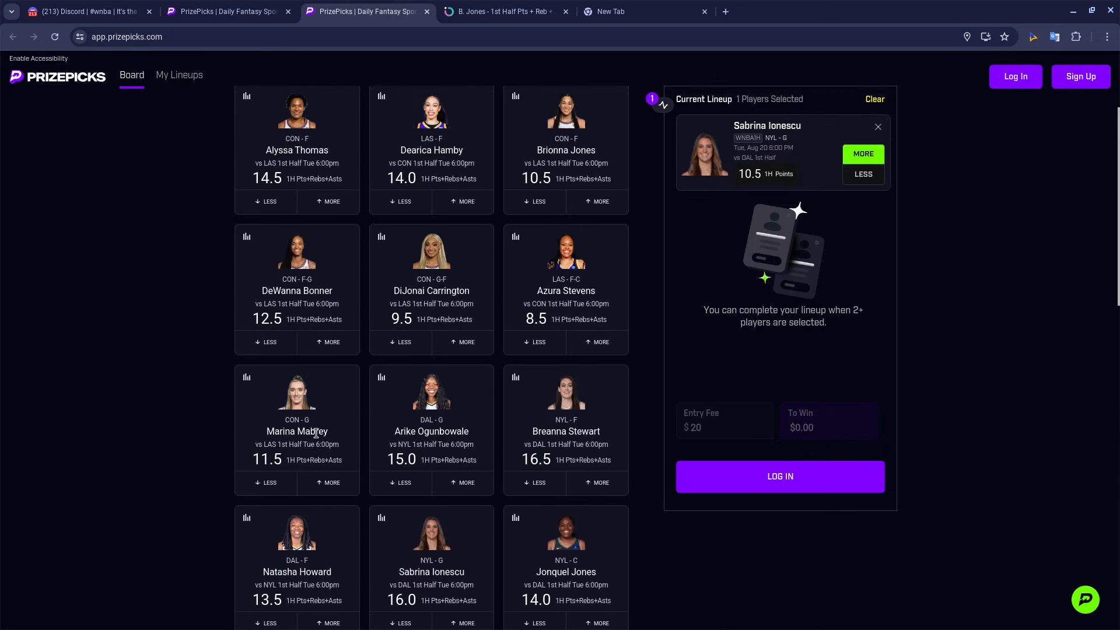
scroll("up", 3)
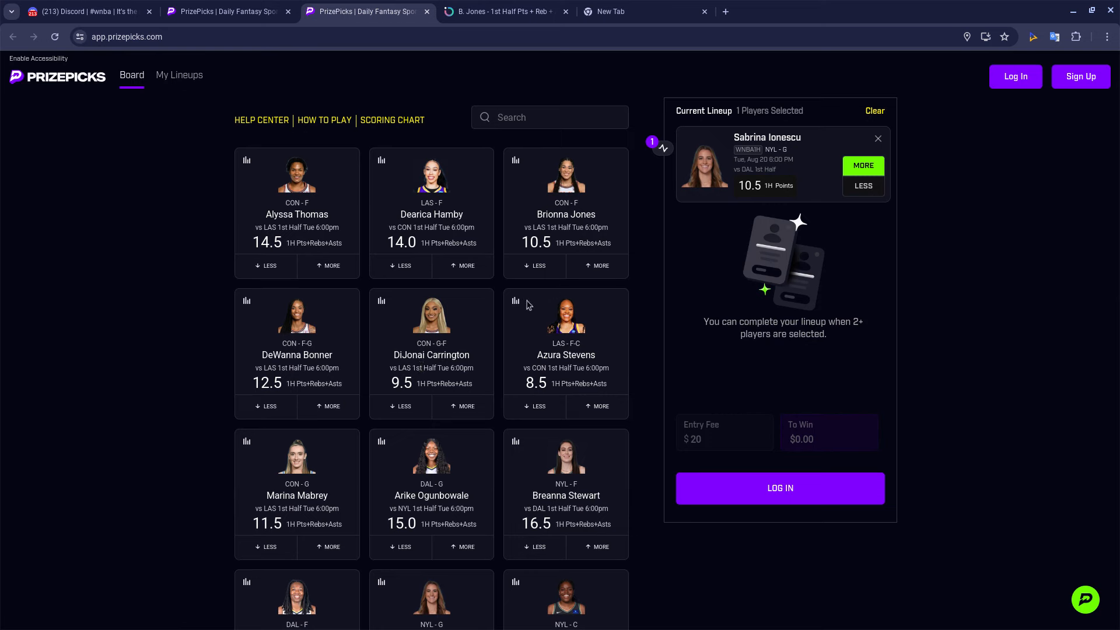
left_click(597, 265)
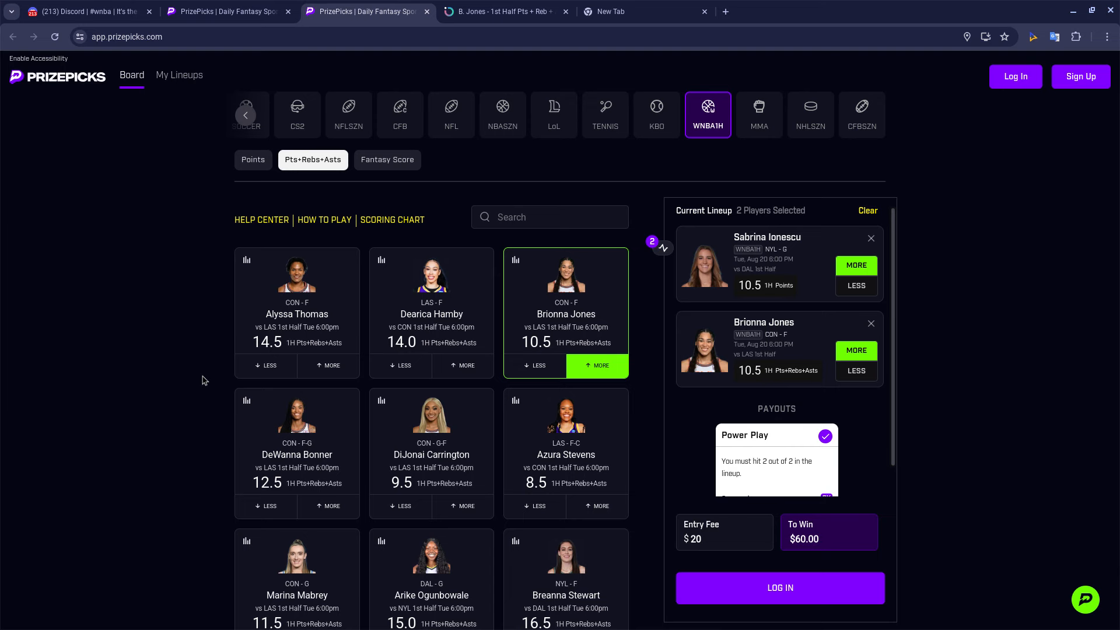
mouse_move(290, 171)
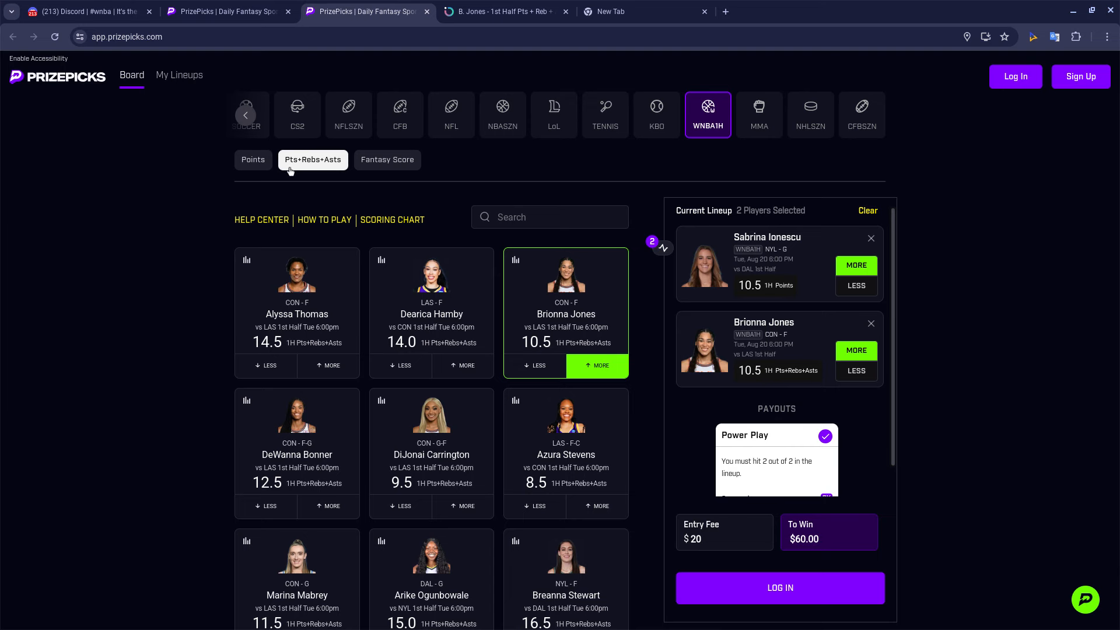
mouse_move(604, 115)
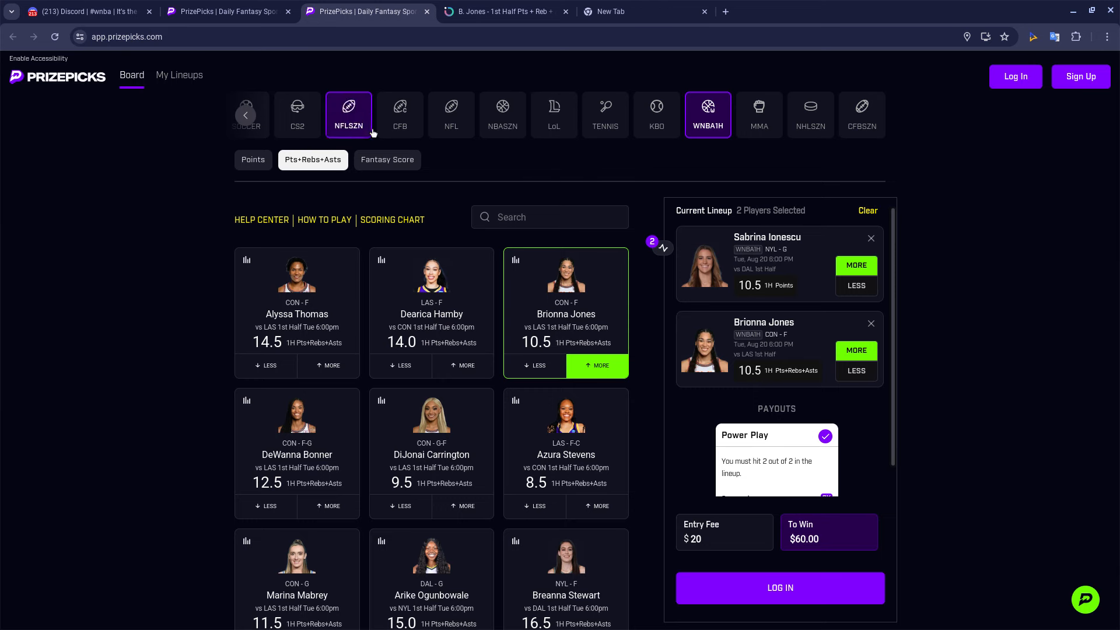
Filter the WNBA board to 3-PT Attempted and take More on DeWanna Bonner's 5.0.
left_click(245, 115)
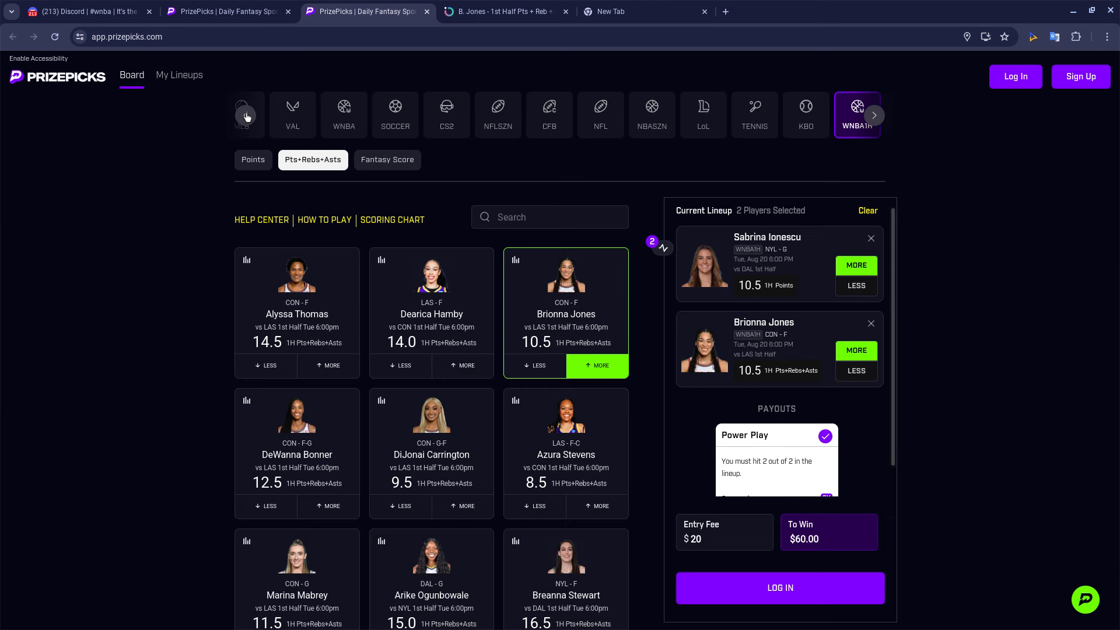
left_click(360, 115)
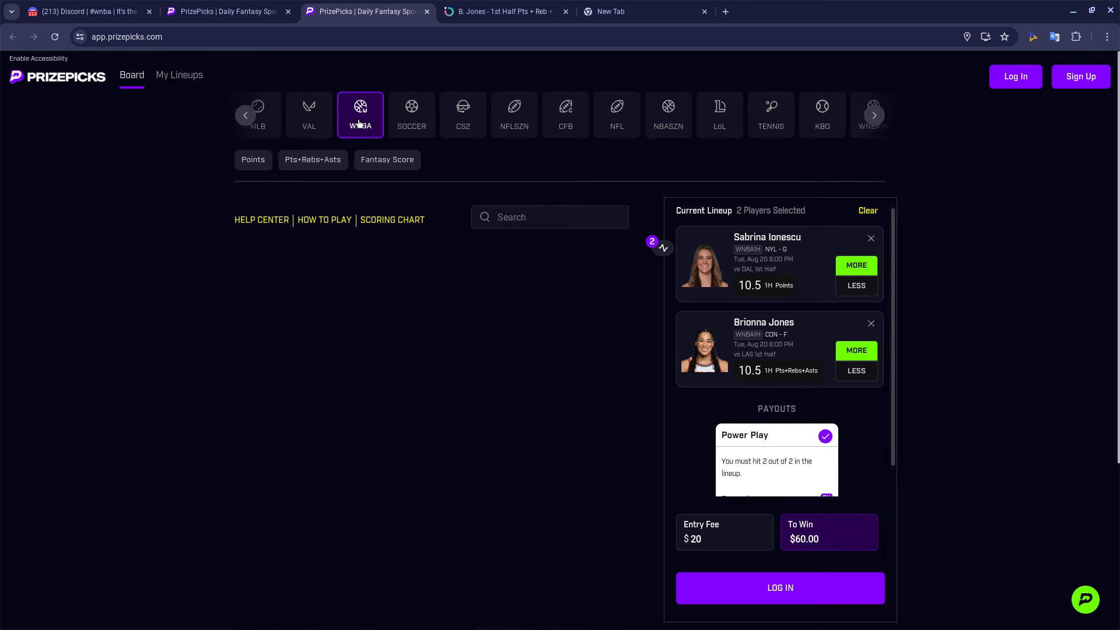
left_click(312, 159)
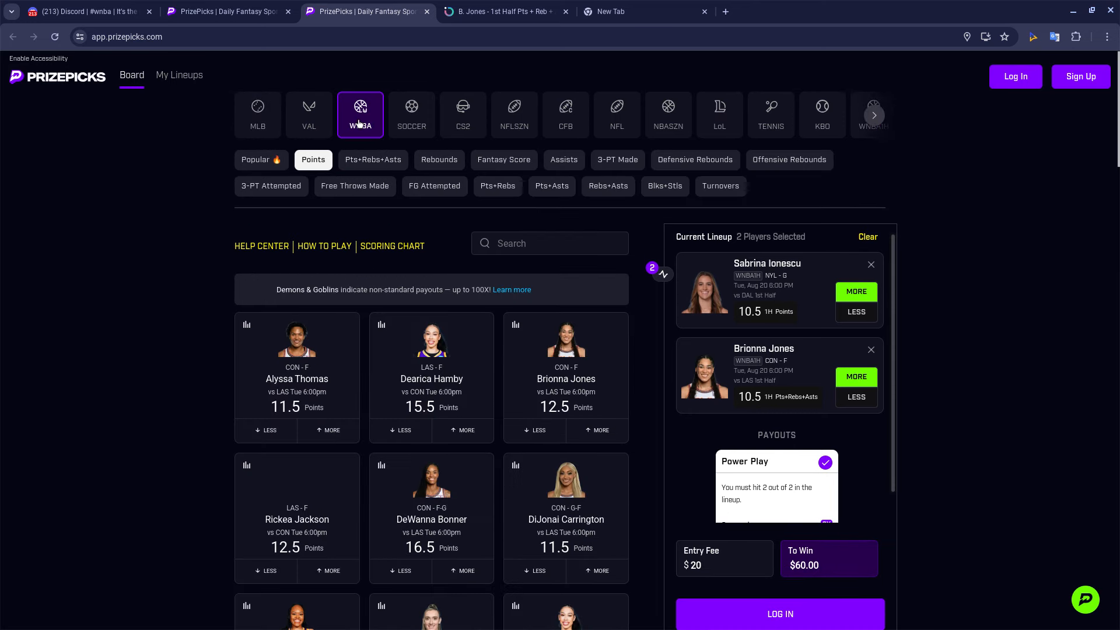
mouse_move(391, 236)
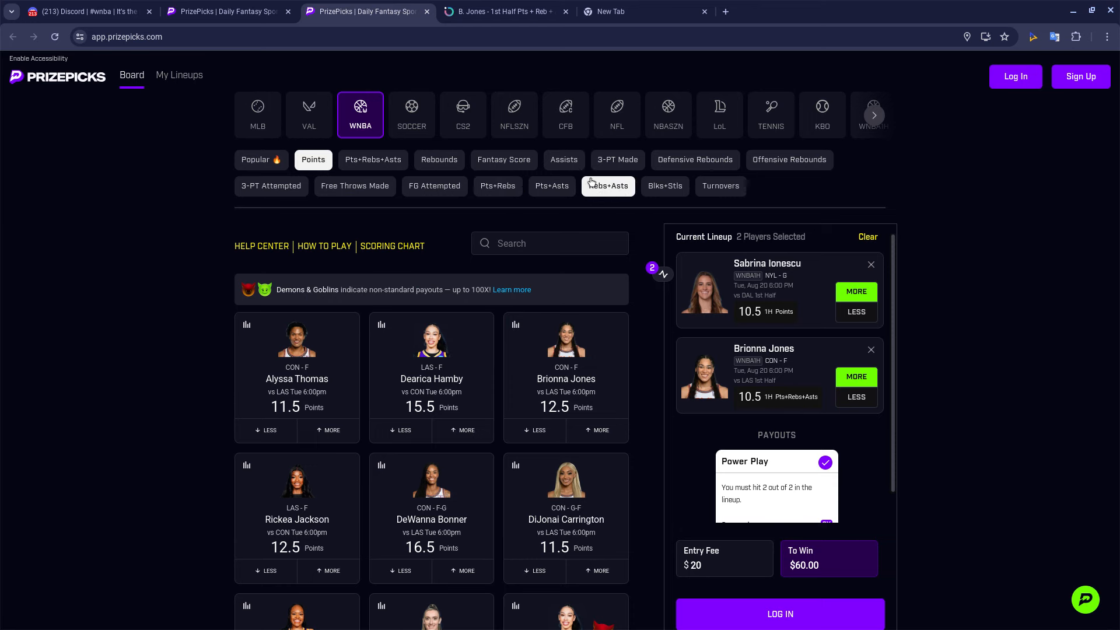
left_click(617, 159)
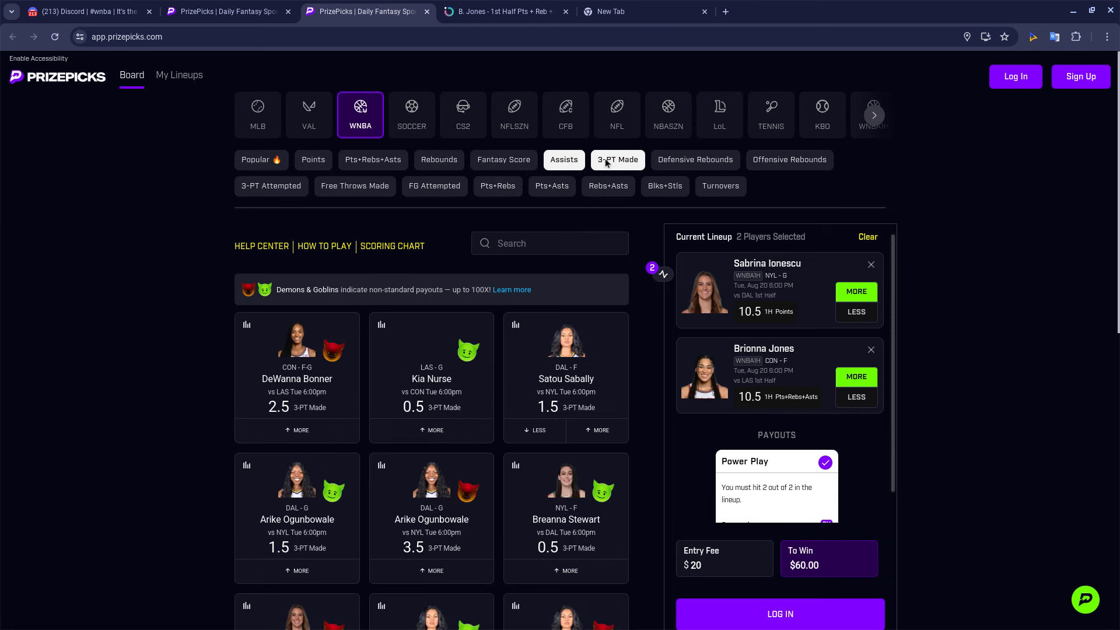
left_click(271, 185)
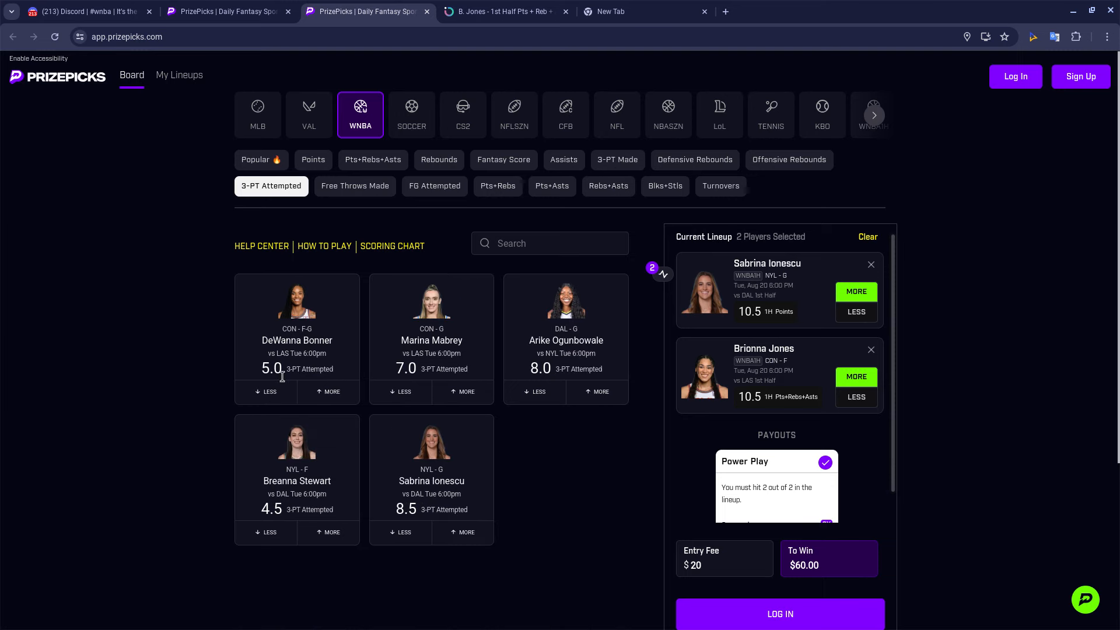
left_click(328, 391)
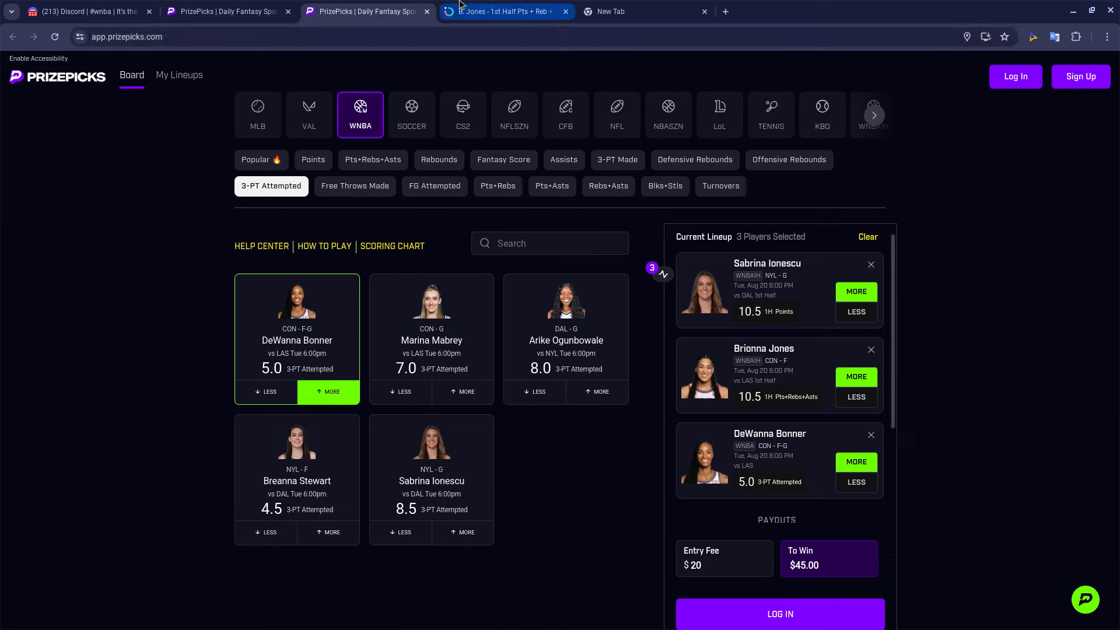
mouse_move(368, 10)
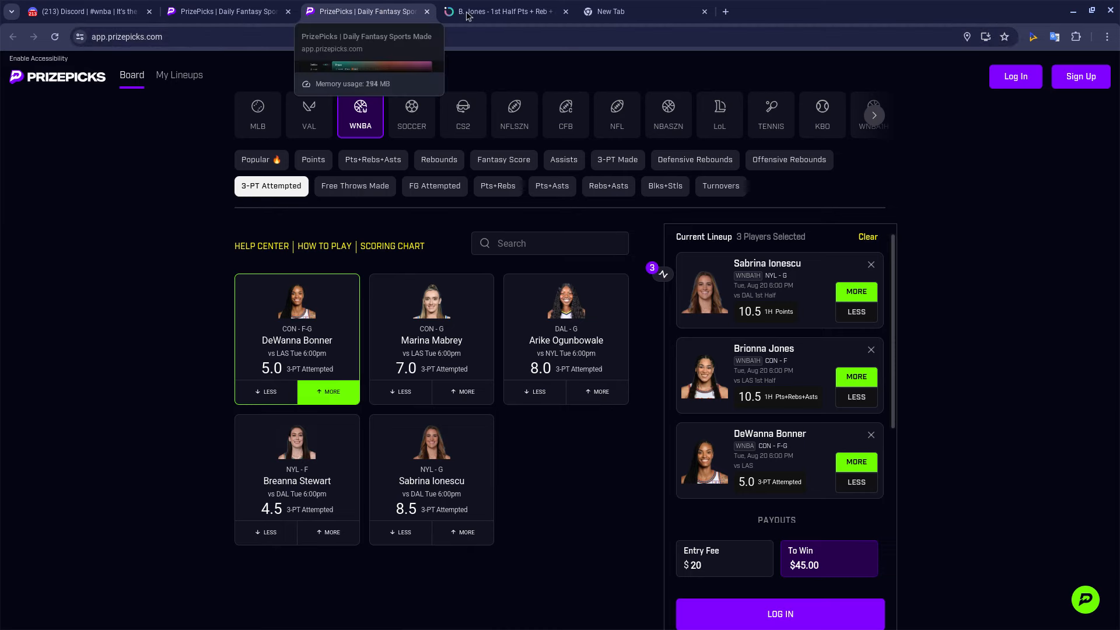
Review DeWanna Bonner's Over 5 three-pointers-attempted record in Outlier (4 of last 10), then return to props.
left_click(500, 12)
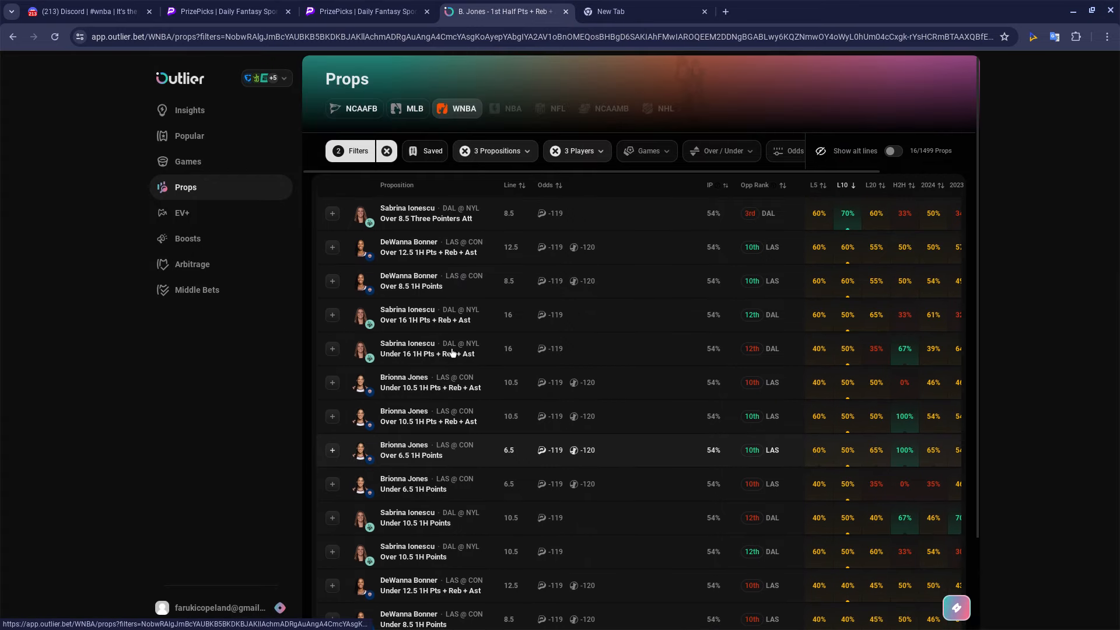
scroll("up", 3)
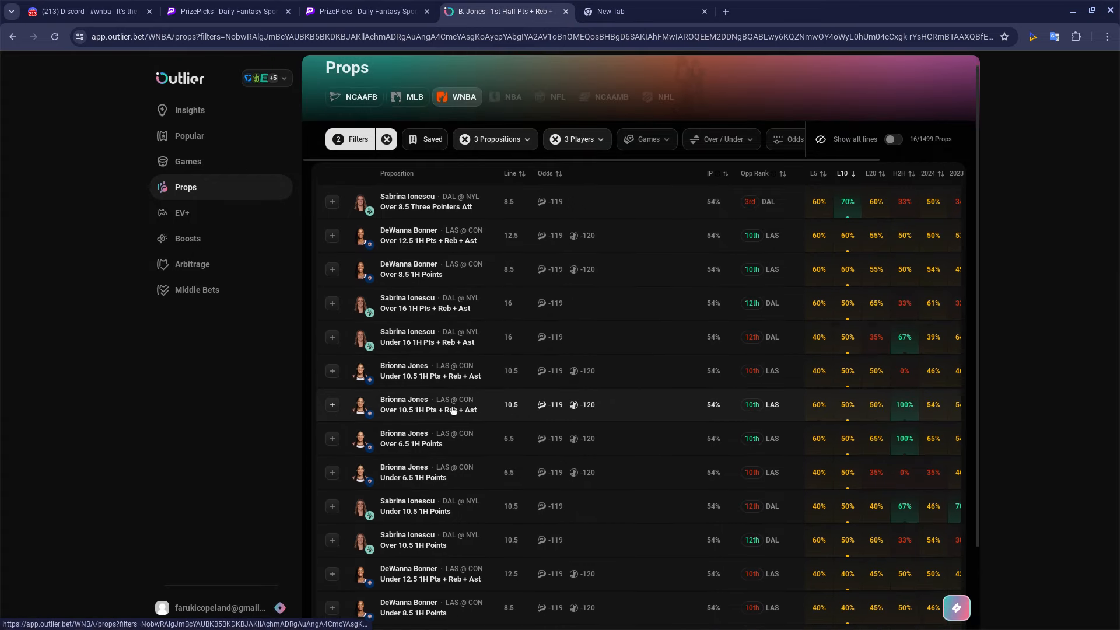
scroll("down", 3)
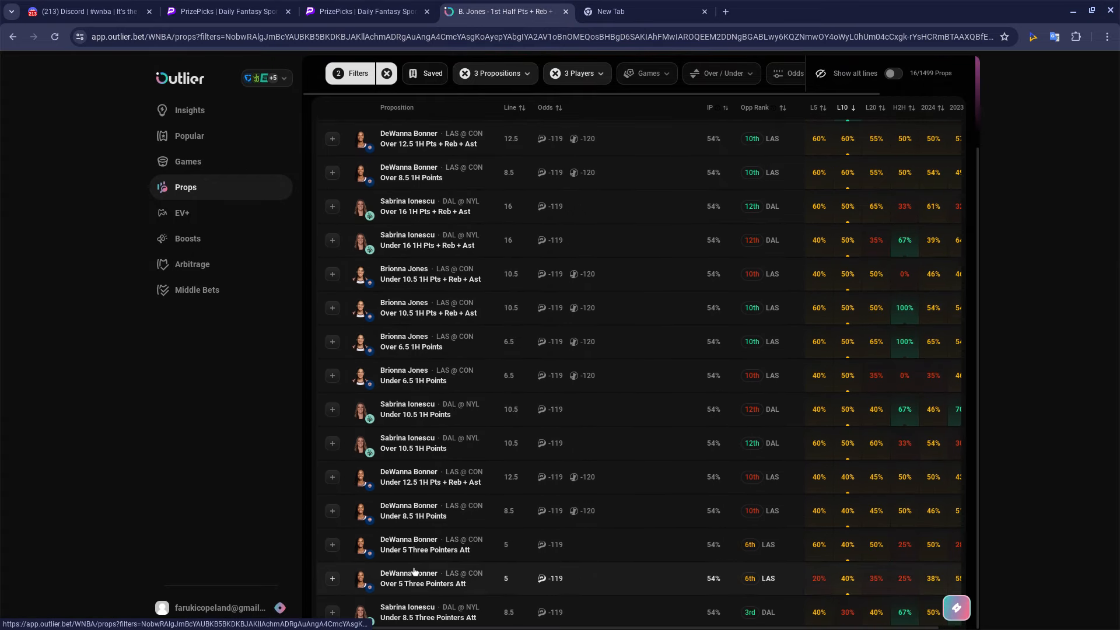
mouse_move(420, 578)
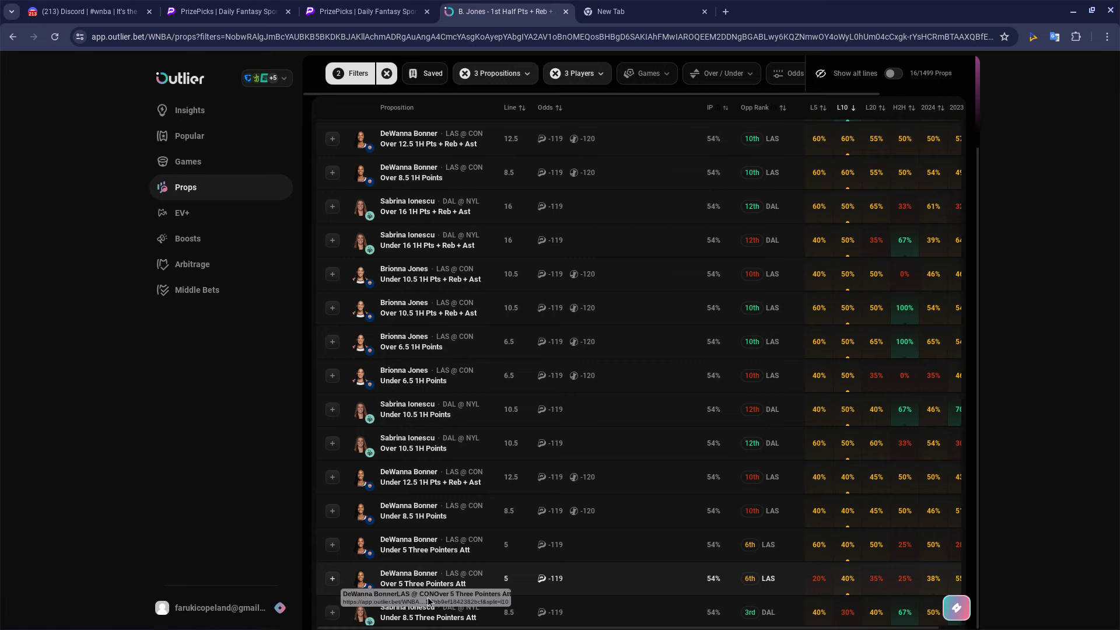
mouse_move(413, 579)
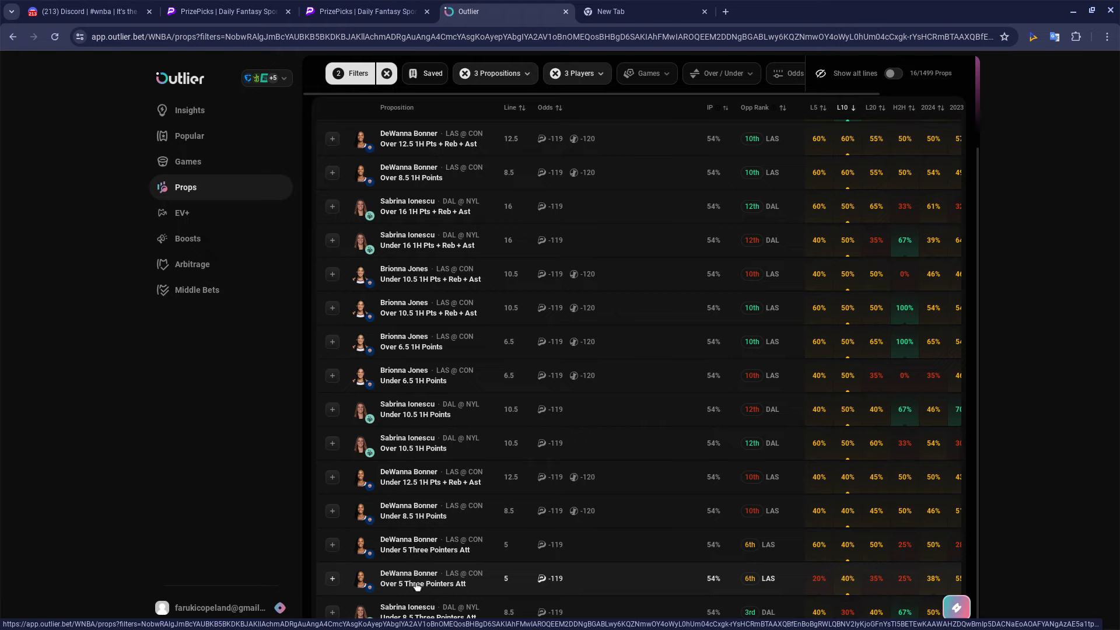
left_click(423, 578)
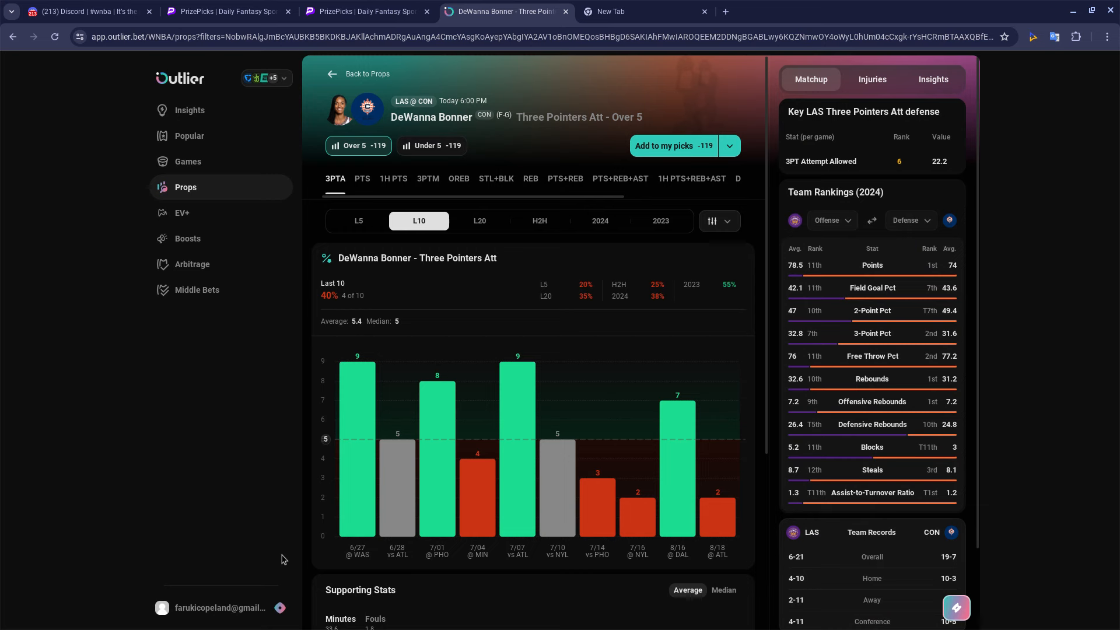
mouse_move(306, 547)
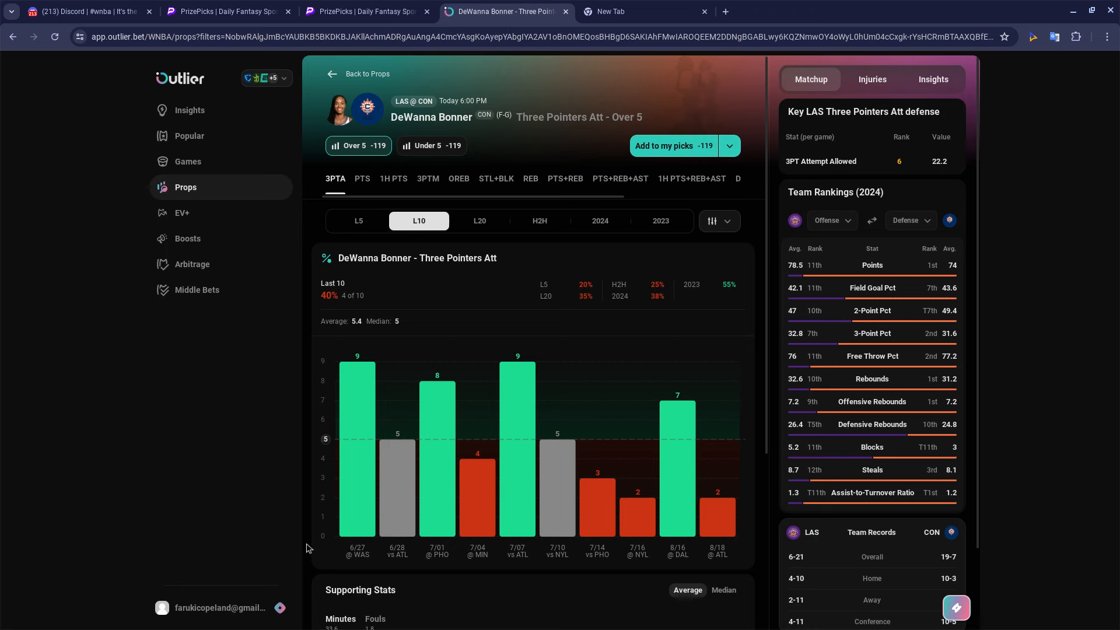
mouse_move(380, 61)
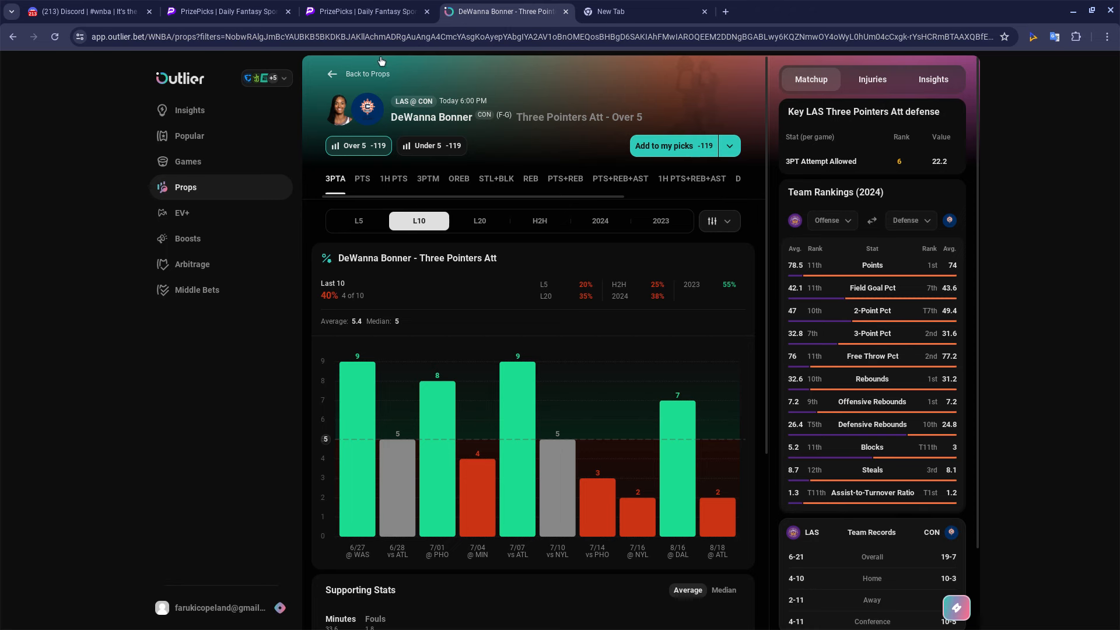
mouse_move(356, 77)
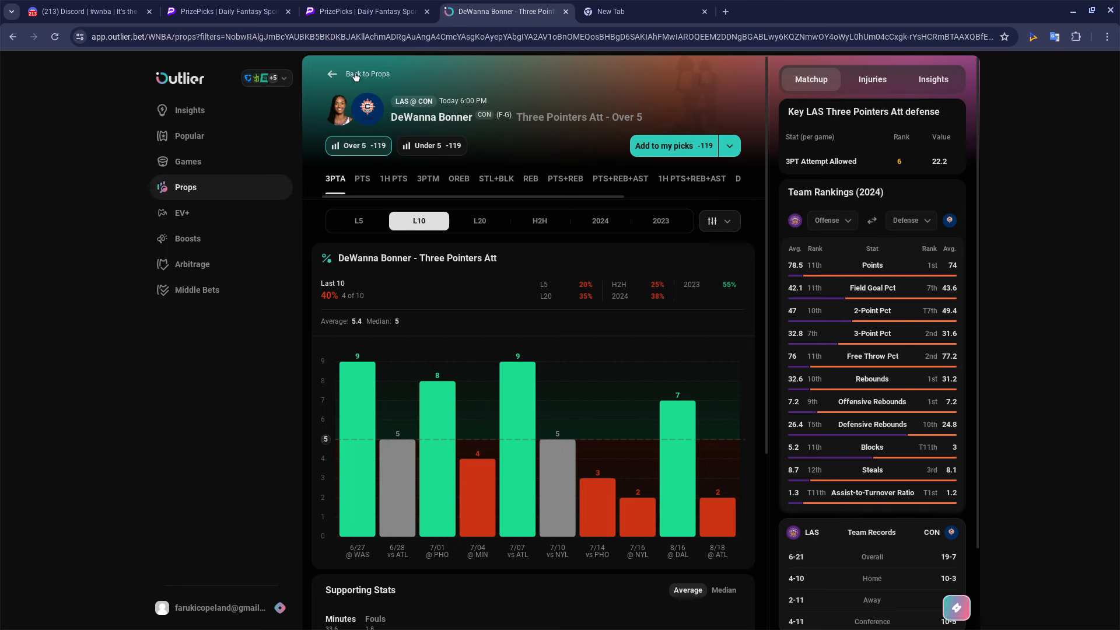
left_click(361, 73)
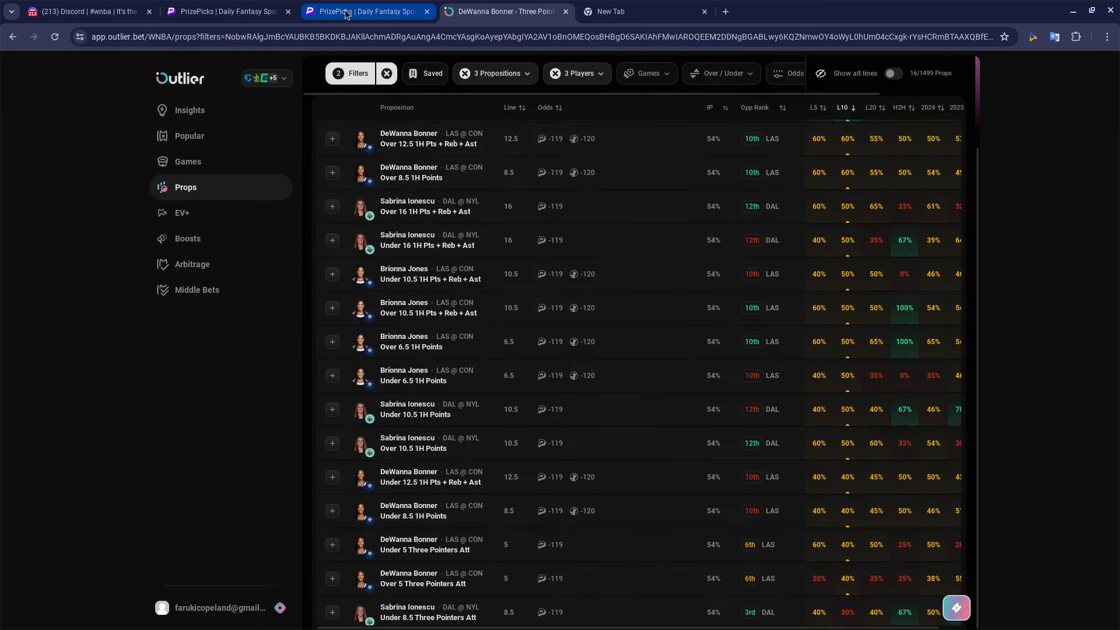
Bring back the PrizePicks board with the Ionescu, Jones, Bonner lineup paying $45 on $20.
left_click(364, 11)
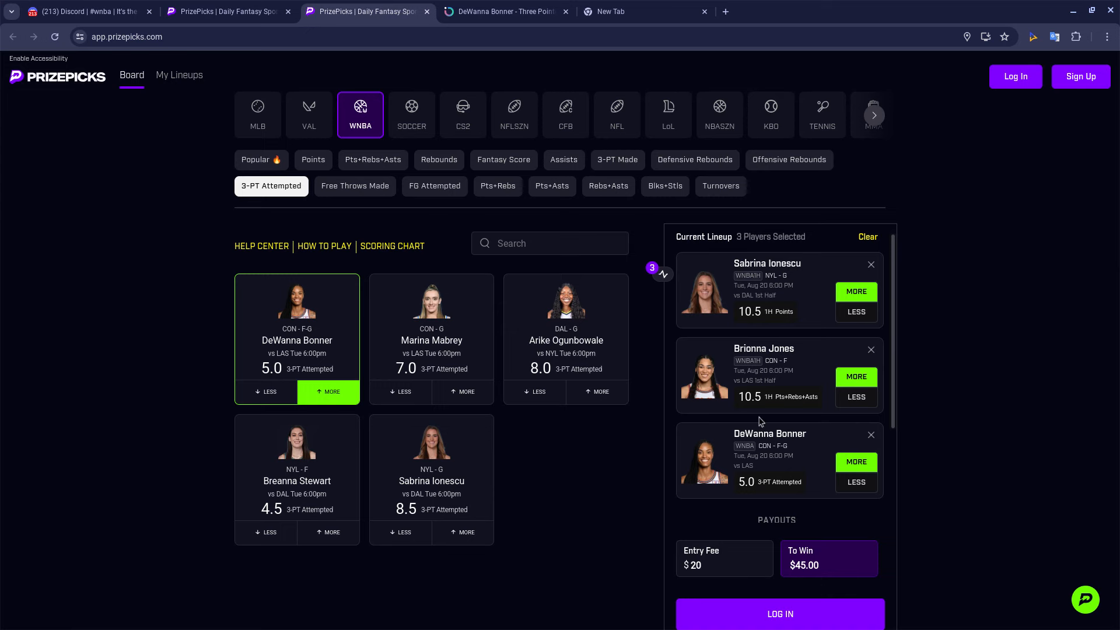
mouse_move(573, 496)
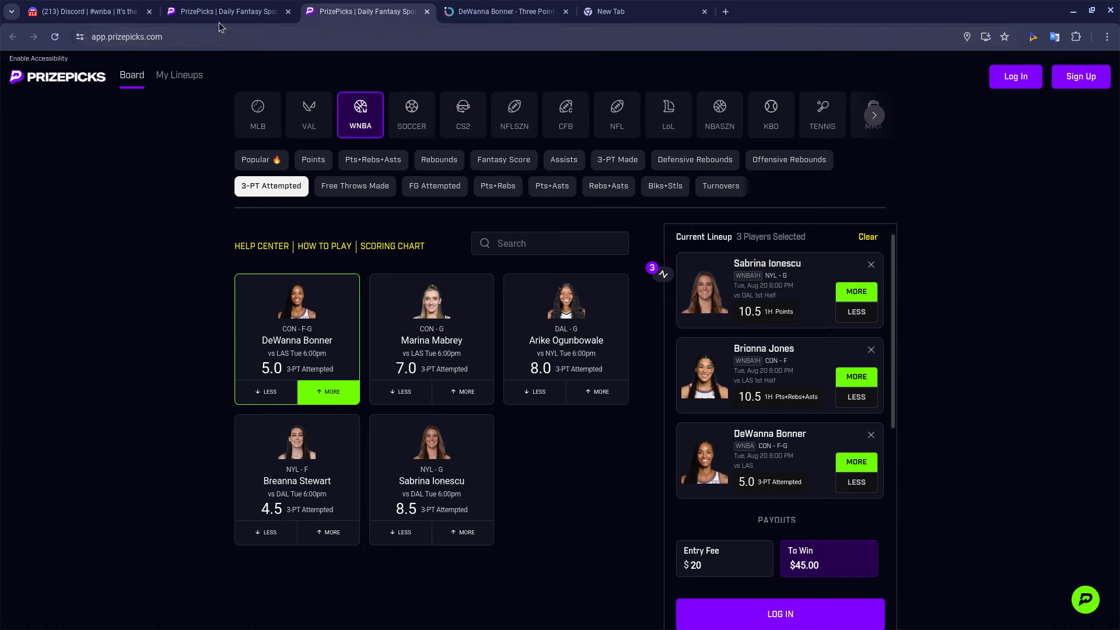
left_click(86, 12)
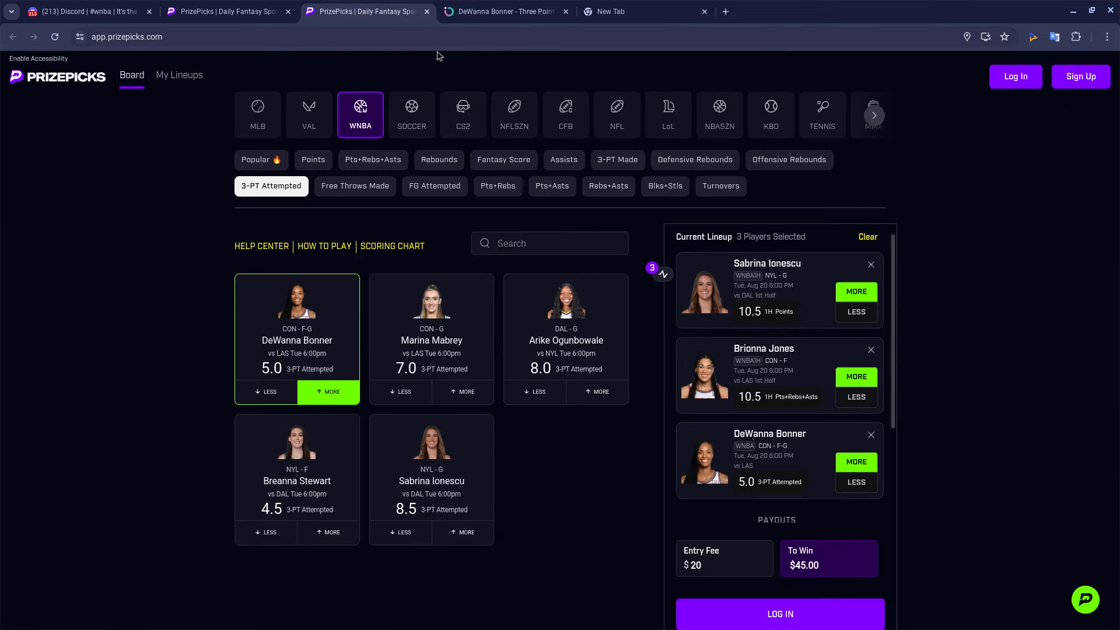
mouse_move(390, 77)
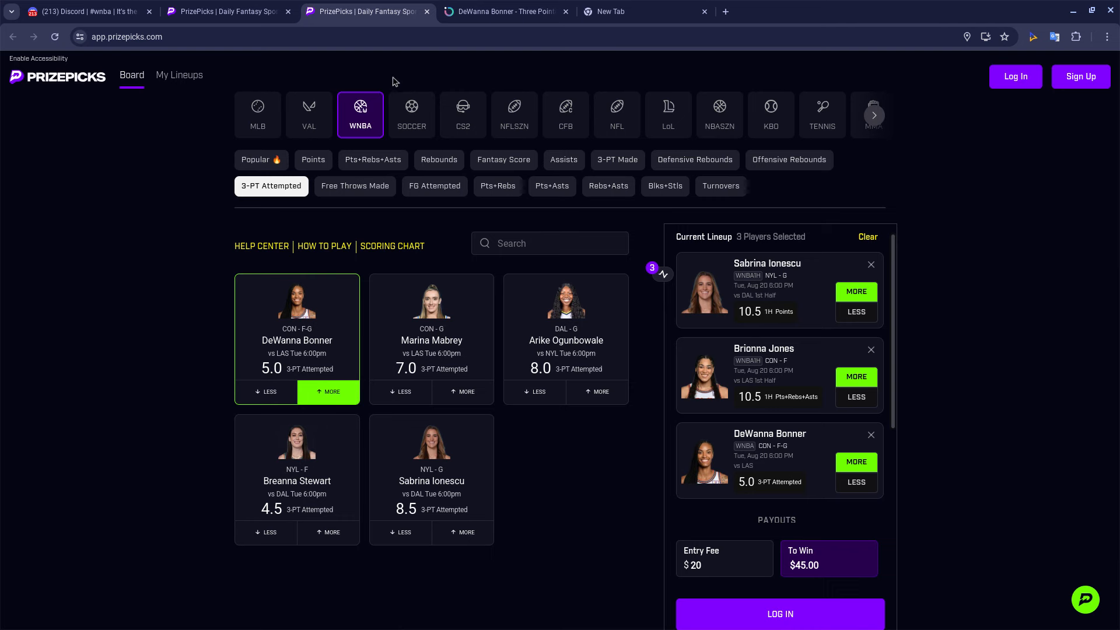
left_click(872, 114)
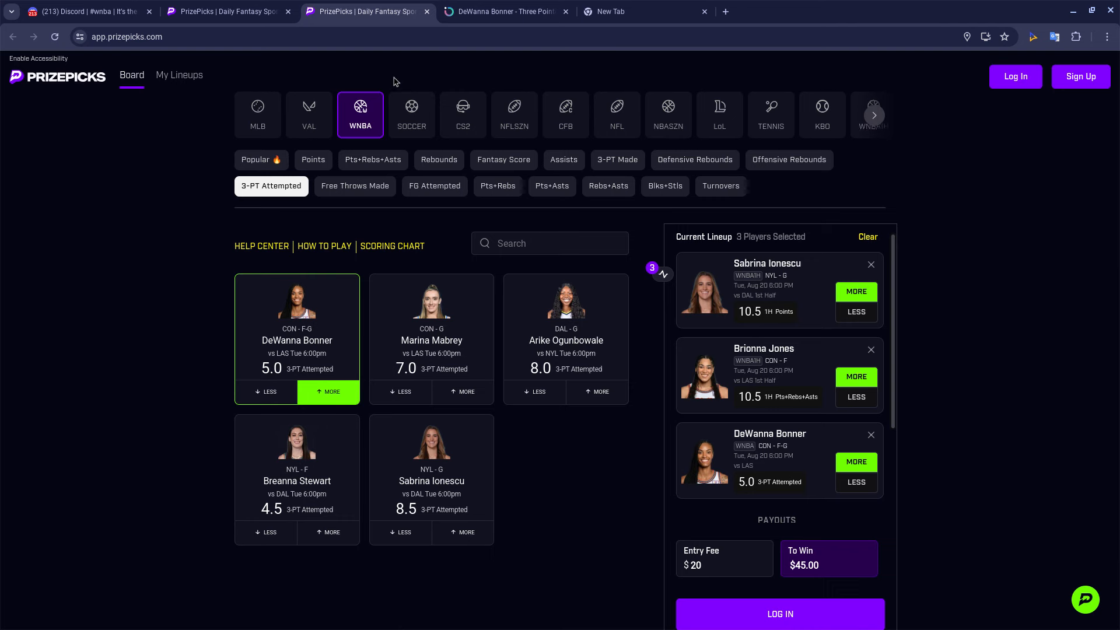